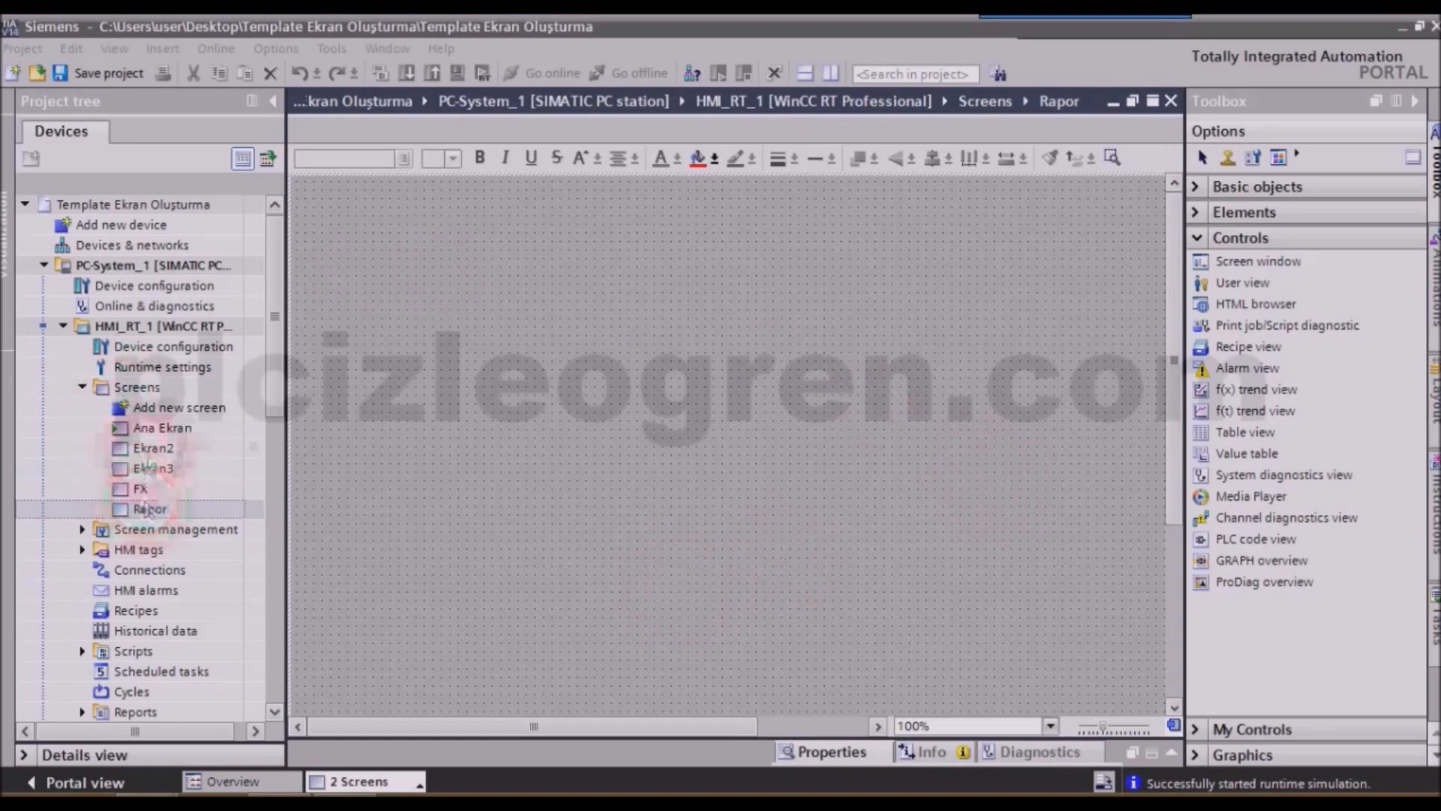
Step: Open the Ana Ekran screen and scroll the project tree to the expanded Reports folder
{"action": "double_click", "coordinate": [162, 428]}
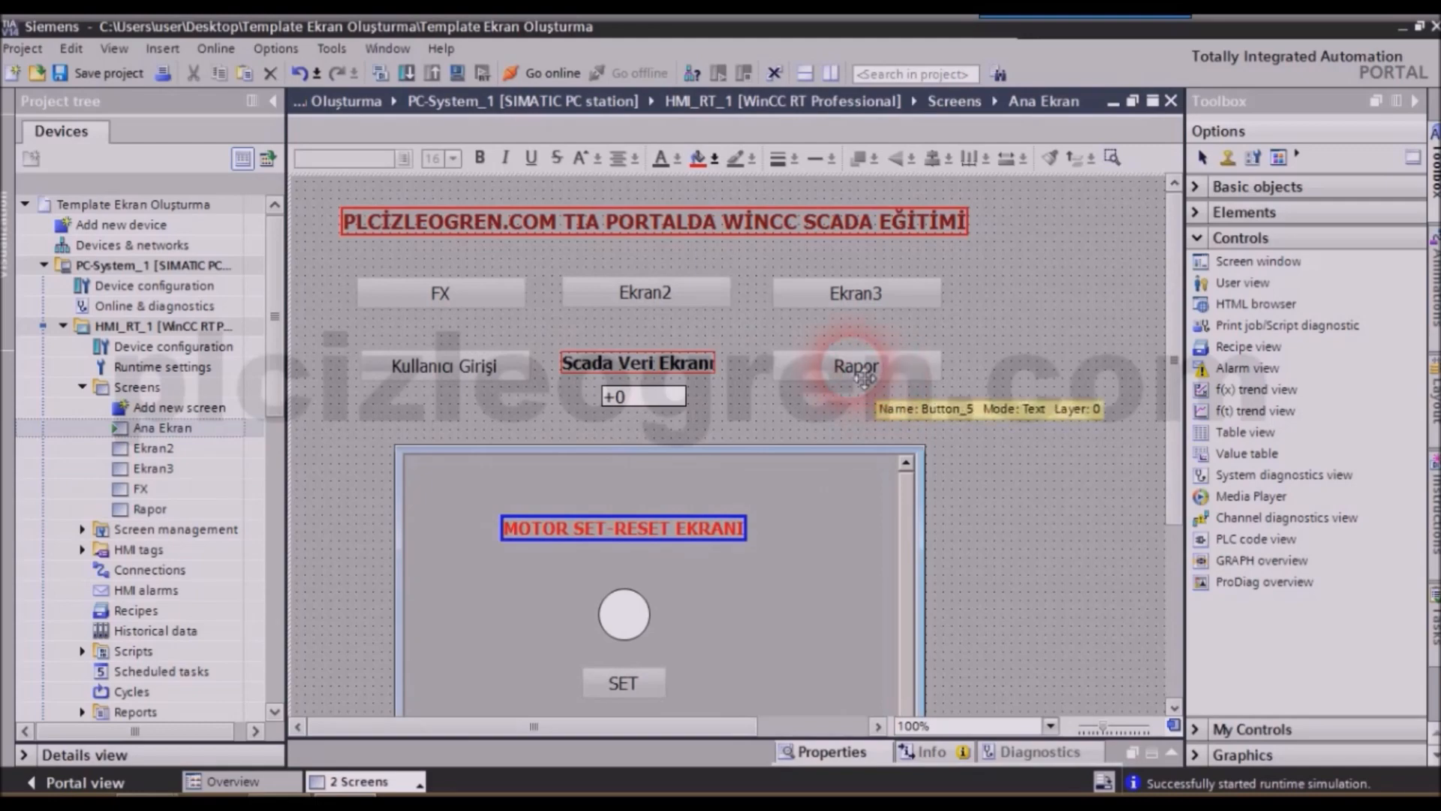
{"action": "scroll", "scroll_direction": "down", "scroll_amount": 3}
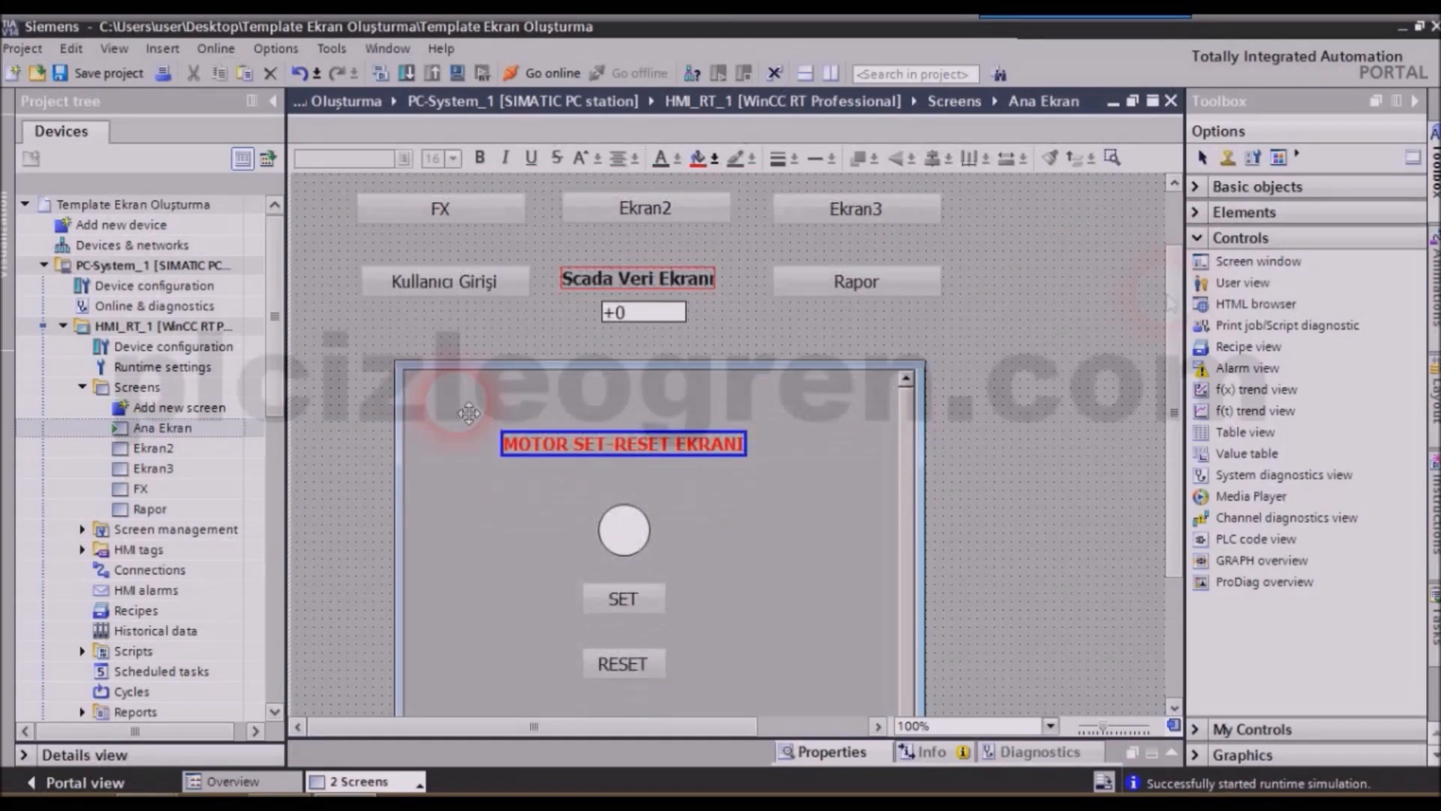
{"action": "scroll", "scroll_direction": "down", "scroll_amount": 3}
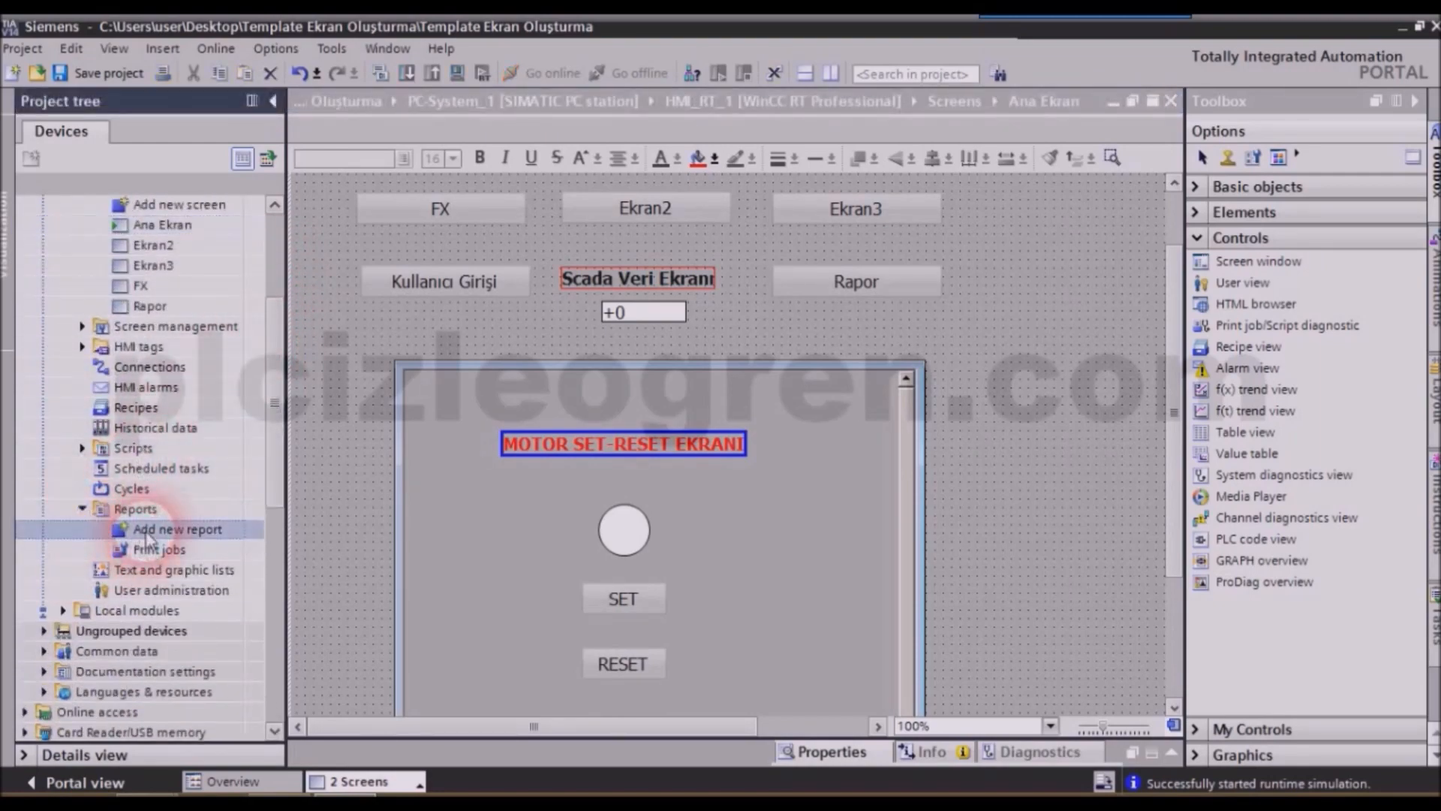
Step: Add a new report, Report_1, under the Reports folder
{"action": "double_click", "coordinate": [177, 529]}
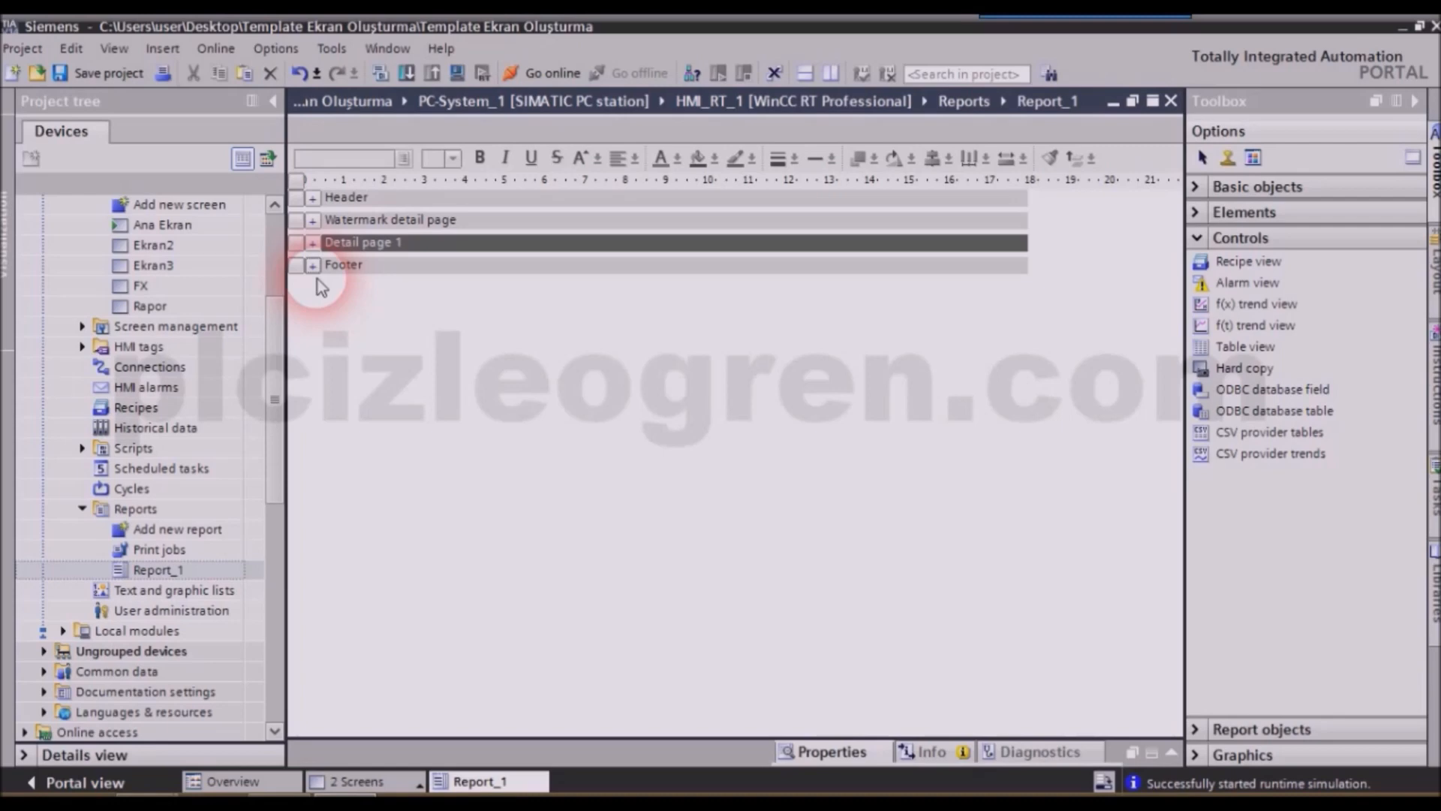
{"action": "mouse_move", "coordinate": [361, 276]}
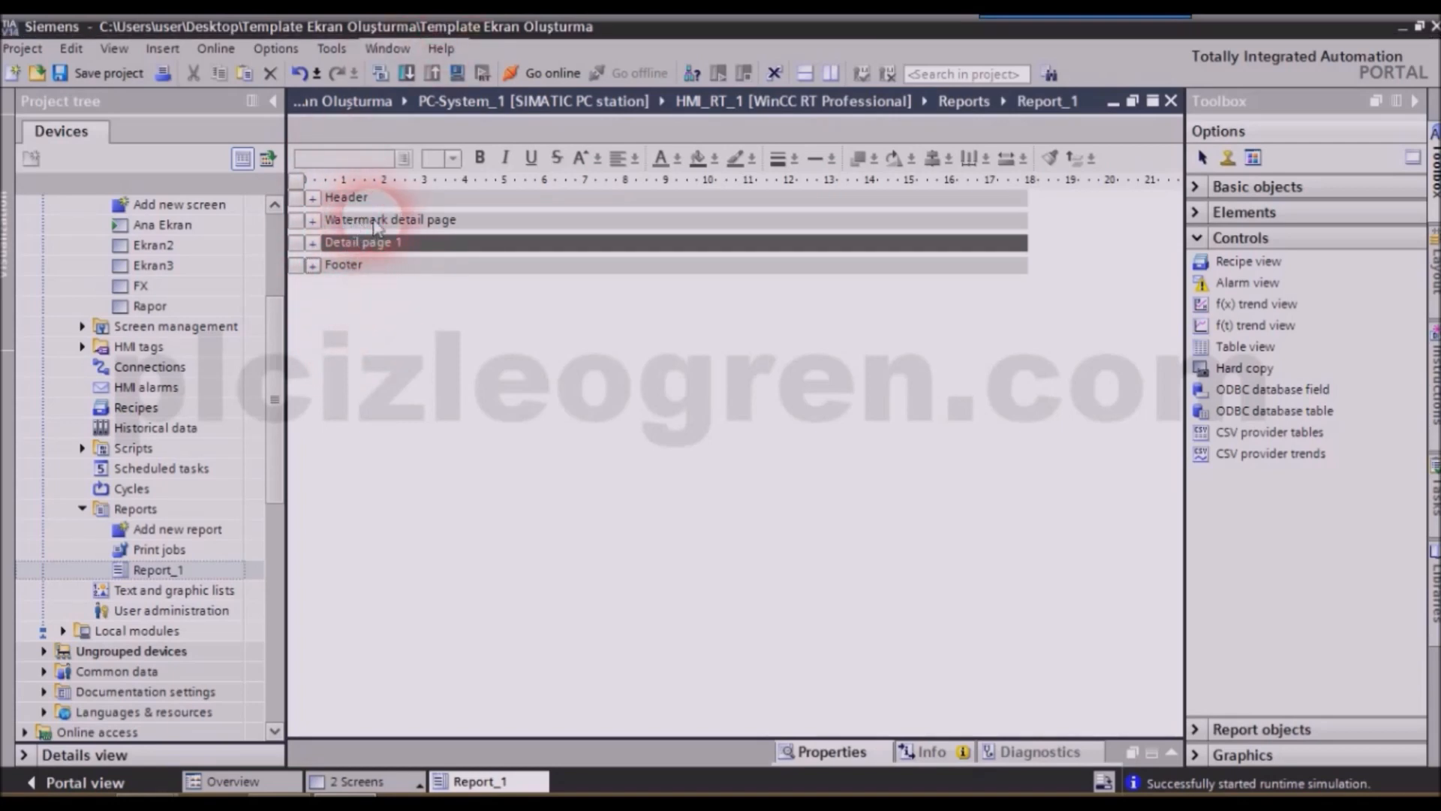
{"action": "mouse_move", "coordinate": [414, 230]}
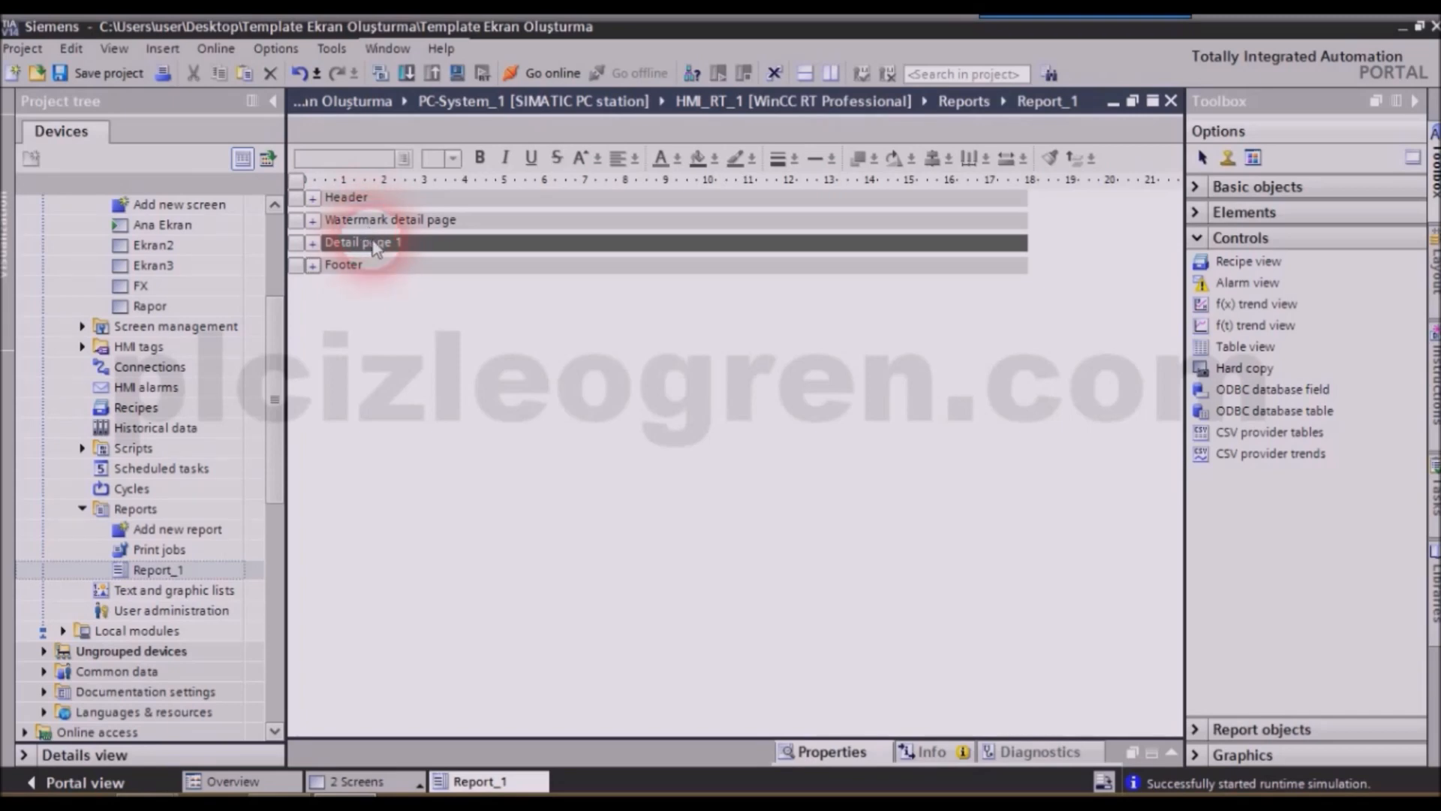
{"action": "mouse_move", "coordinate": [345, 197]}
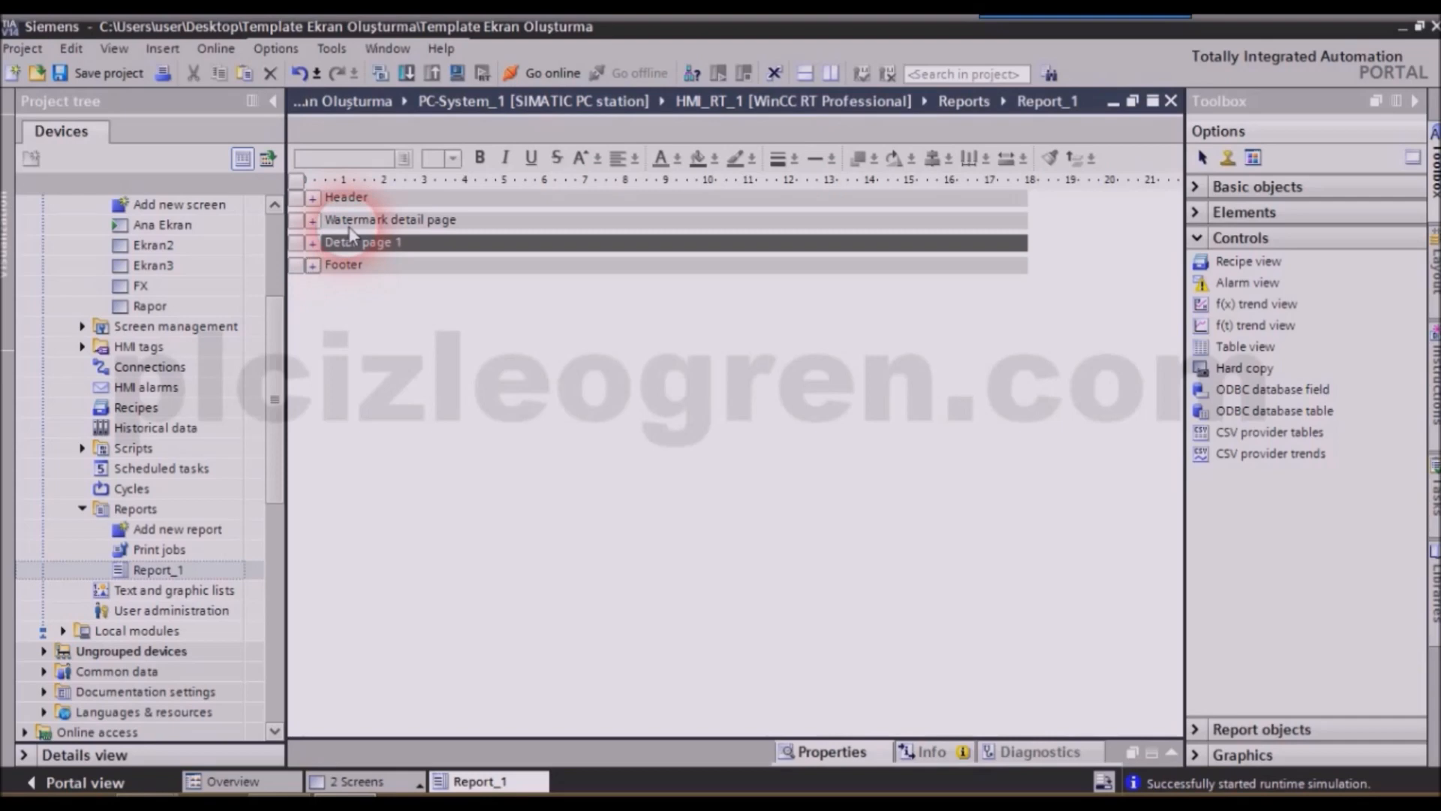
{"action": "mouse_move", "coordinate": [406, 237]}
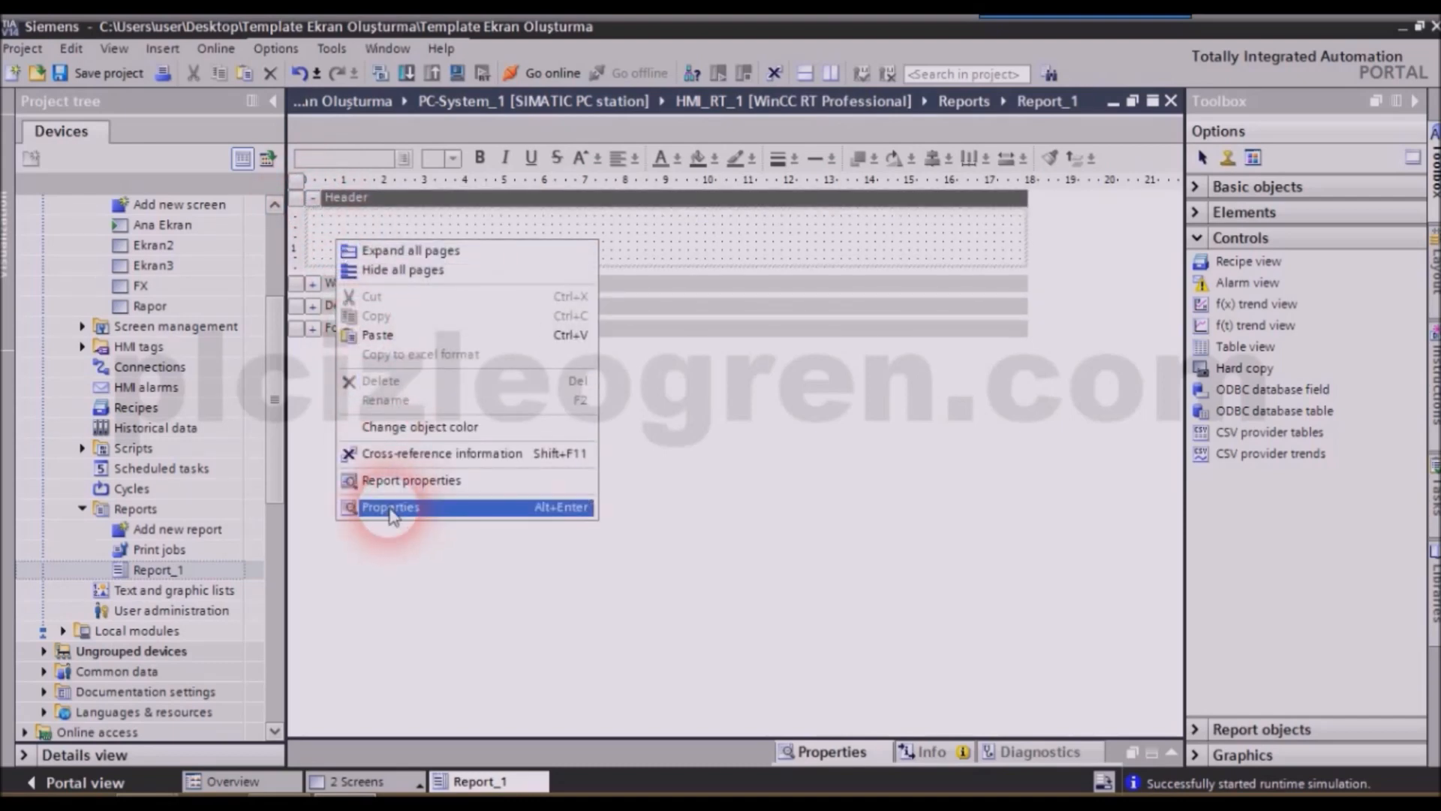
Step: Open Report_1's report properties from the Header section's context menu
{"action": "left_click", "coordinate": [390, 506]}
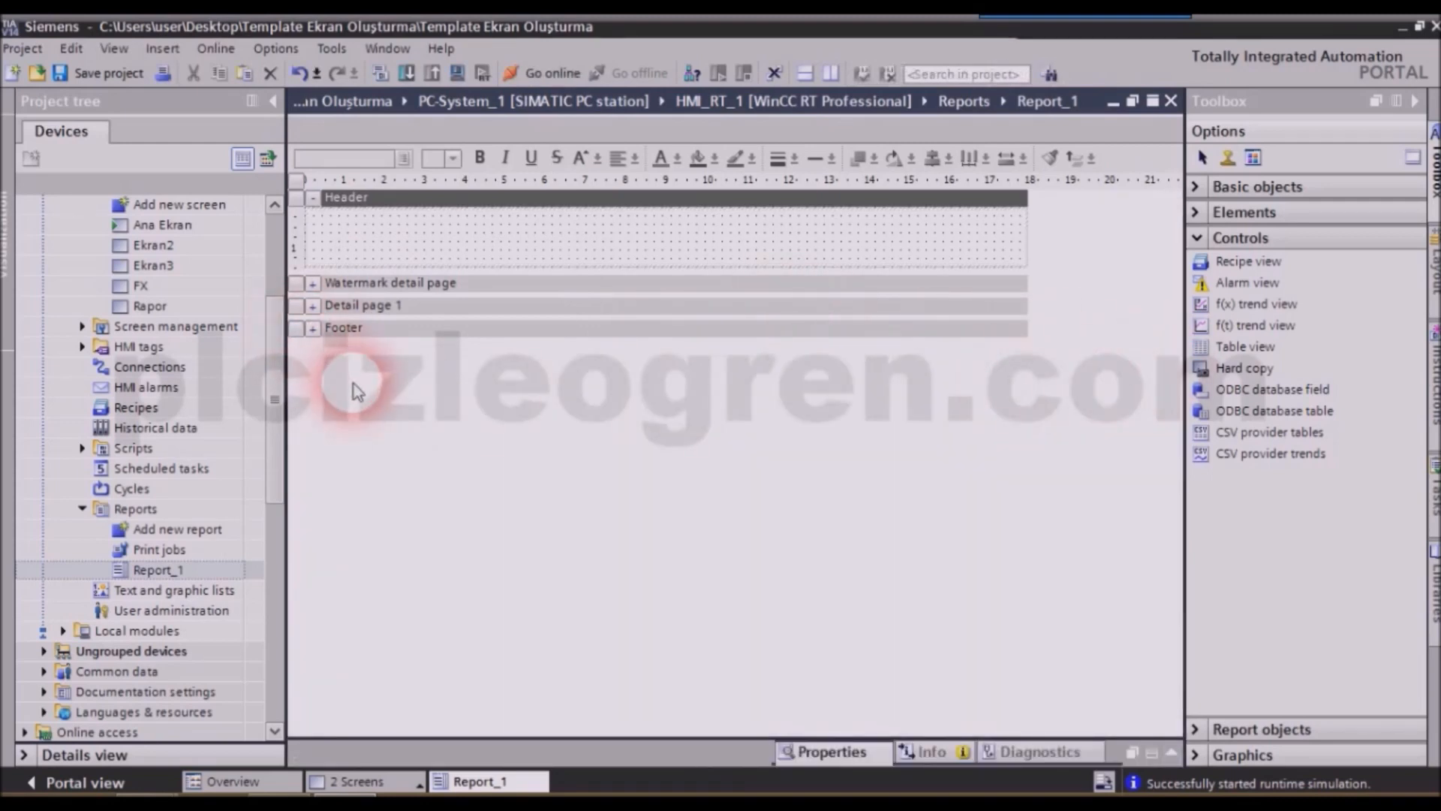
{"action": "right_click", "coordinate": [357, 391]}
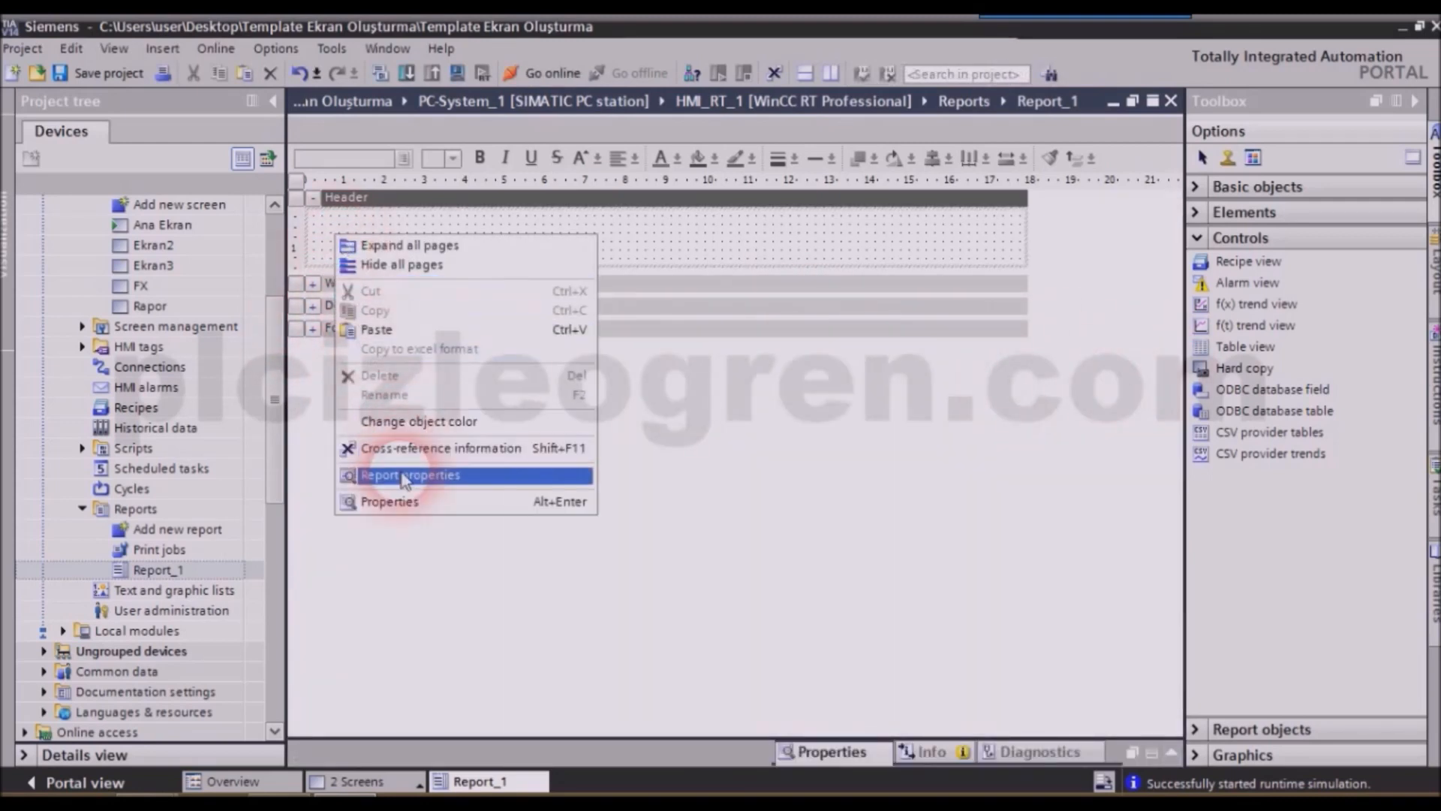
{"action": "left_click", "coordinate": [410, 474]}
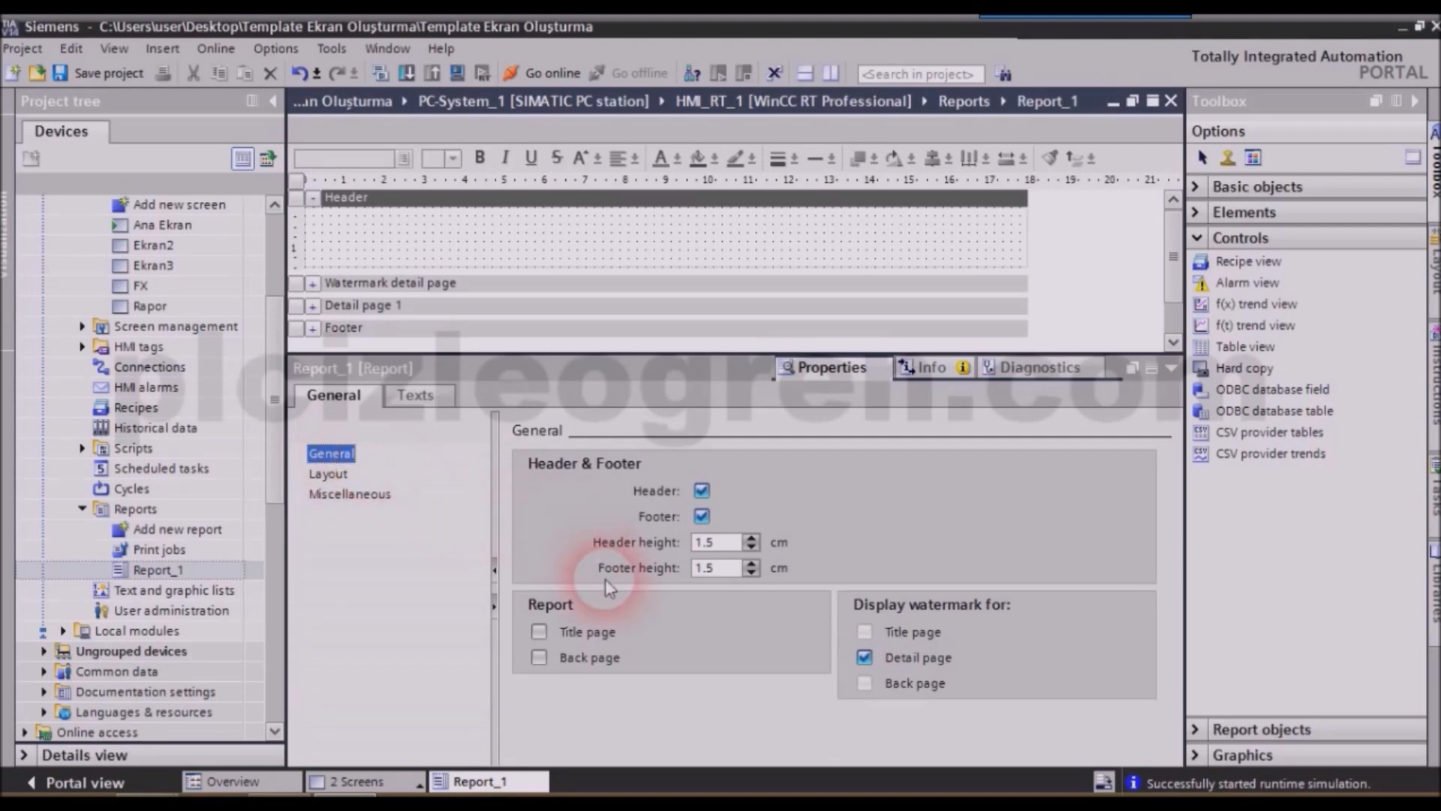
{"action": "left_click", "coordinate": [539, 632]}
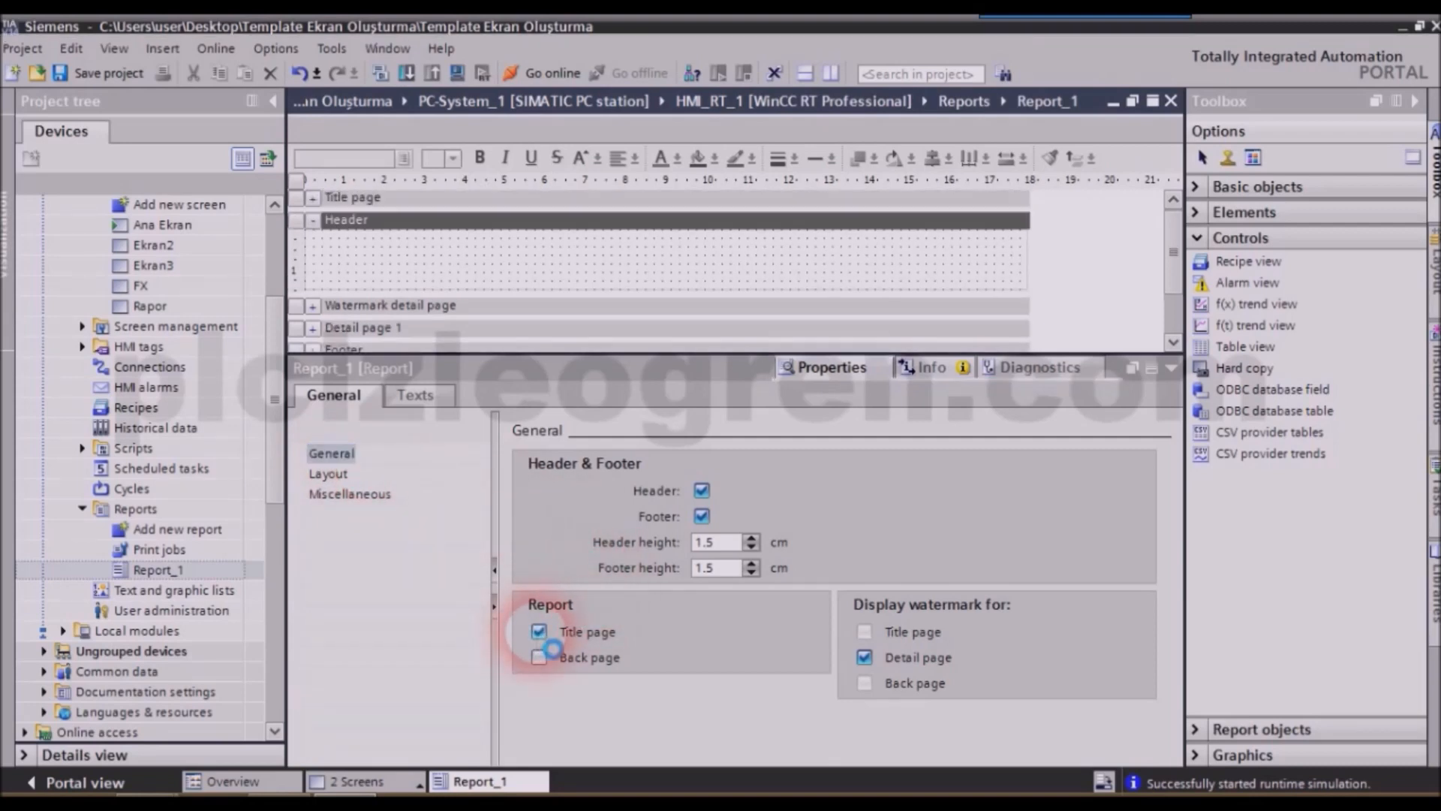
{"action": "left_click", "coordinate": [539, 658]}
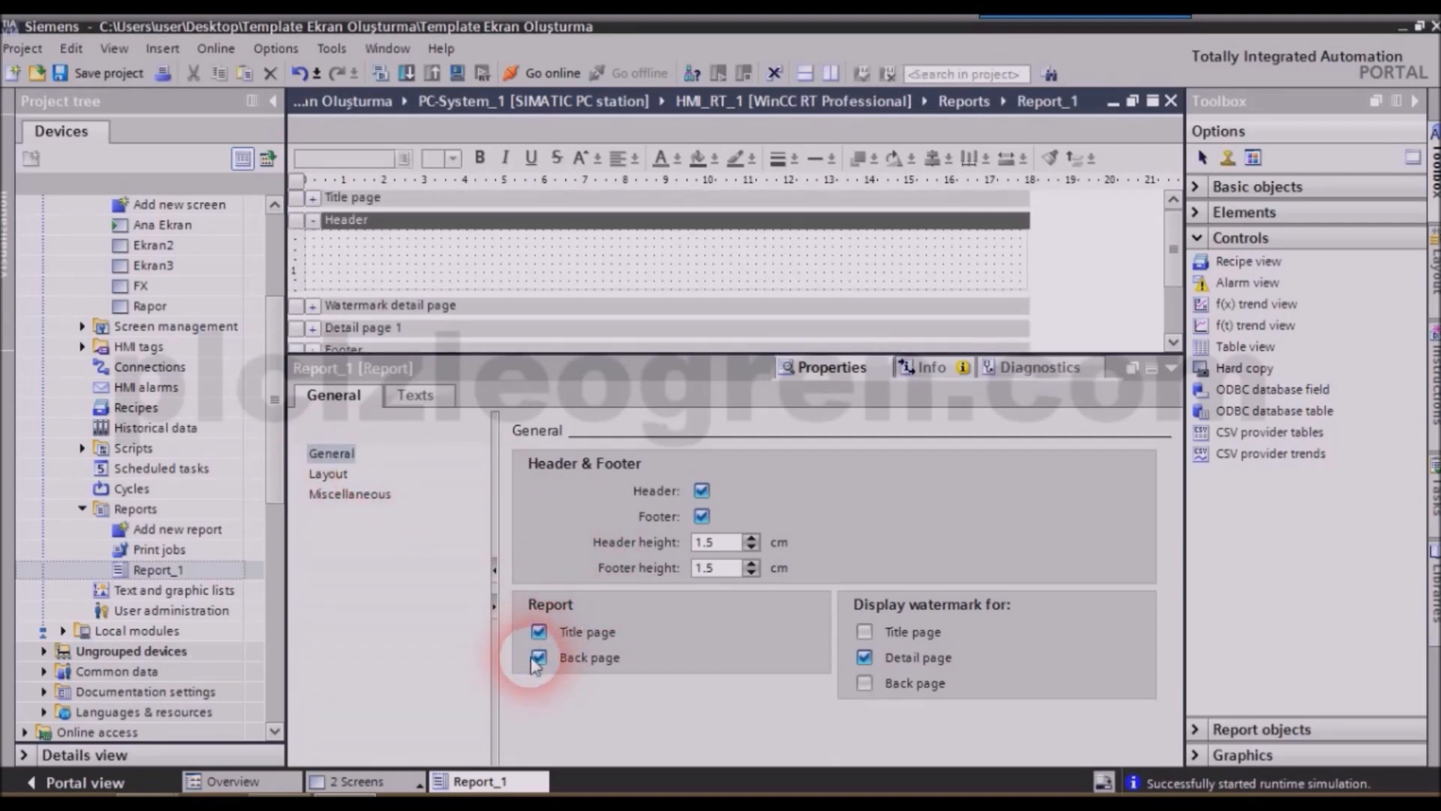
{"action": "left_click", "coordinate": [539, 658]}
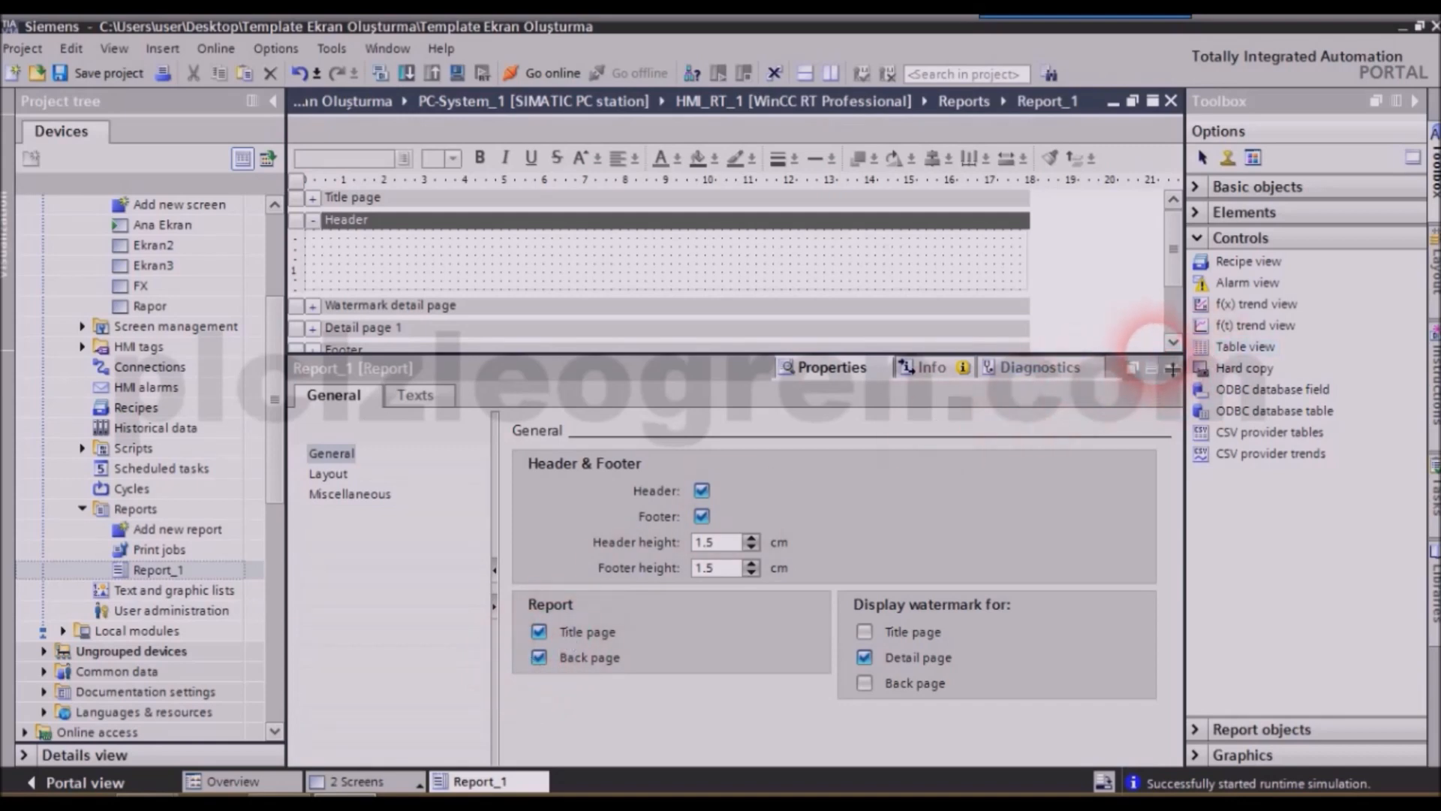
{"action": "scroll", "scroll_direction": "down", "scroll_amount": 3}
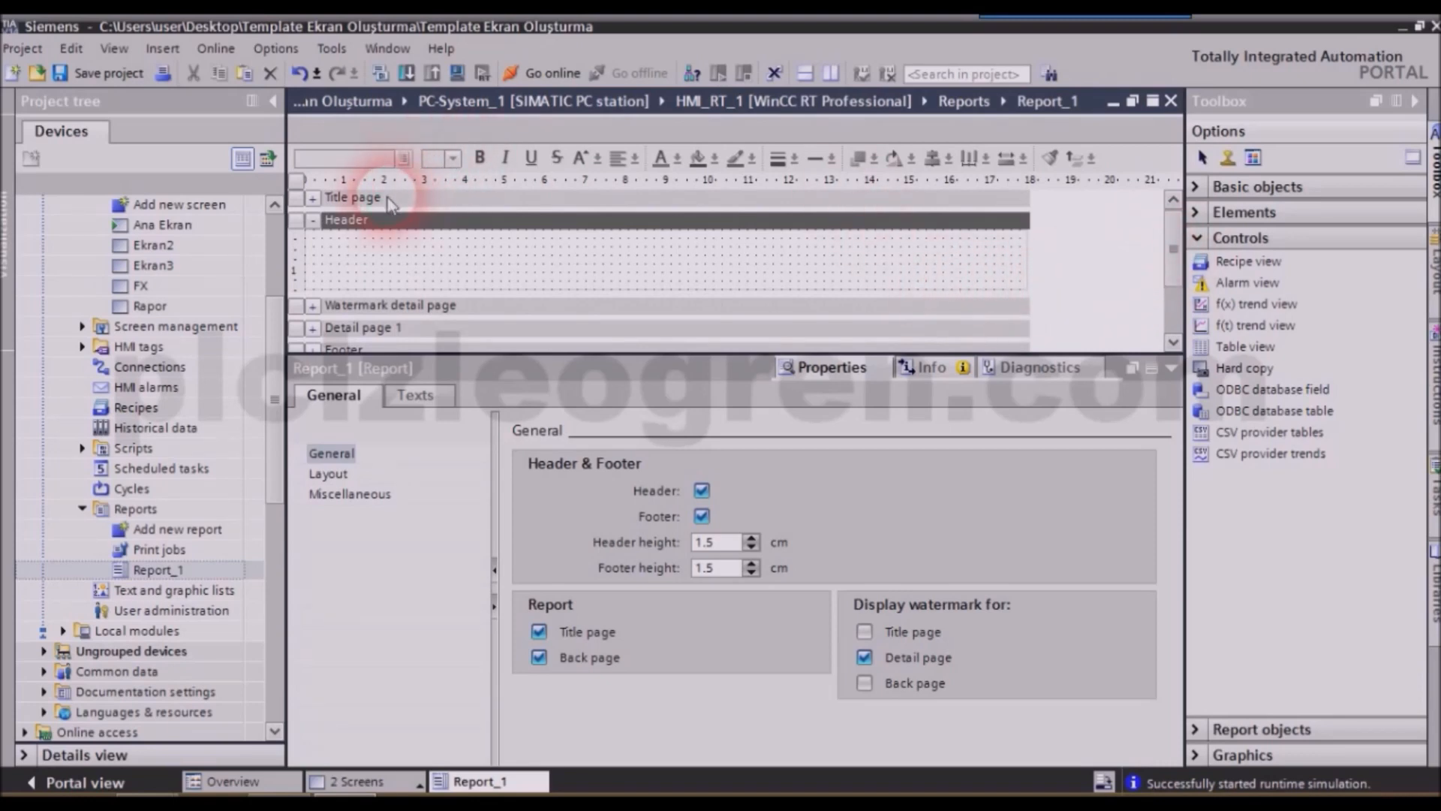
{"action": "mouse_move", "coordinate": [380, 231]}
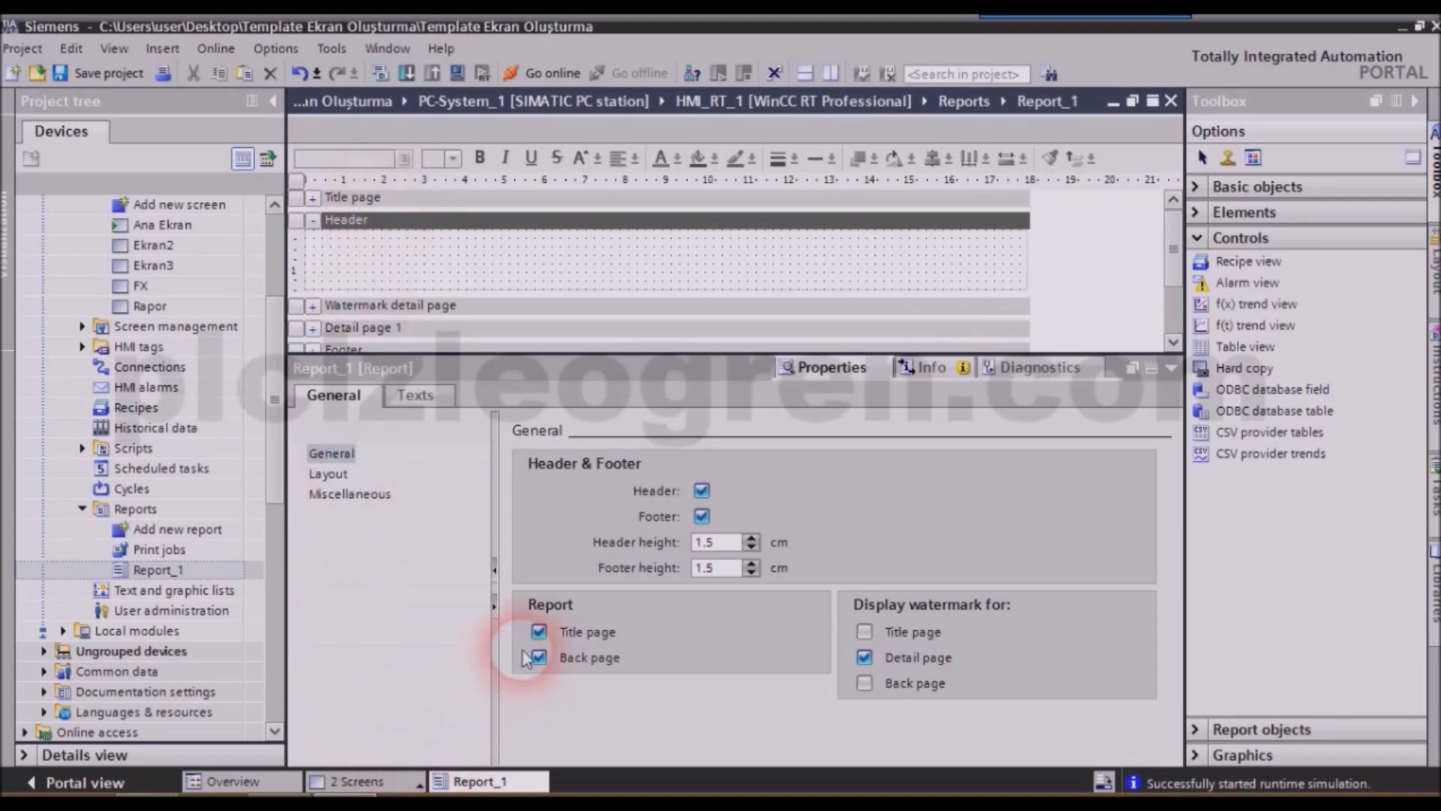
{"action": "left_click", "coordinate": [539, 658]}
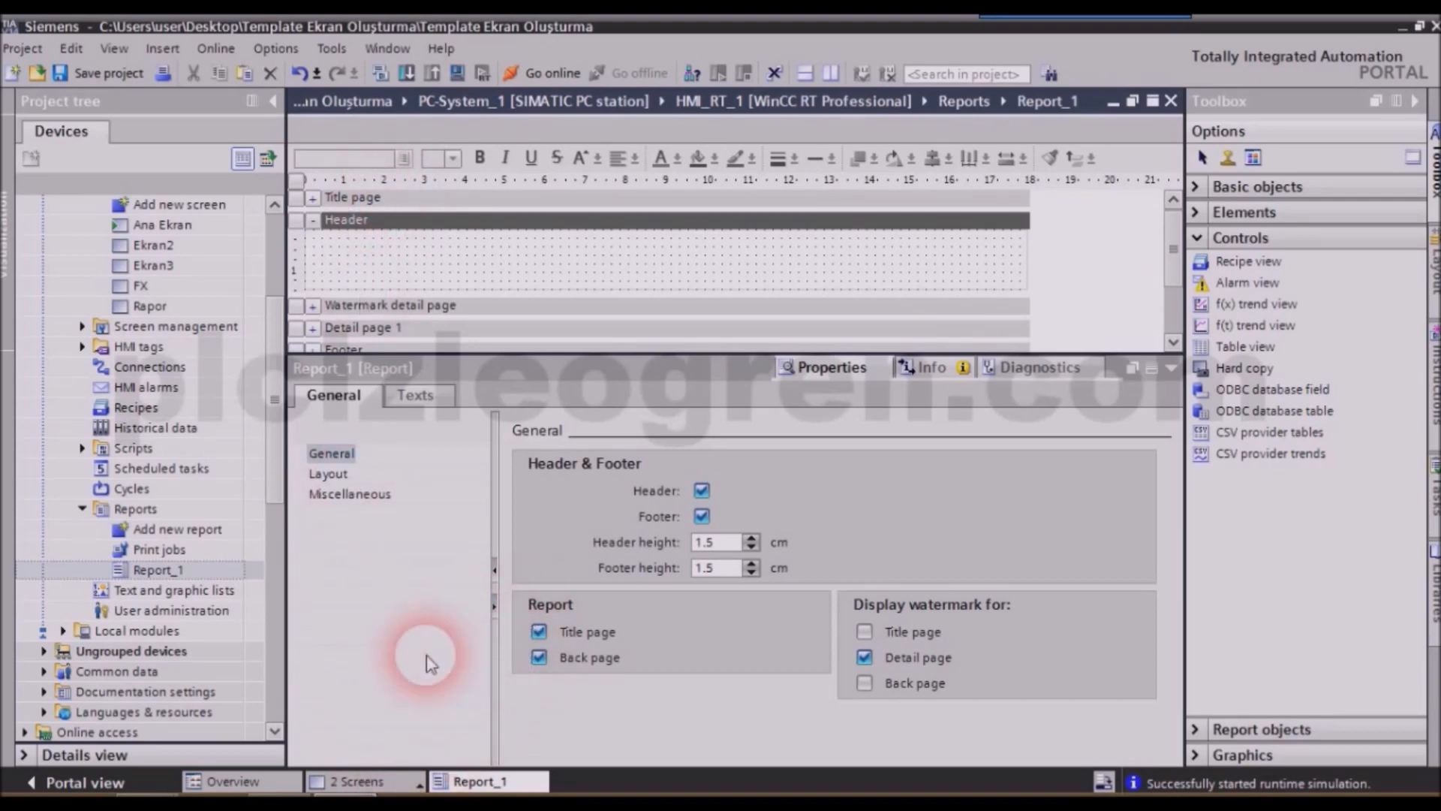
{"action": "mouse_move", "coordinate": [395, 404]}
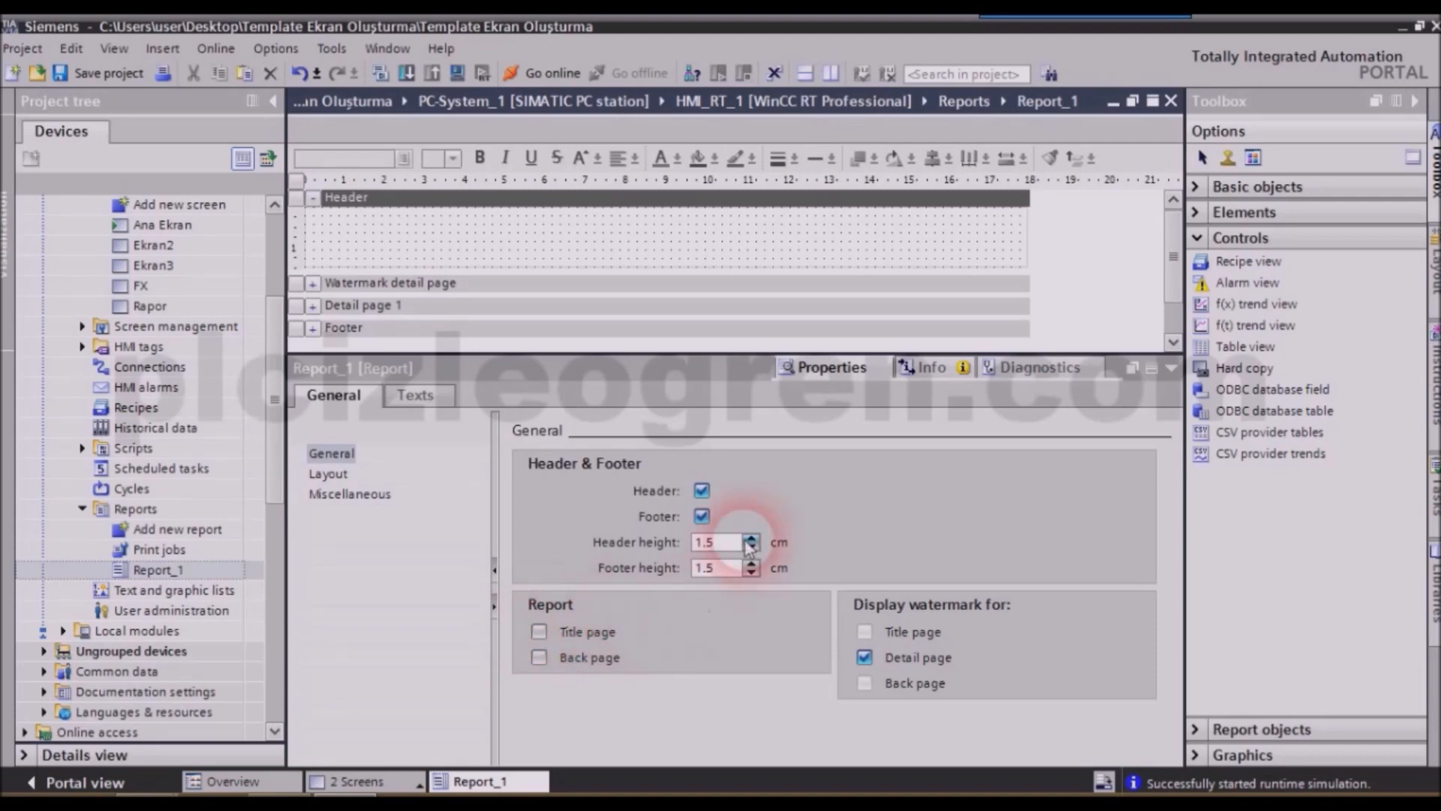
Step: Toggle the header and footer checkboxes in General, leaving both enabled at 1.5 cm height
{"action": "left_click", "coordinate": [701, 490]}
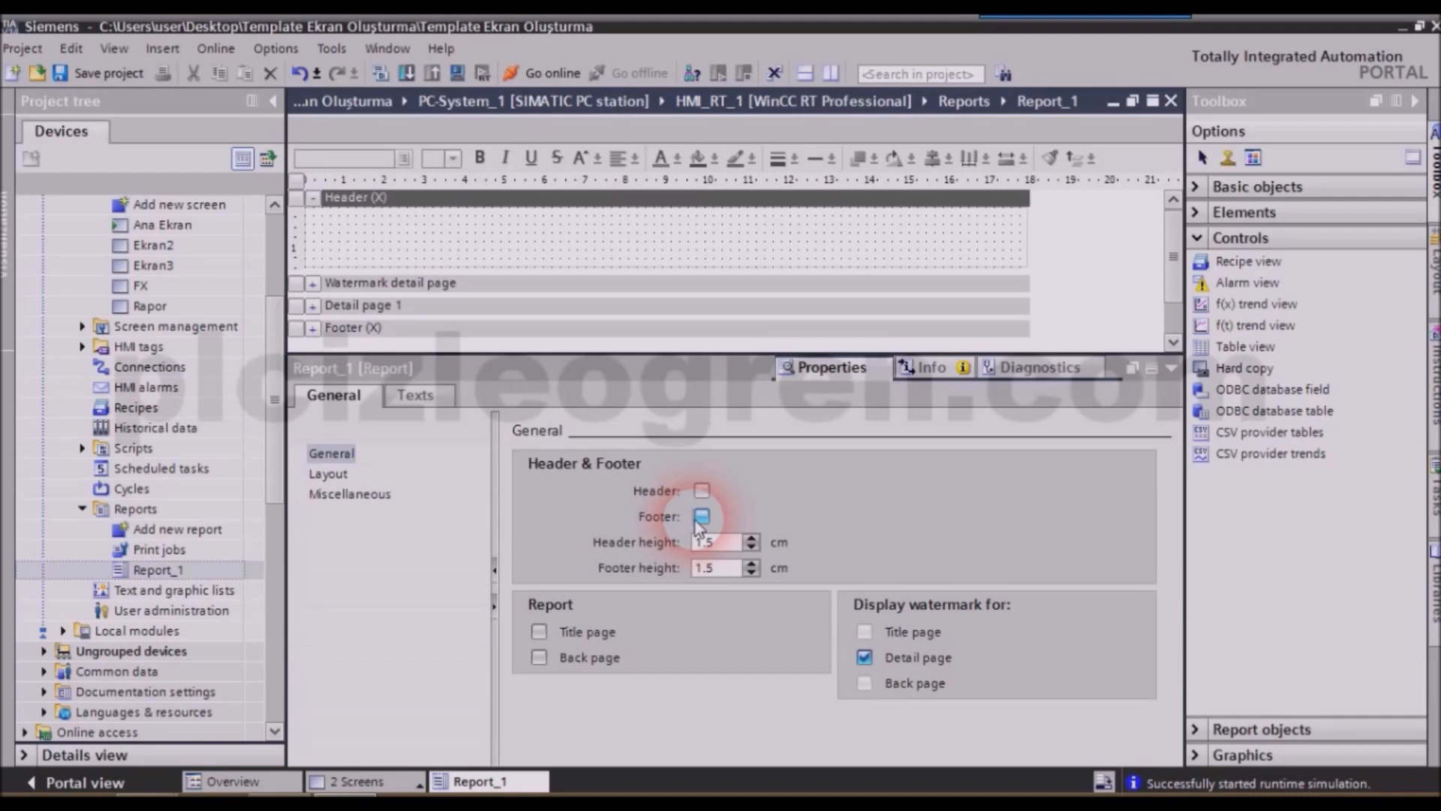
{"action": "left_click", "coordinate": [701, 515]}
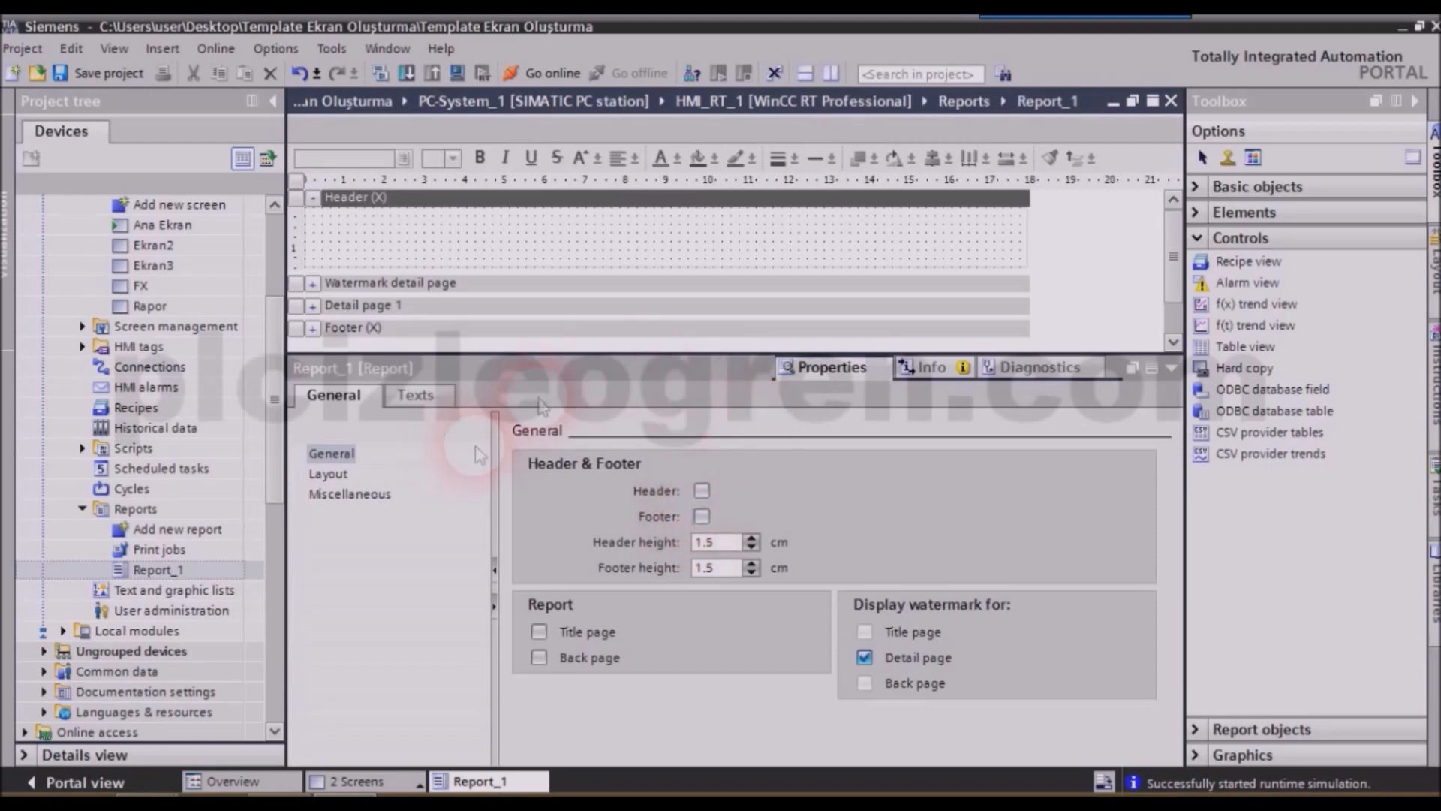
{"action": "left_click", "coordinate": [701, 489]}
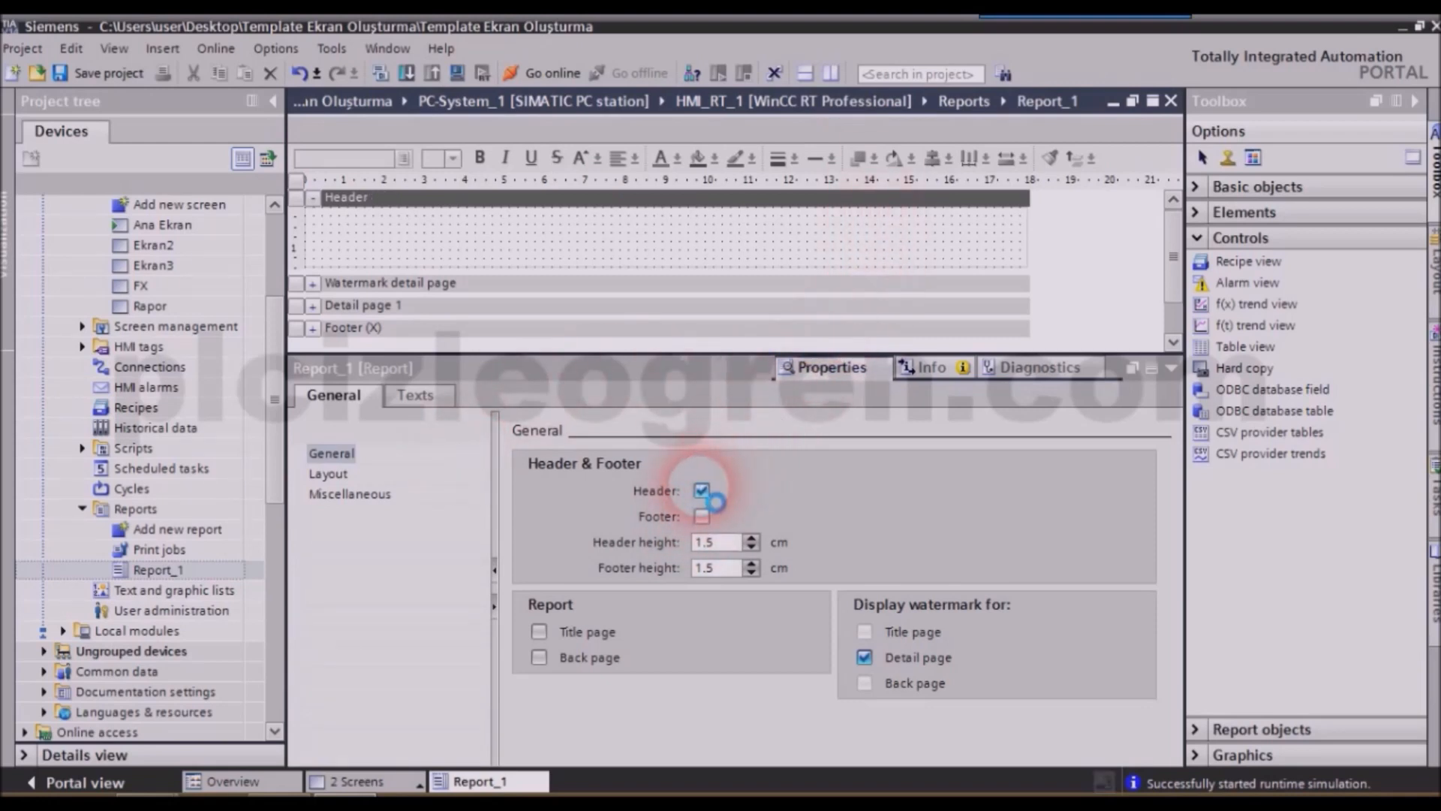
{"action": "left_click", "coordinate": [701, 489]}
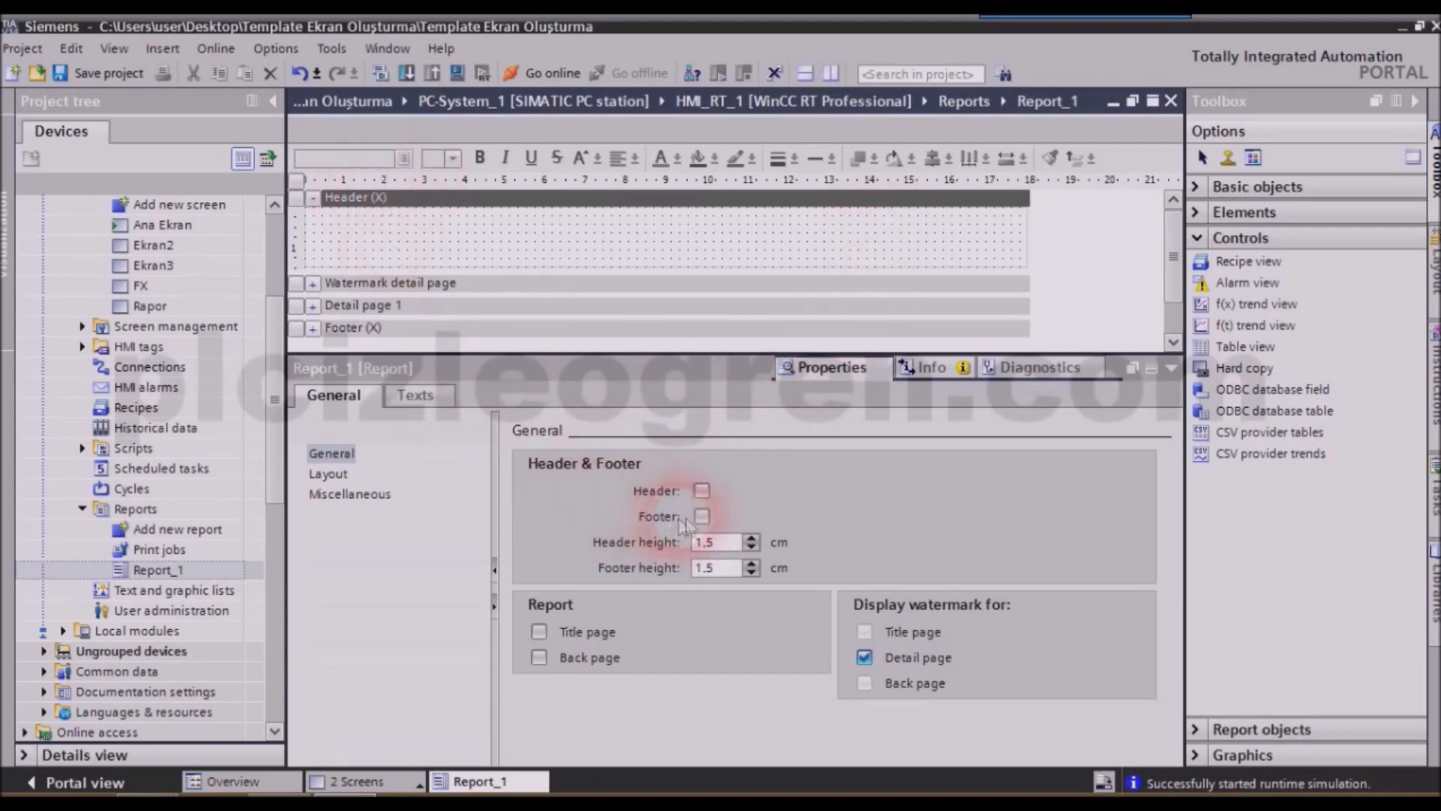
{"action": "left_click", "coordinate": [702, 489]}
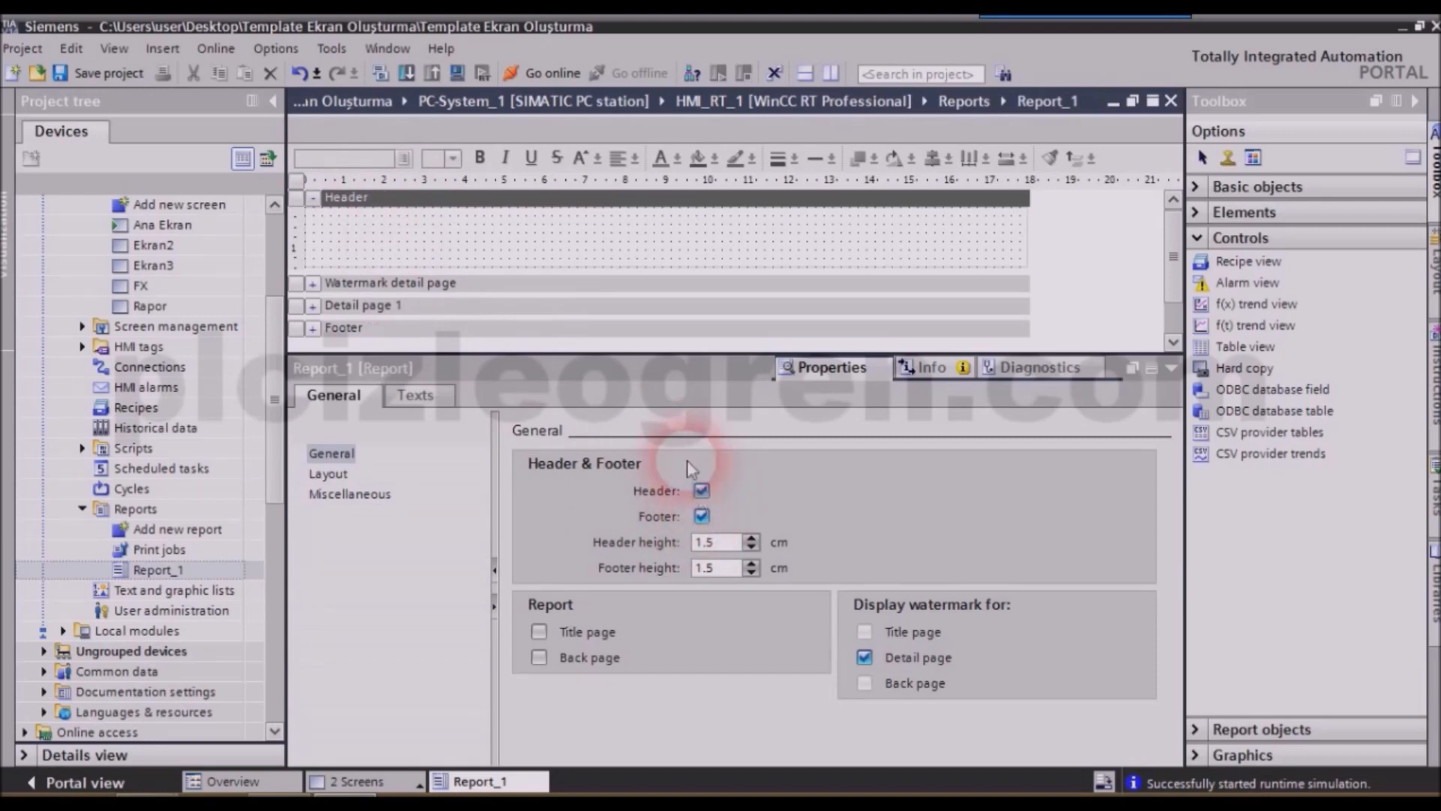
{"action": "mouse_move", "coordinate": [597, 501]}
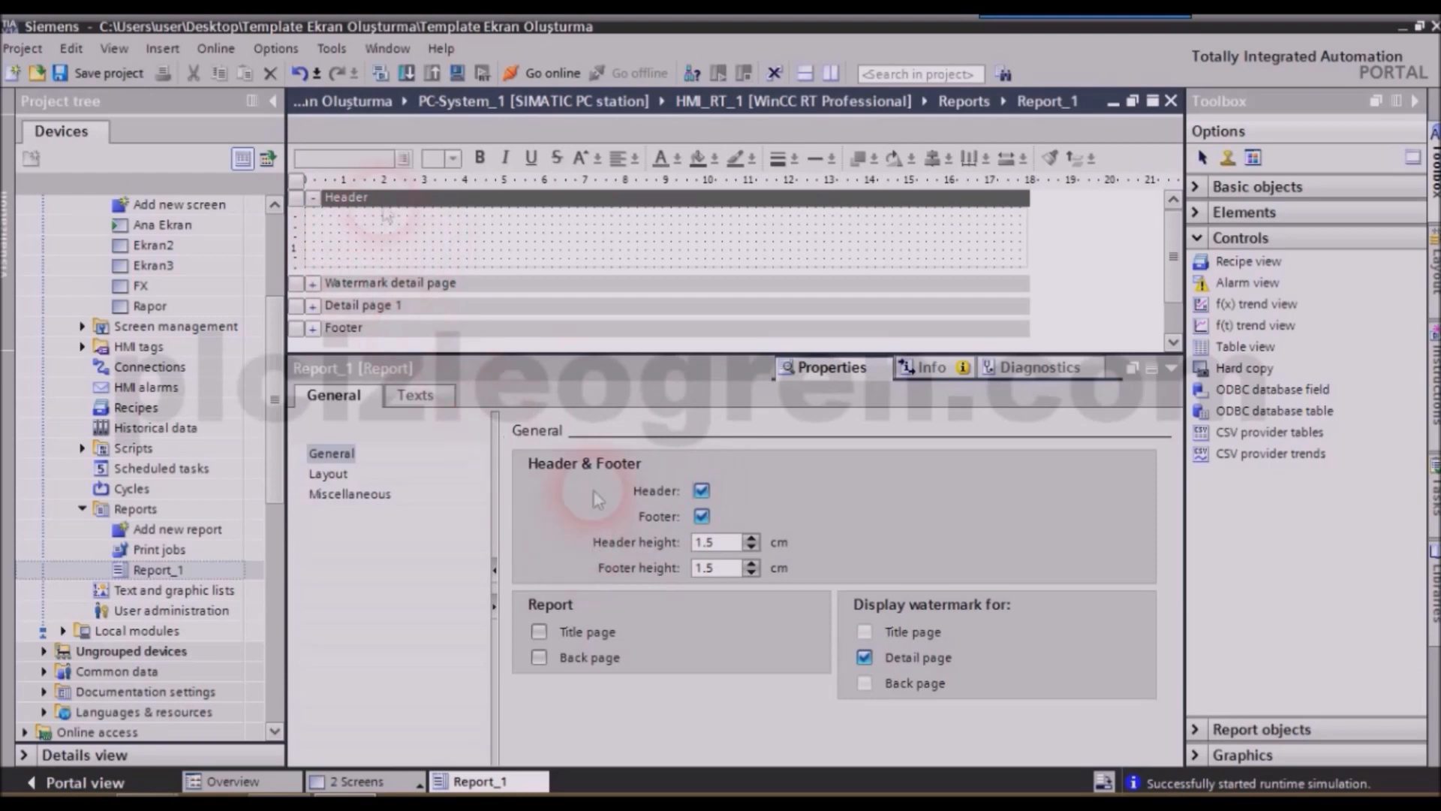
{"action": "mouse_move", "coordinate": [758, 550]}
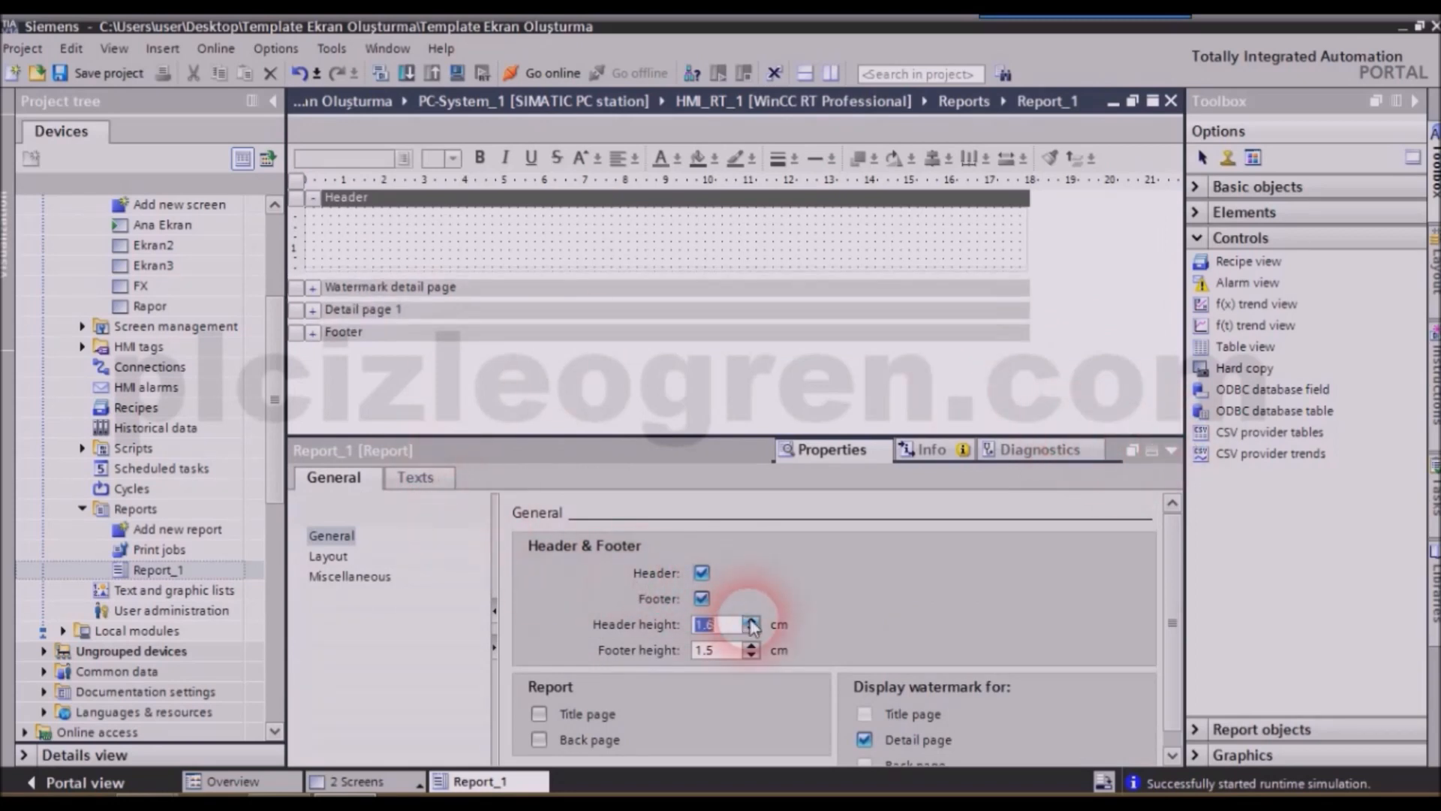
{"action": "left_click", "coordinate": [751, 629]}
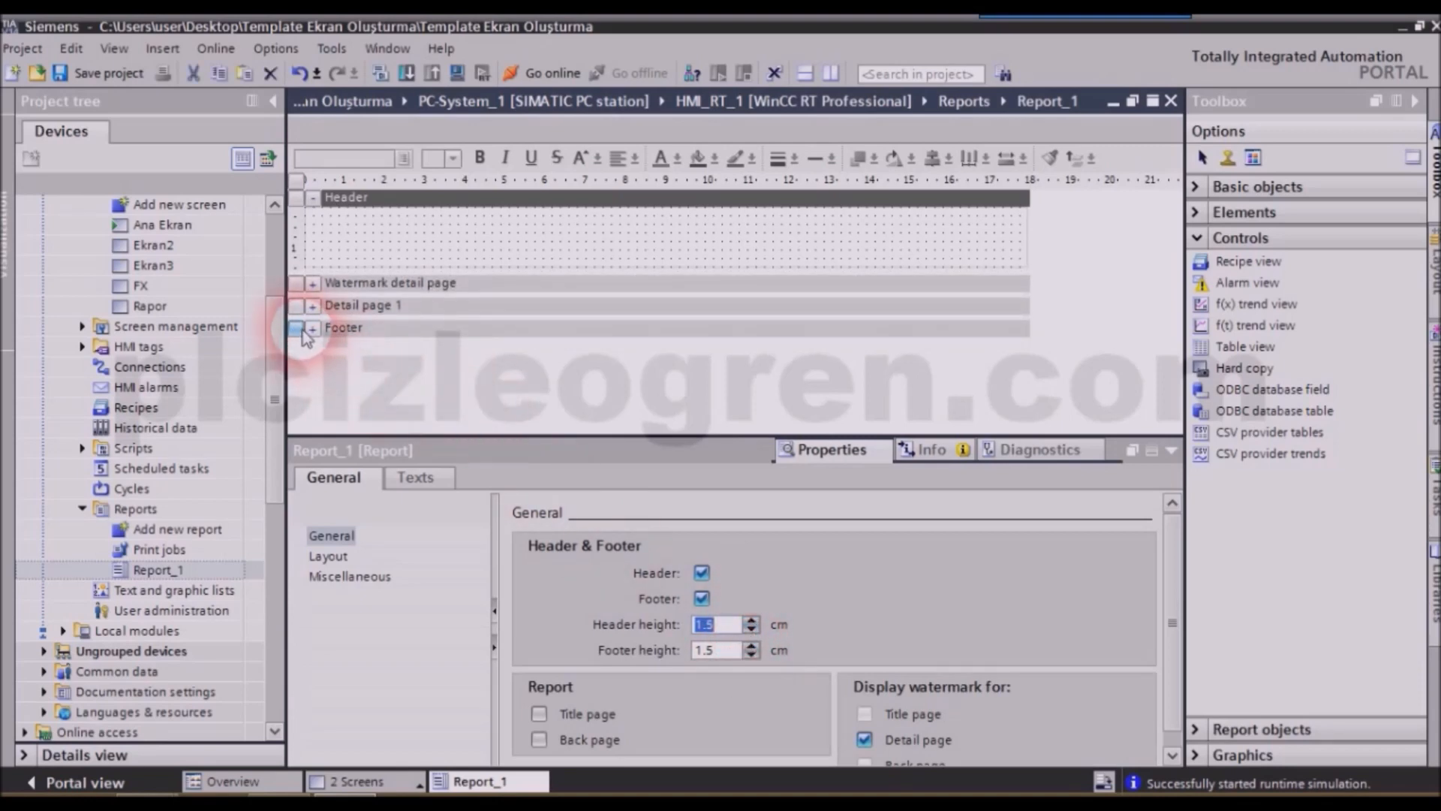
Step: Nudge header height back to 1.5 cm, lower the footer height, then close the properties area
{"action": "left_click", "coordinate": [316, 327]}
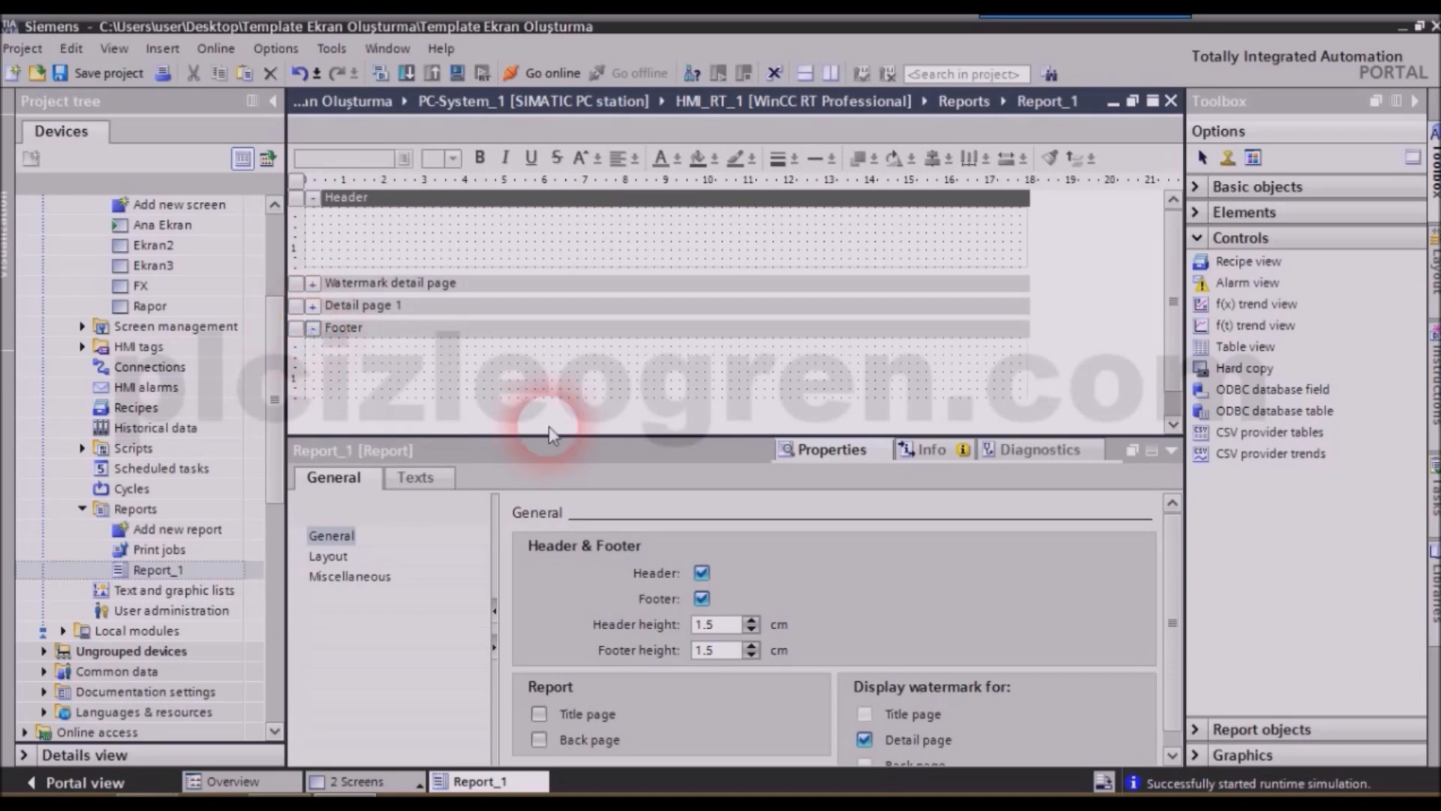
{"action": "left_click", "coordinate": [750, 625]}
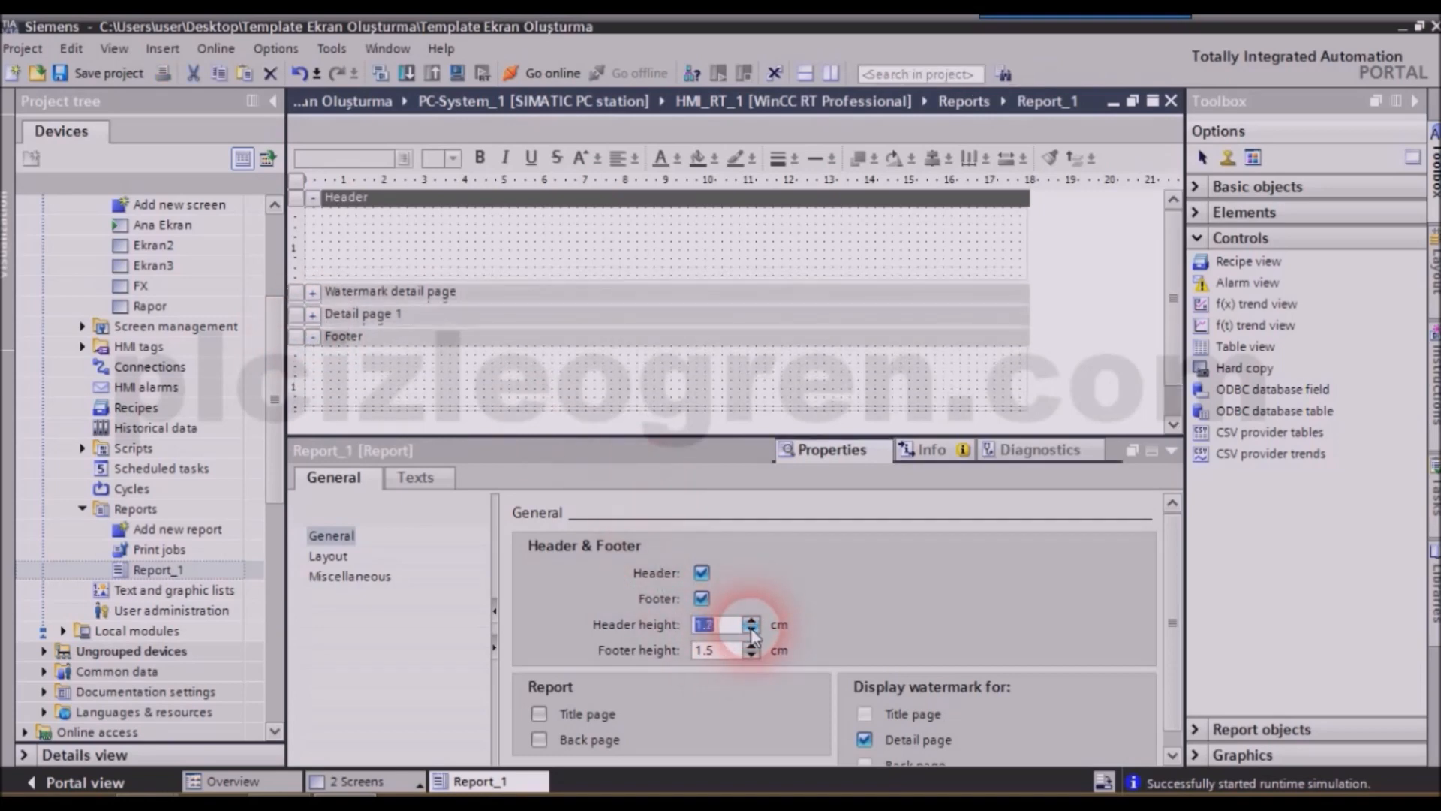
{"action": "left_click", "coordinate": [752, 629]}
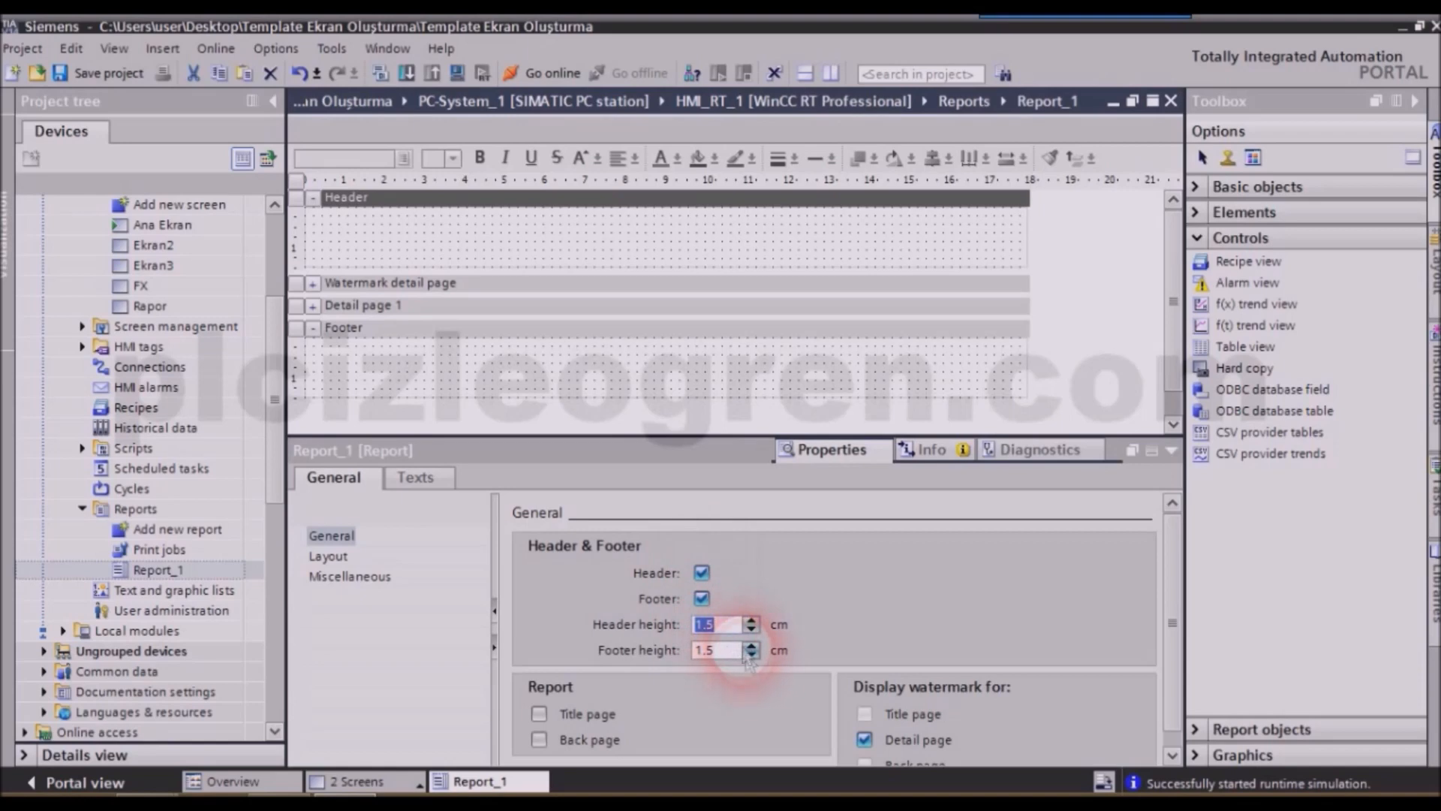
{"action": "left_click", "coordinate": [751, 654]}
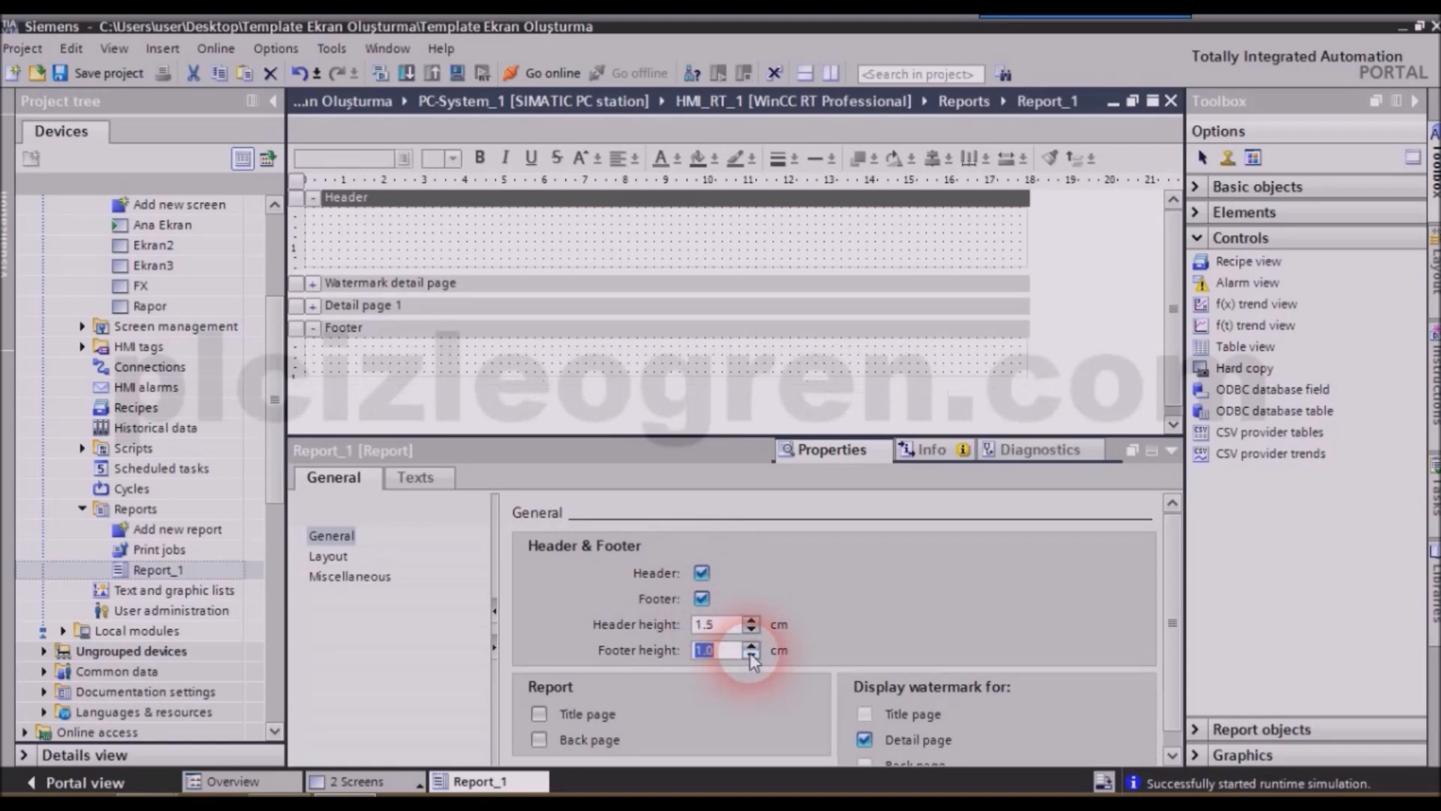
{"action": "left_click", "coordinate": [751, 654]}
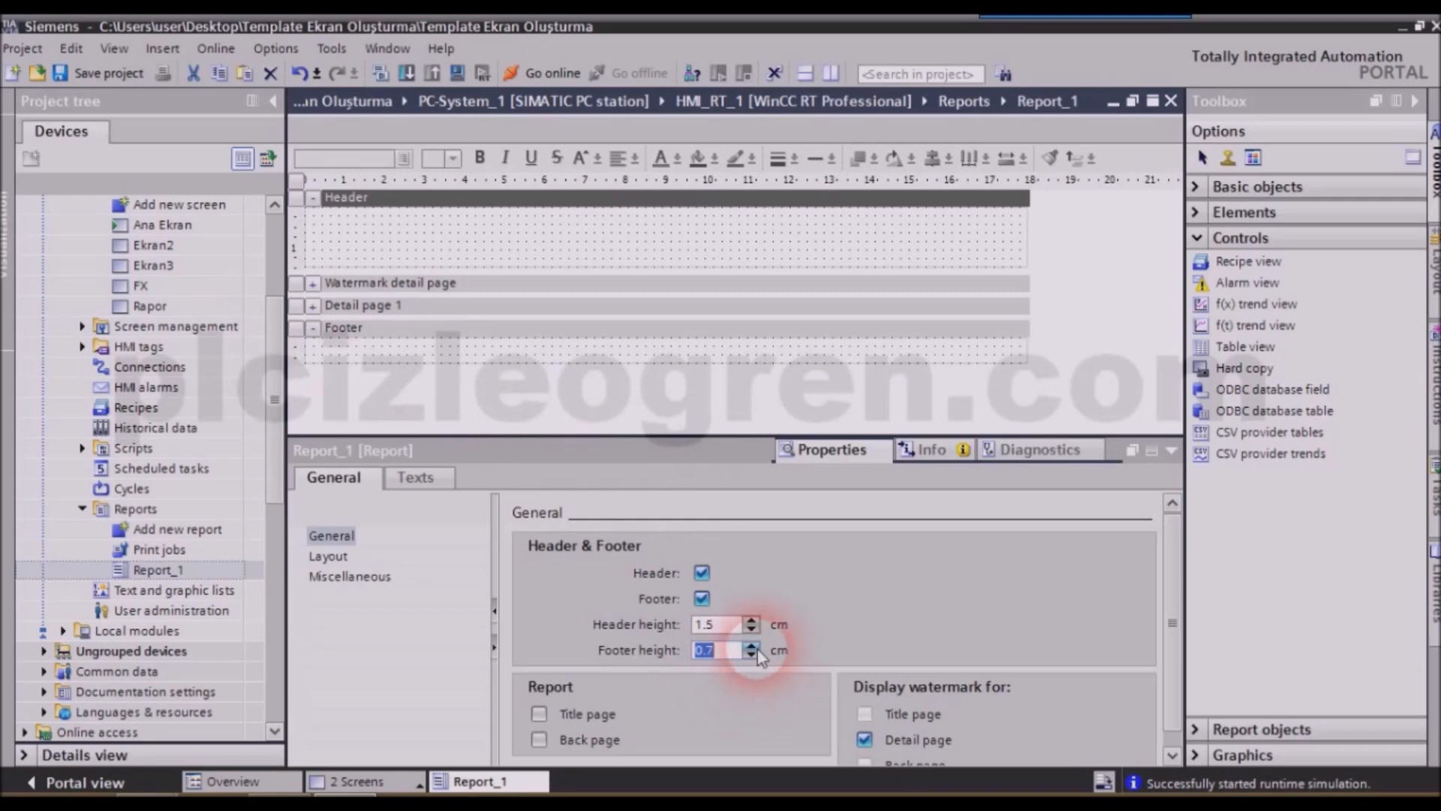
{"action": "left_click", "coordinate": [751, 646]}
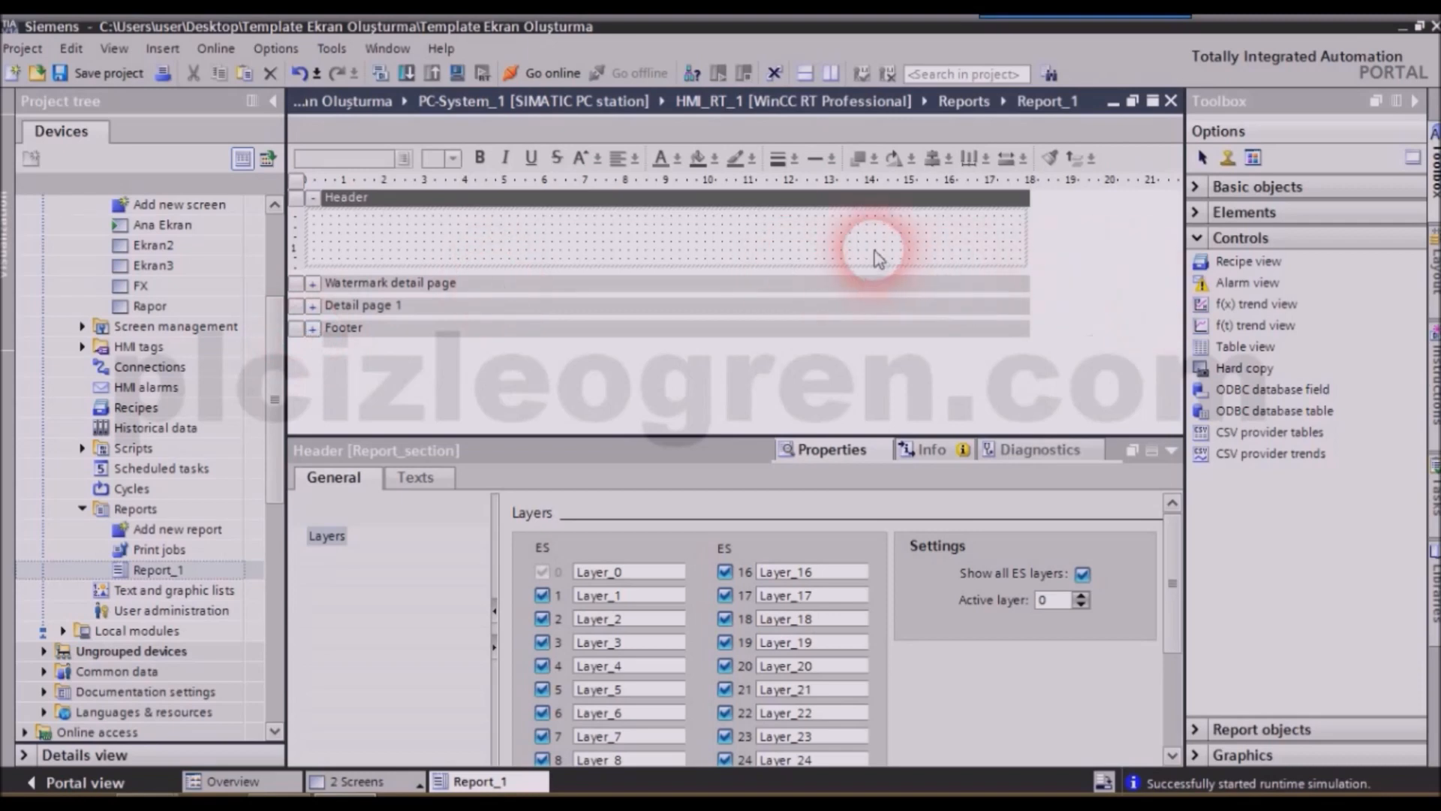
{"action": "left_click", "coordinate": [1174, 450]}
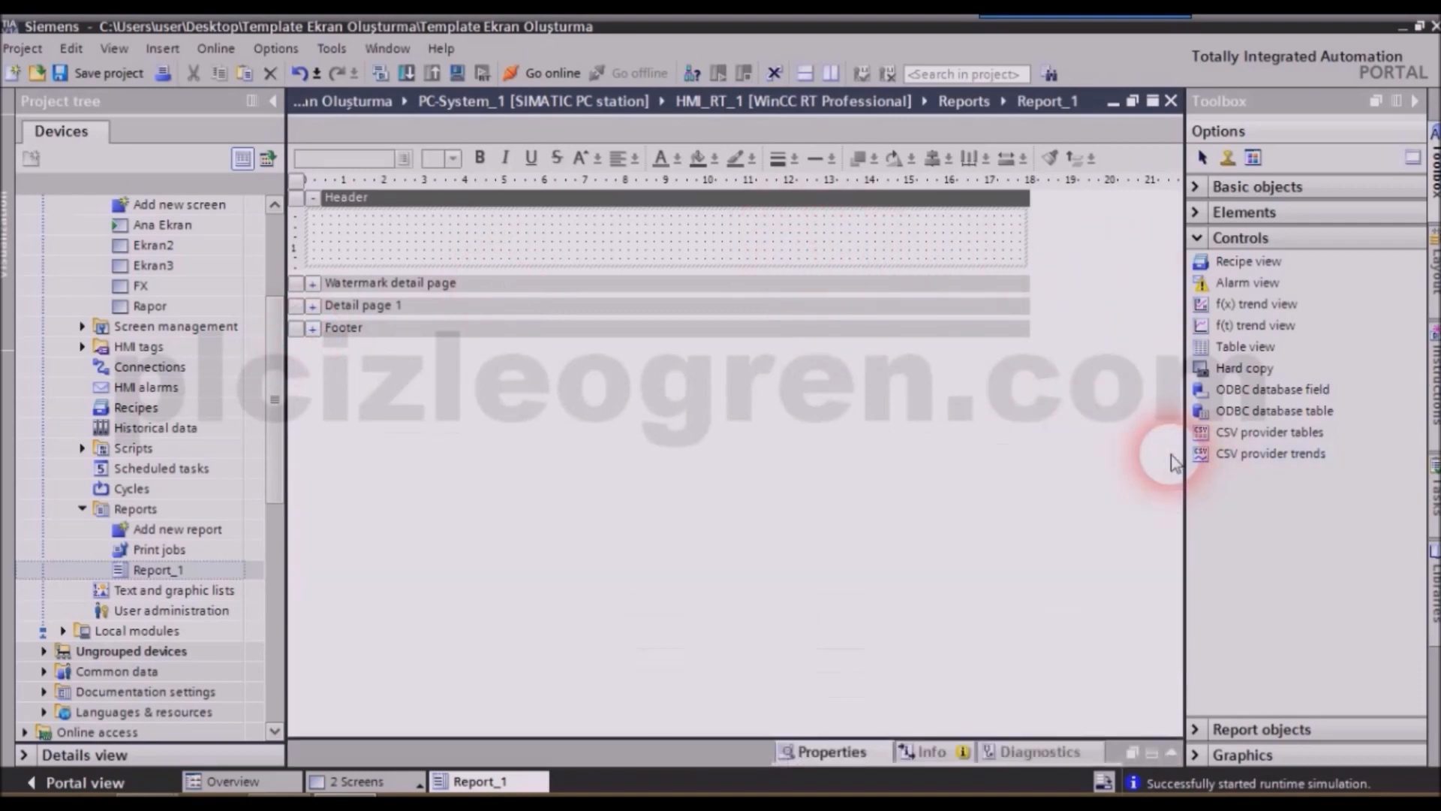
{"action": "mouse_move", "coordinate": [407, 423]}
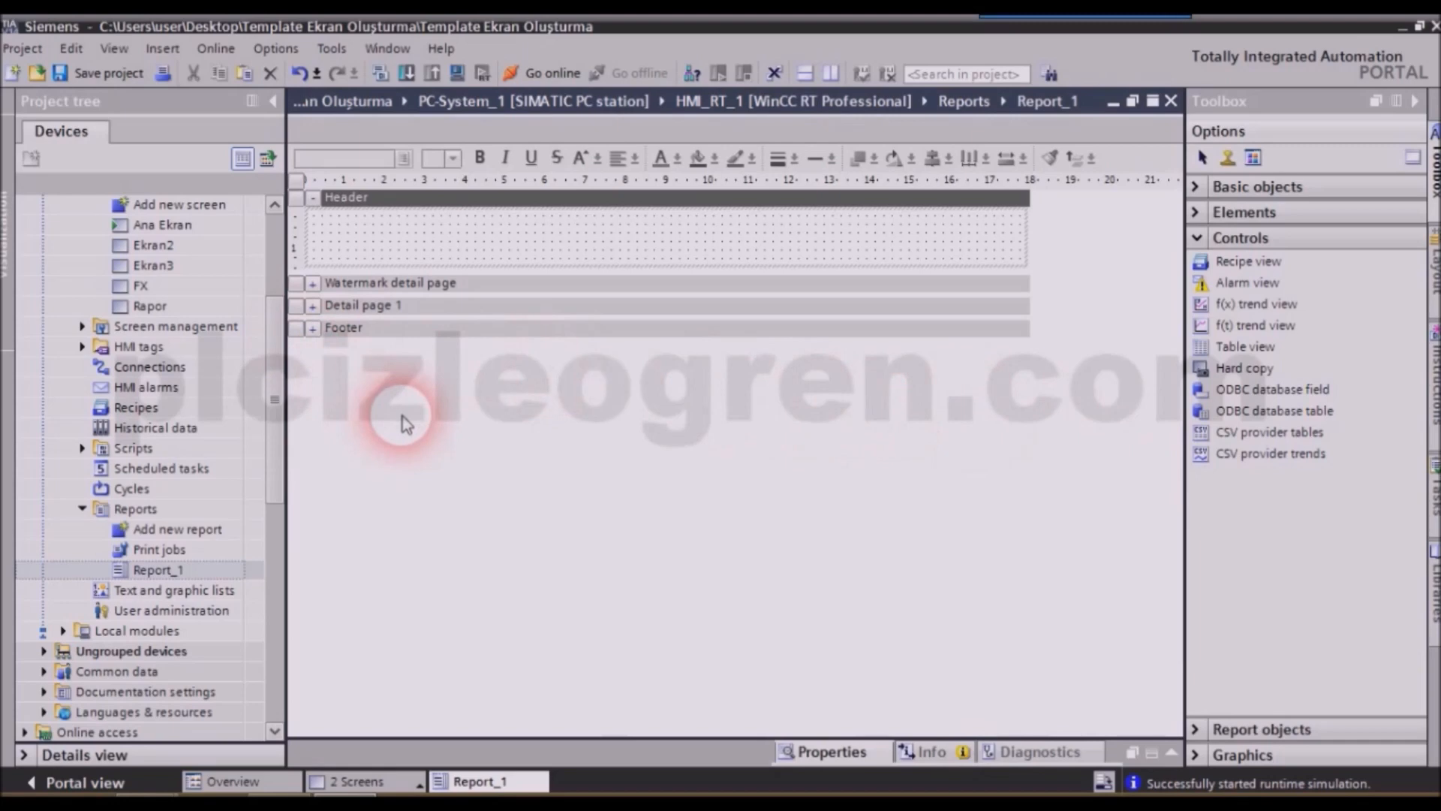
Step: Expand all report pages and scroll through the Watermark detail page's layout area
{"action": "right_click", "coordinate": [403, 423]}
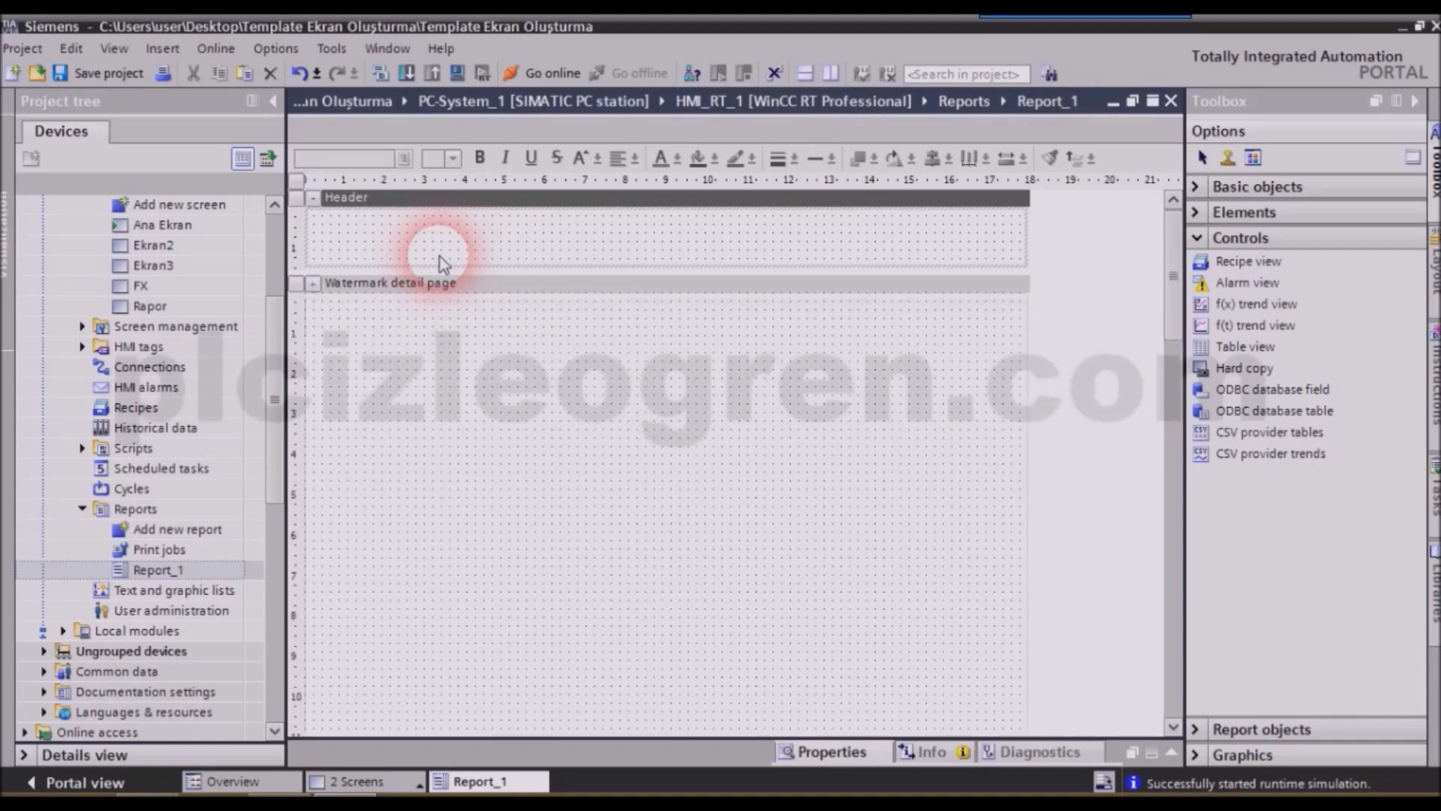
{"action": "scroll", "scroll_direction": "down", "scroll_amount": 3}
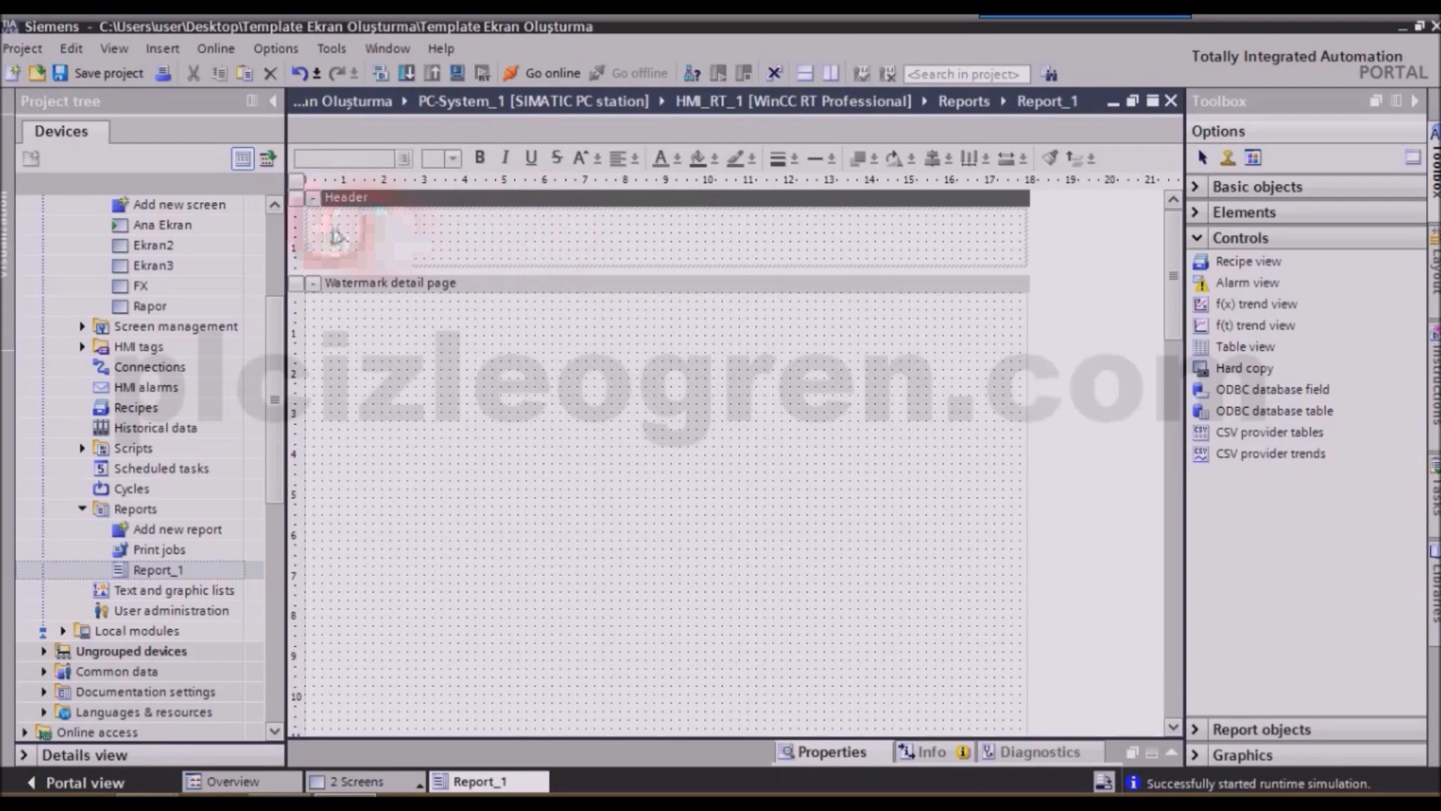
{"action": "scroll", "scroll_direction": "down", "scroll_amount": 3}
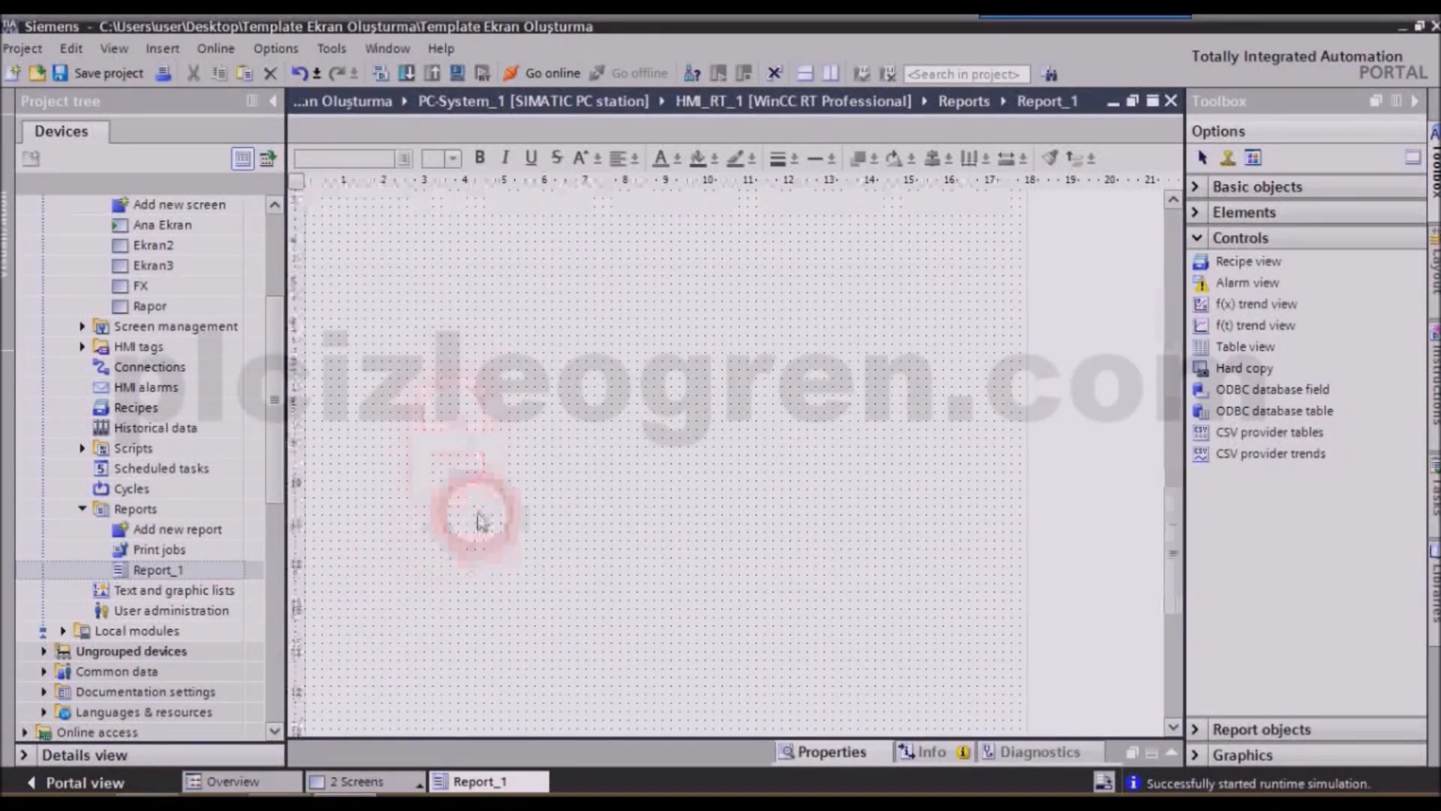
{"action": "scroll", "scroll_direction": "down", "scroll_amount": 3}
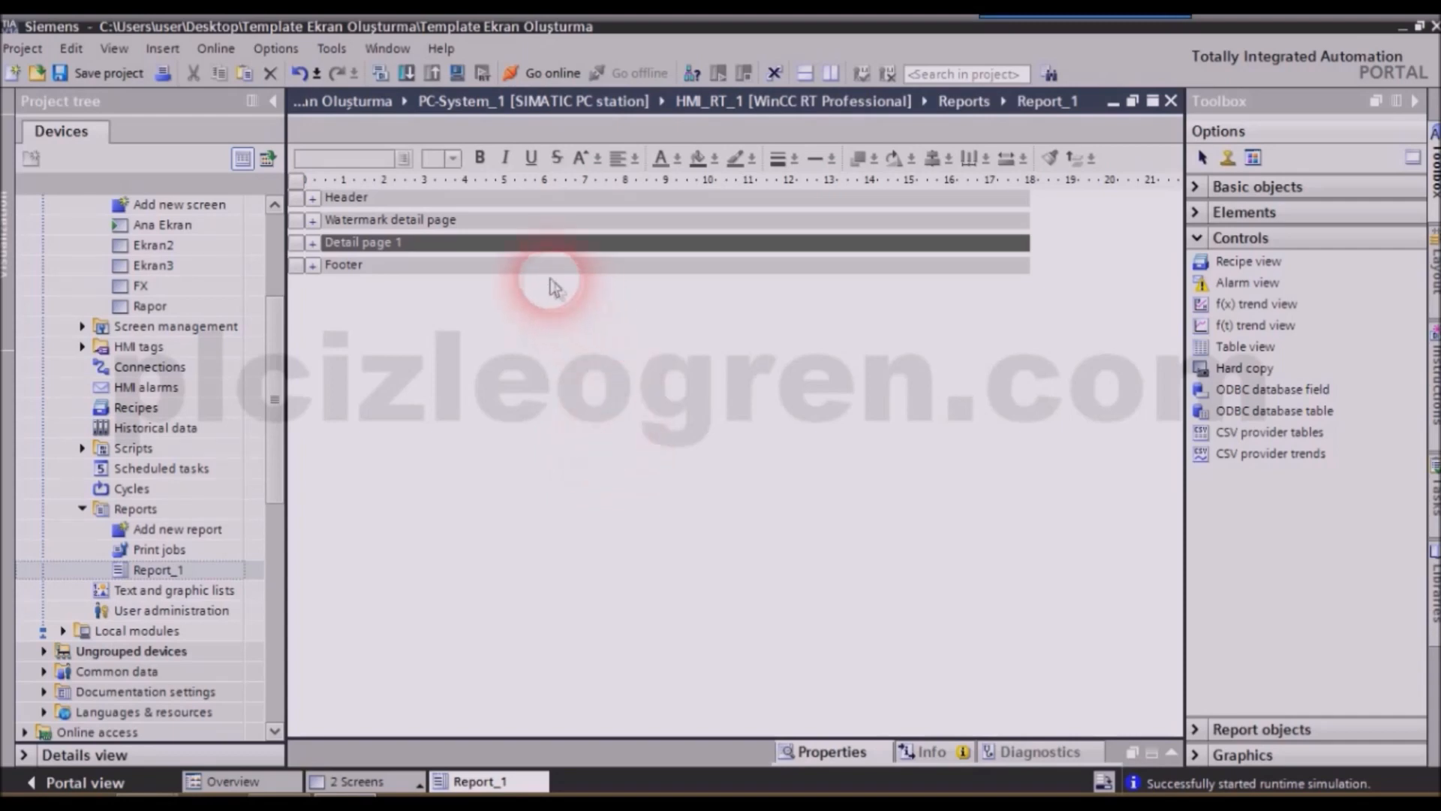
Step: Review Report_1's Layout: A4 portrait, metric units, margins 1.5, 1.5, 2.0, 2.0 cm, adjusting the left margin
{"action": "left_click", "coordinate": [342, 264]}
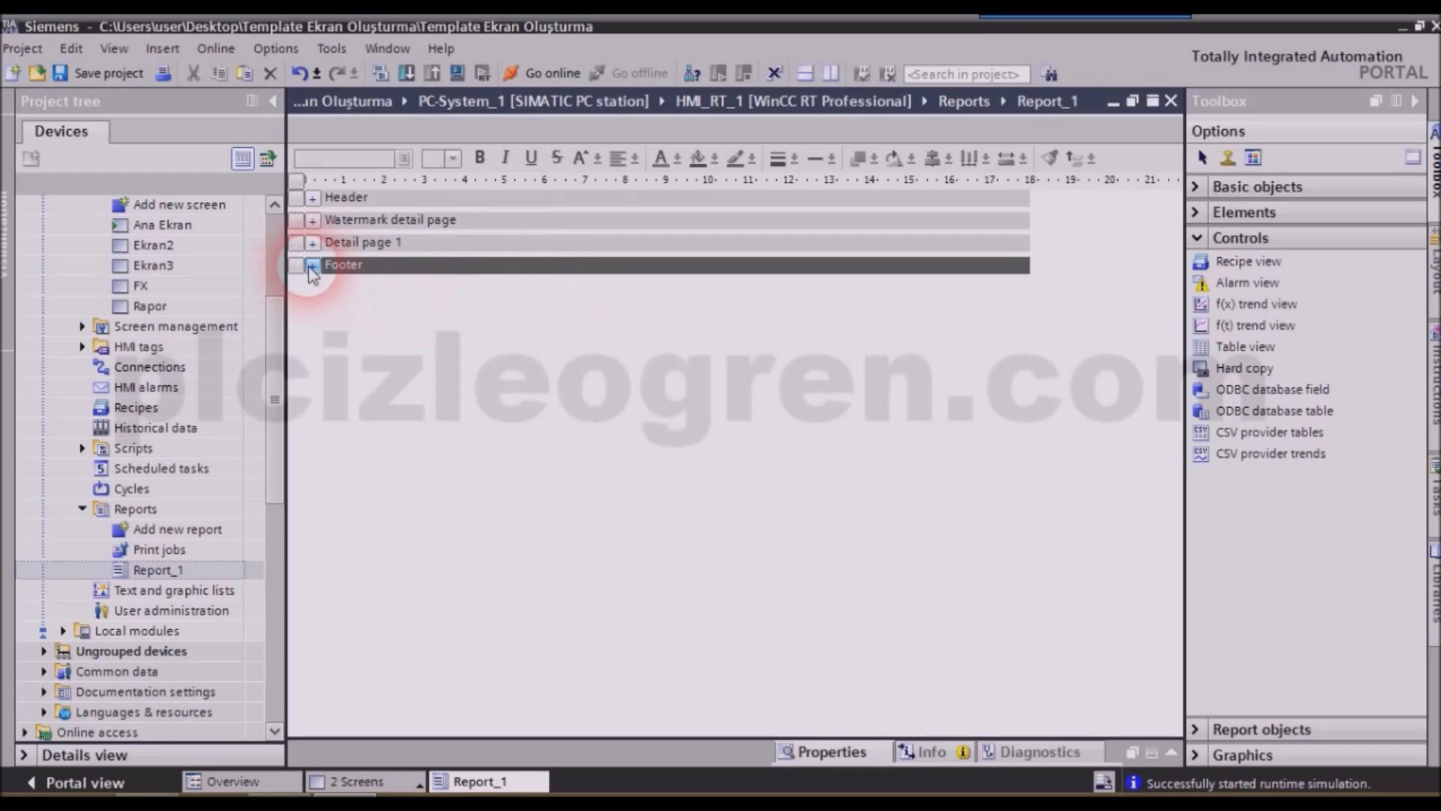
{"action": "right_click", "coordinate": [313, 270]}
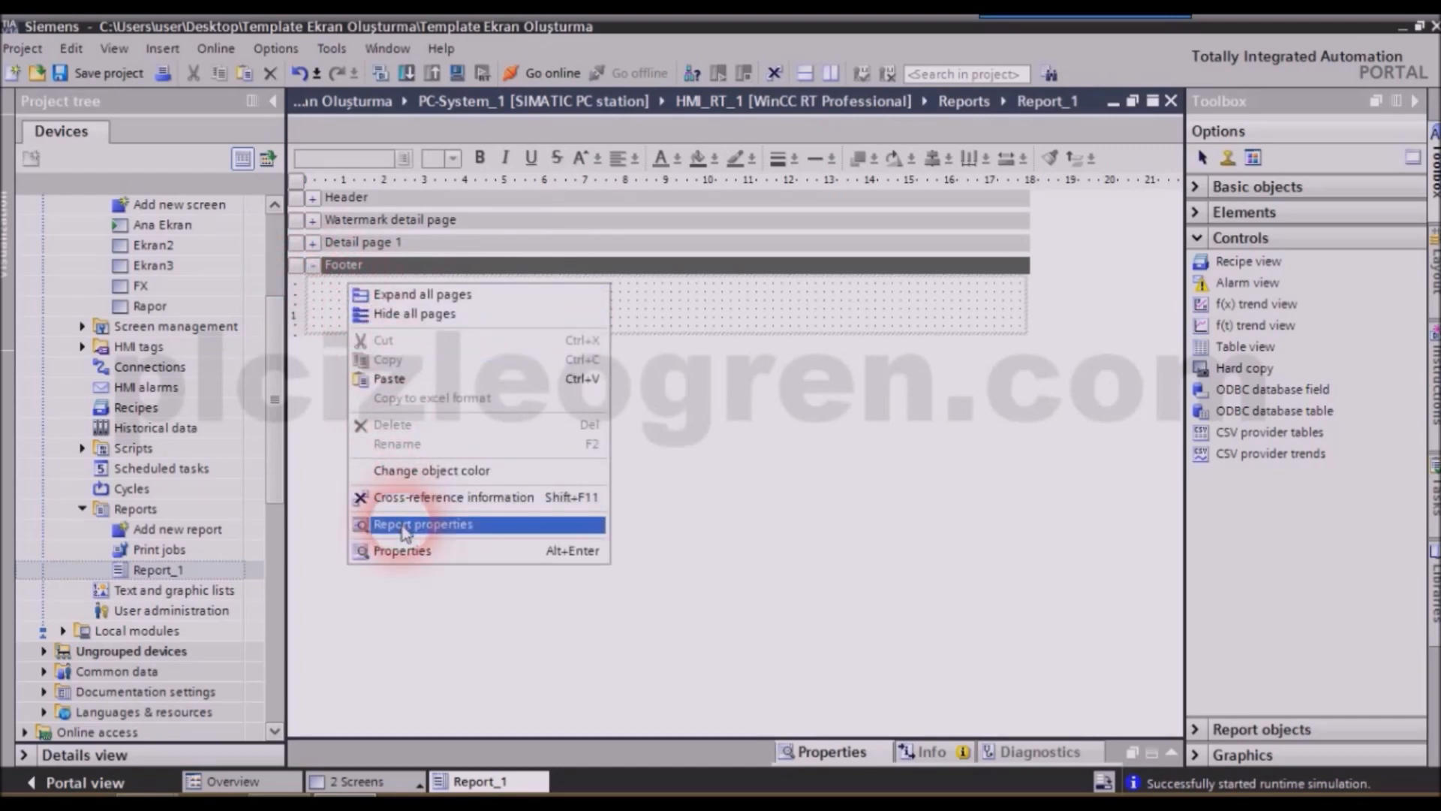
{"action": "left_click", "coordinate": [424, 524]}
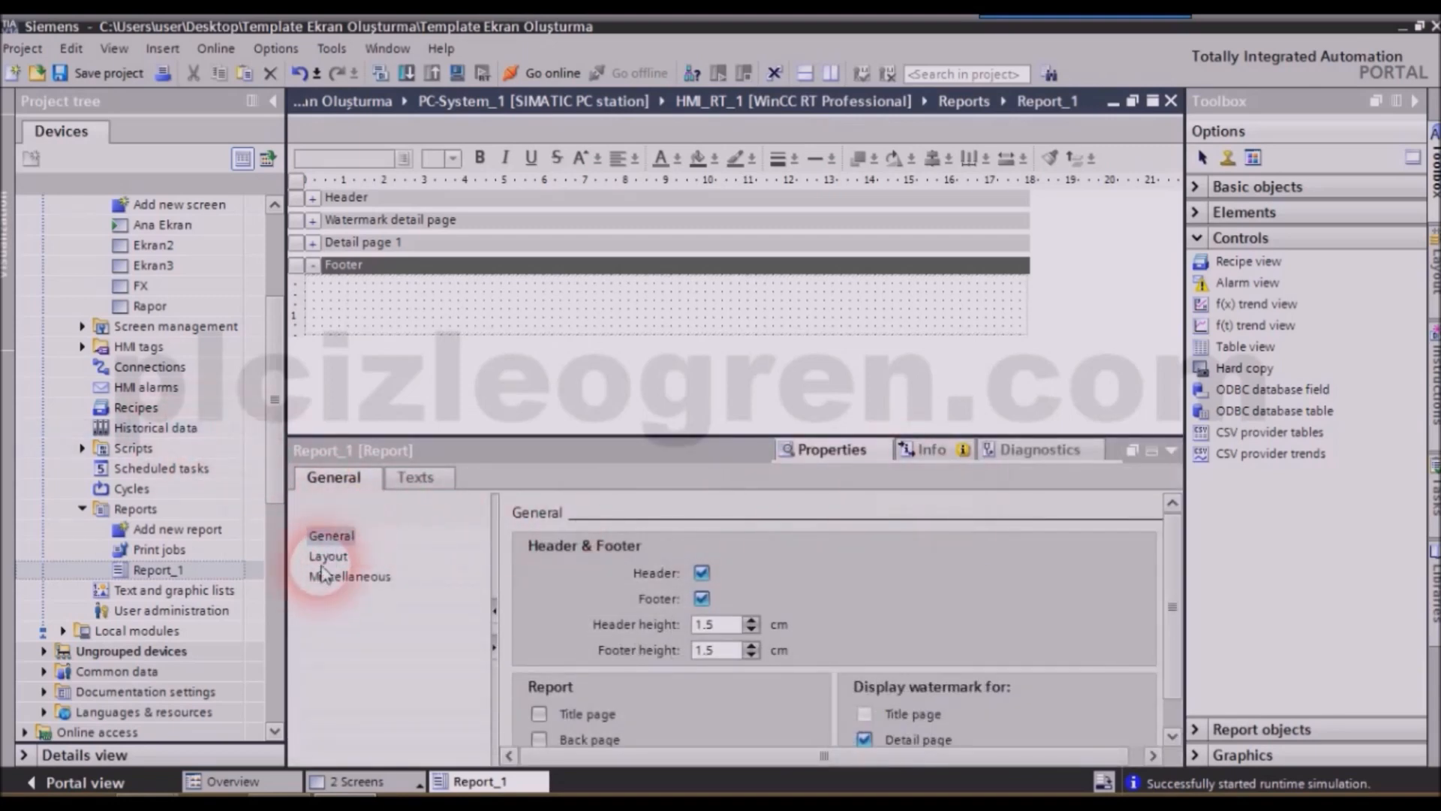
{"action": "left_click", "coordinate": [327, 556]}
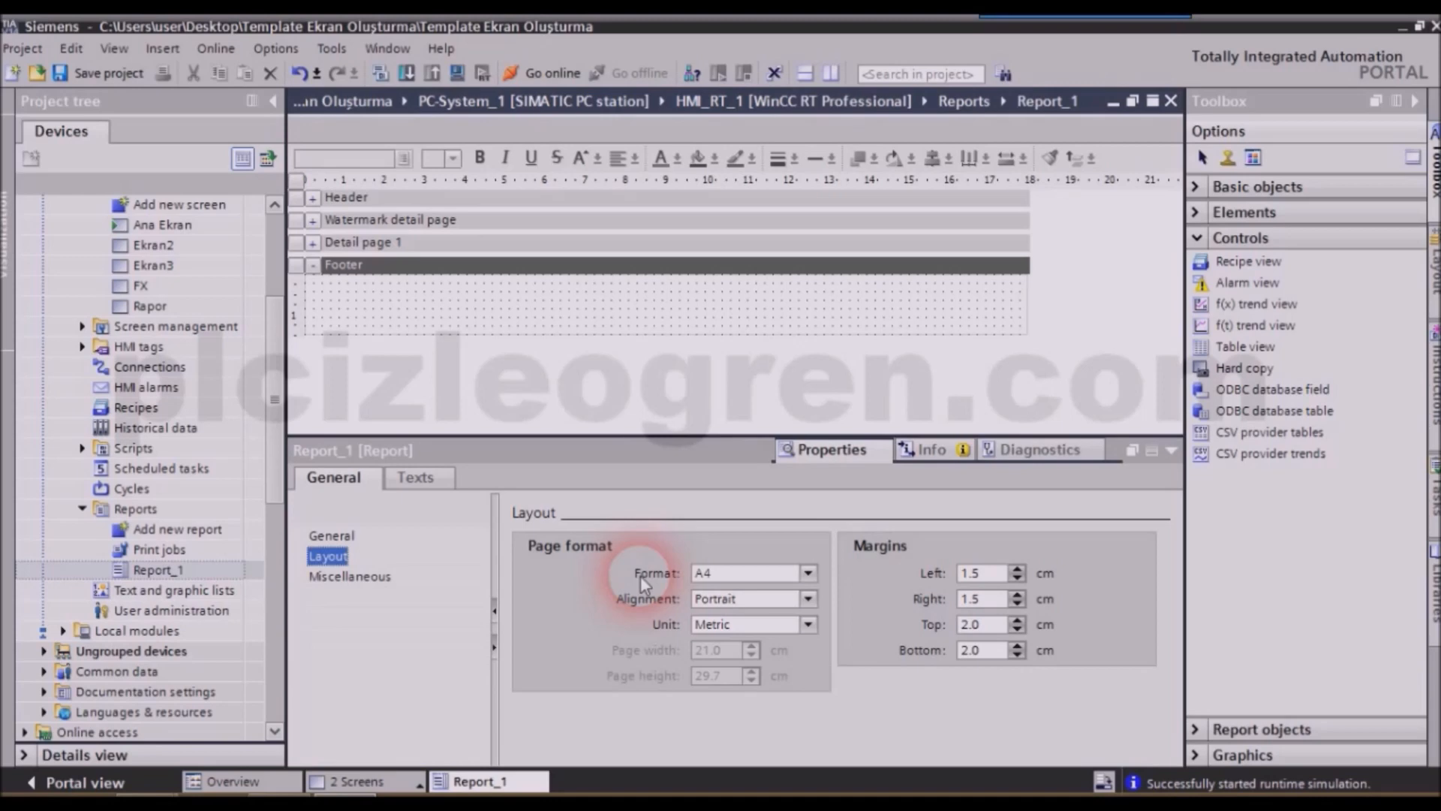
{"action": "mouse_move", "coordinate": [862, 599]}
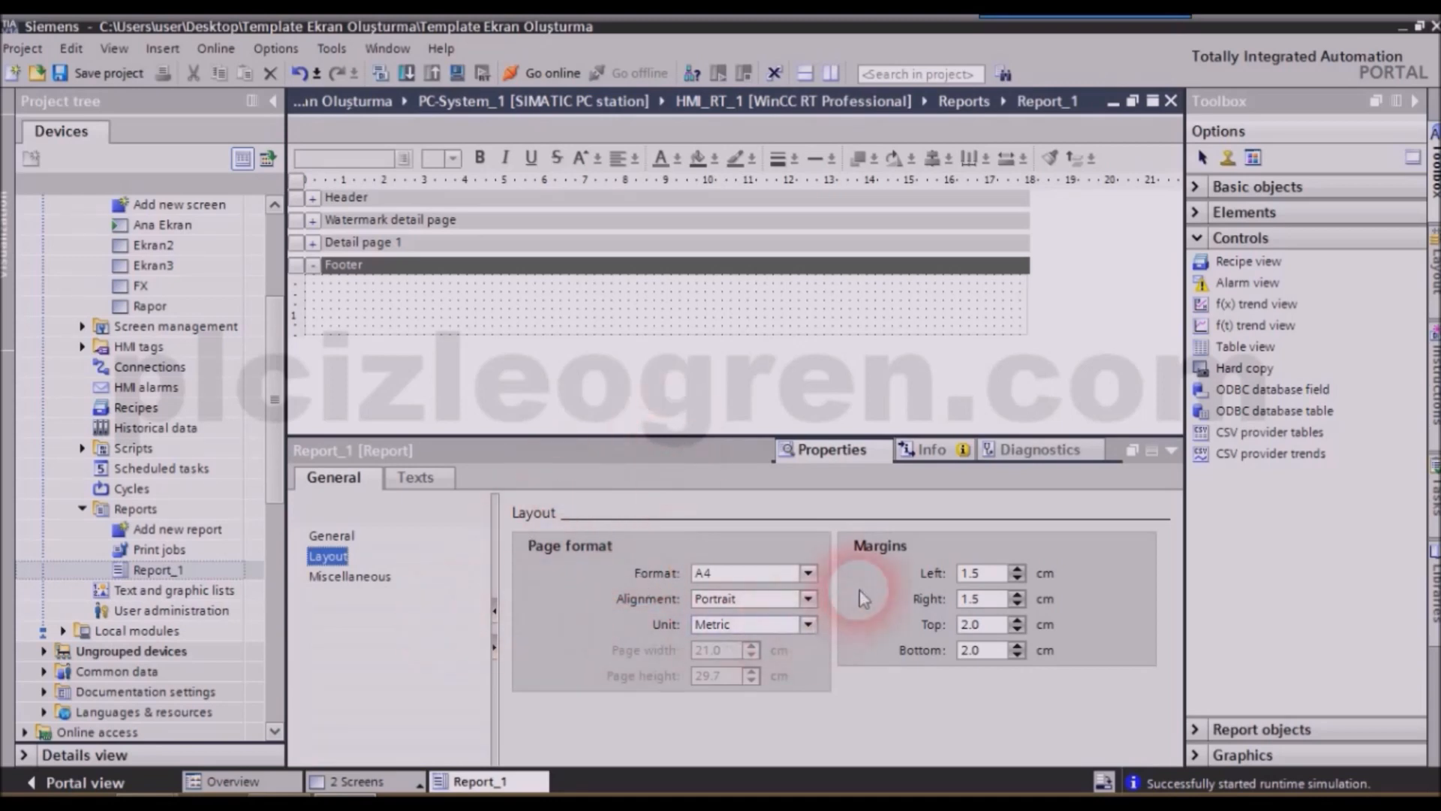
{"action": "left_click", "coordinate": [1016, 572]}
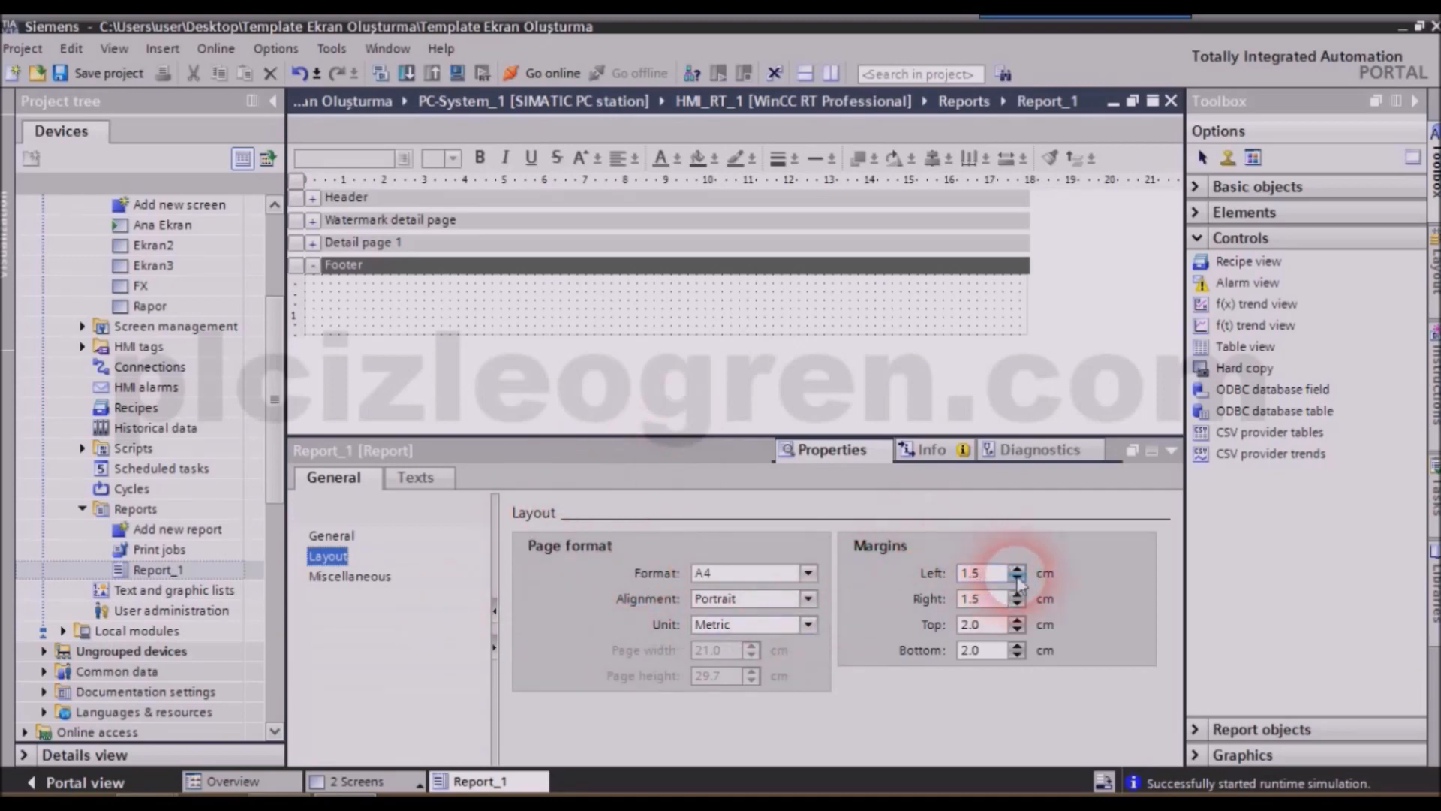
{"action": "left_click", "coordinate": [982, 572]}
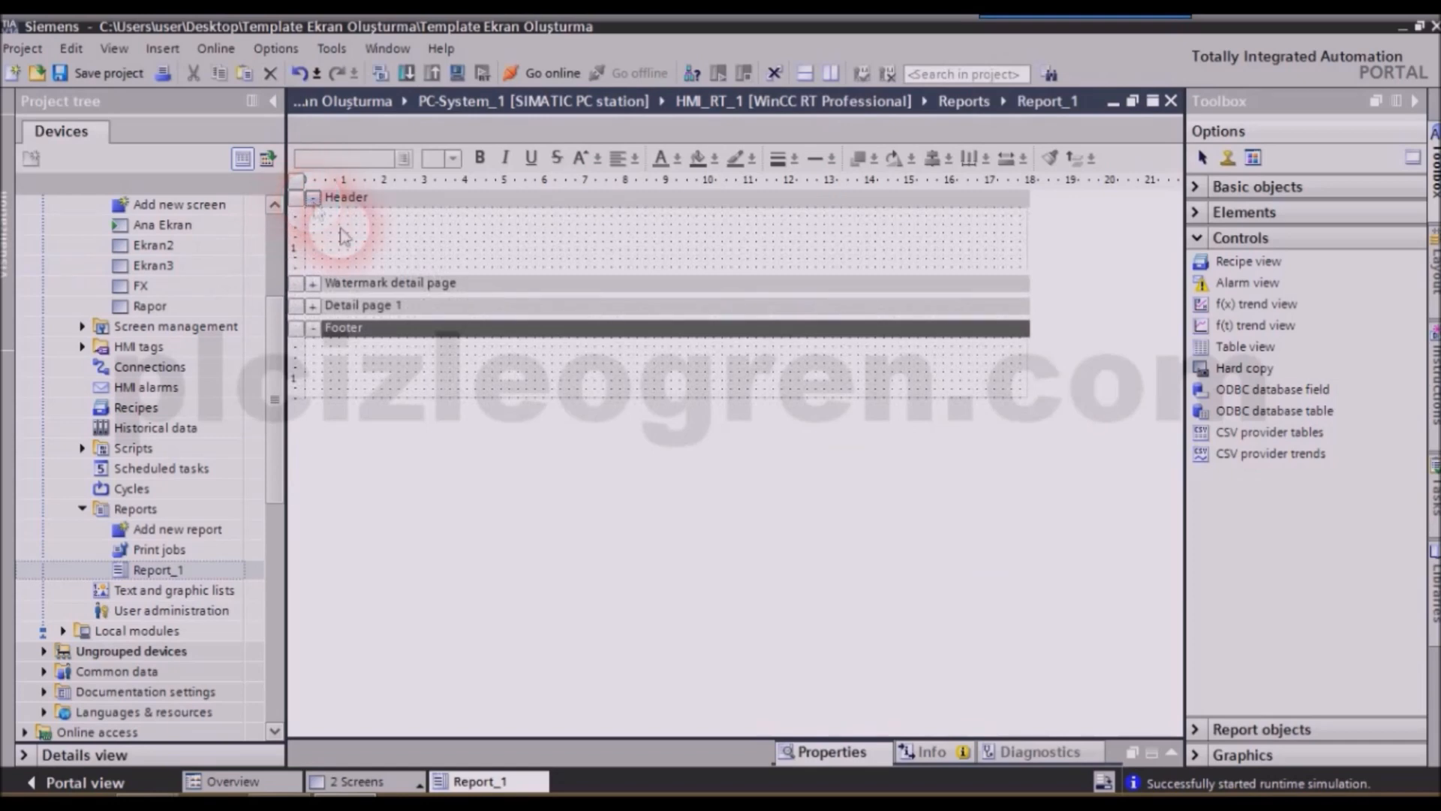
Step: Bring up the watermark detail page's context menu actions, then dismiss them
{"action": "right_click", "coordinate": [345, 230]}
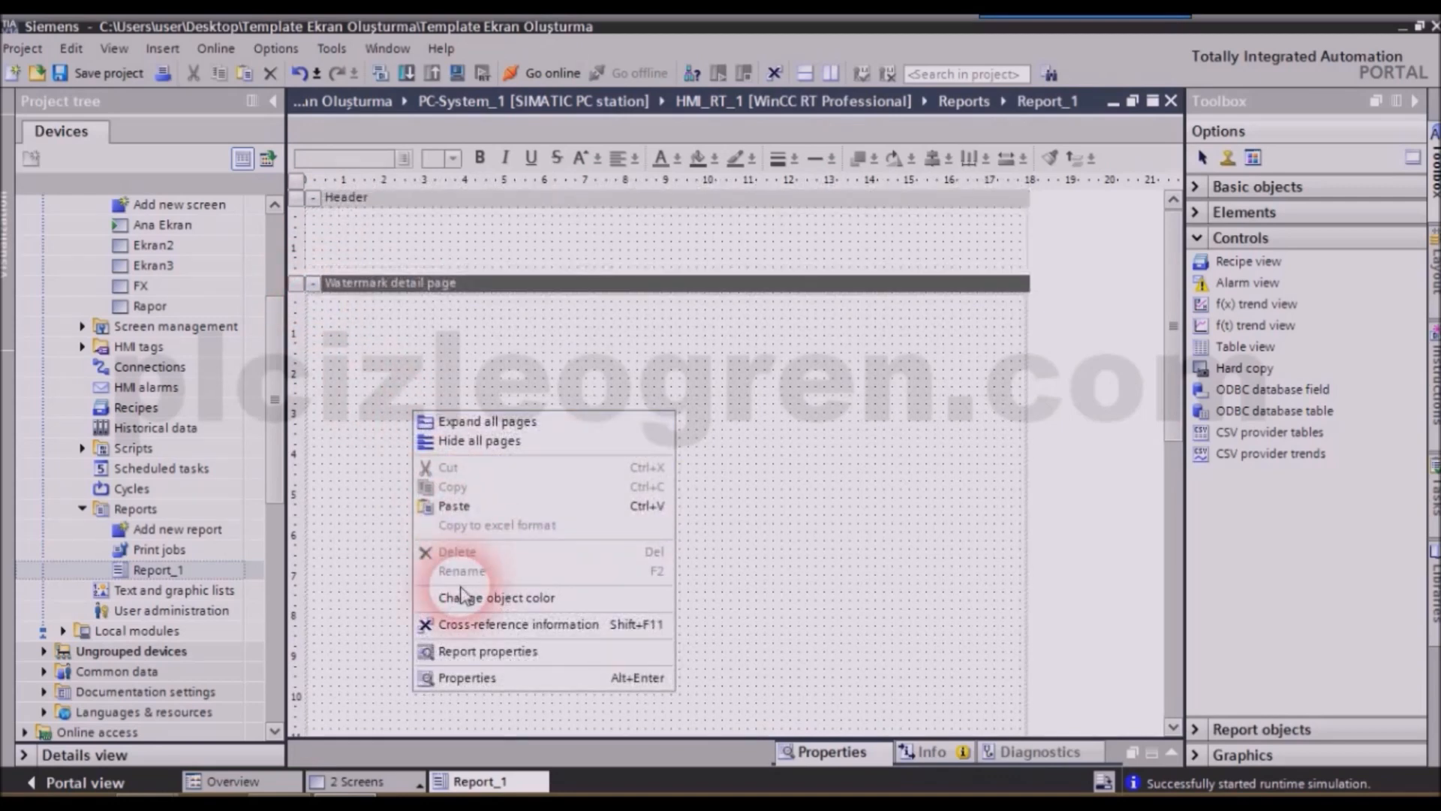
{"action": "mouse_move", "coordinate": [497, 596]}
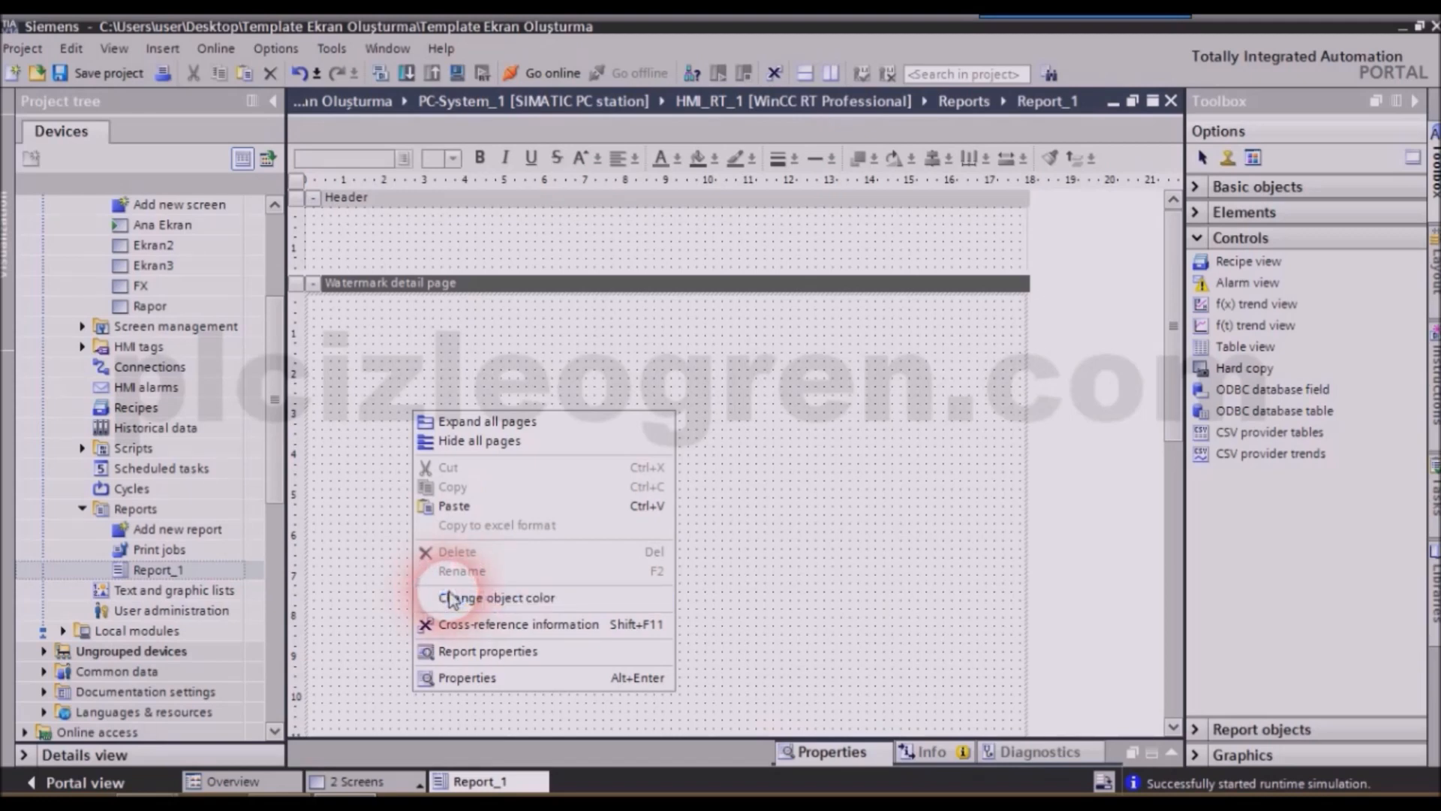
{"action": "mouse_move", "coordinate": [549, 526]}
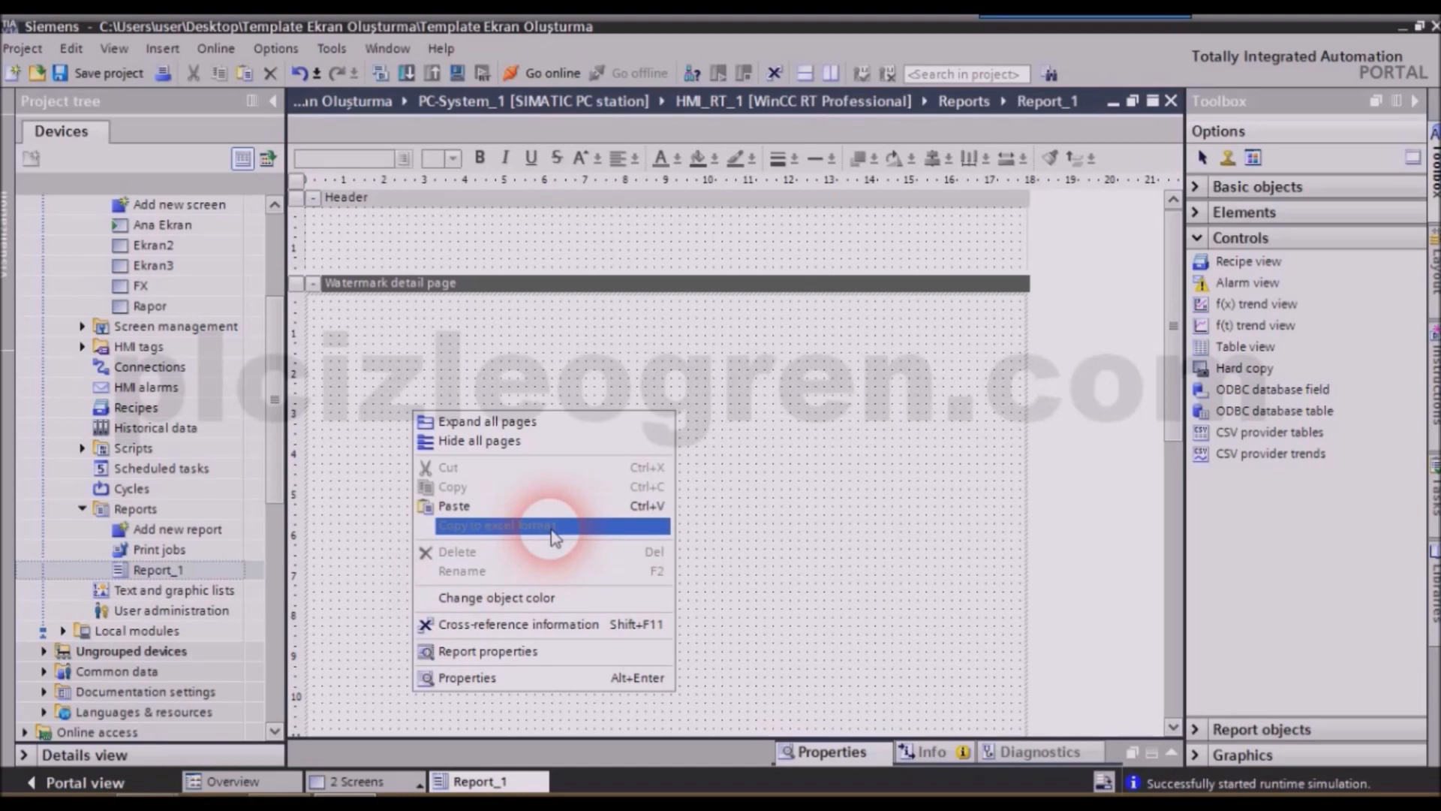
{"action": "mouse_move", "coordinate": [776, 409]}
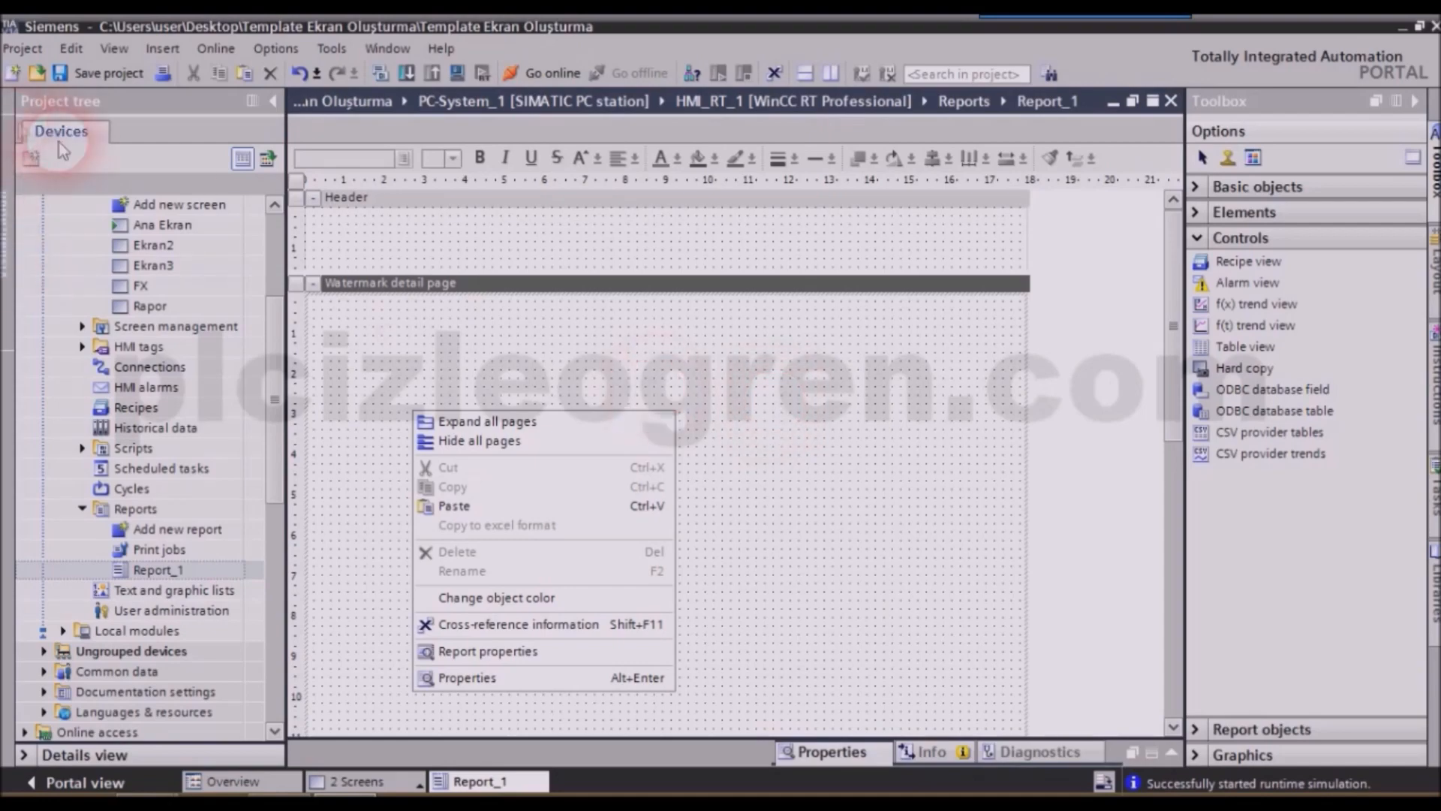
{"action": "left_click", "coordinate": [486, 420]}
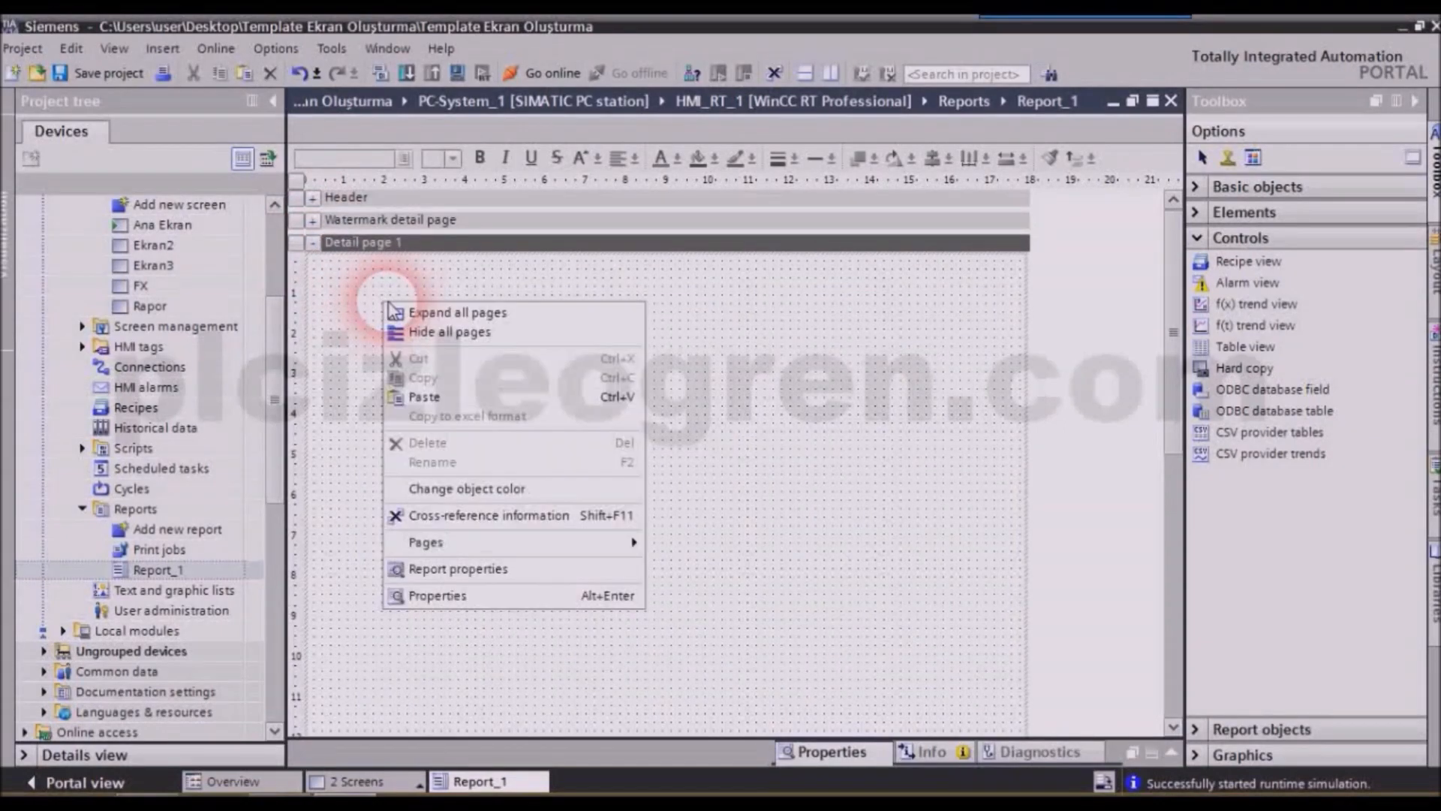
{"action": "mouse_move", "coordinate": [371, 305]}
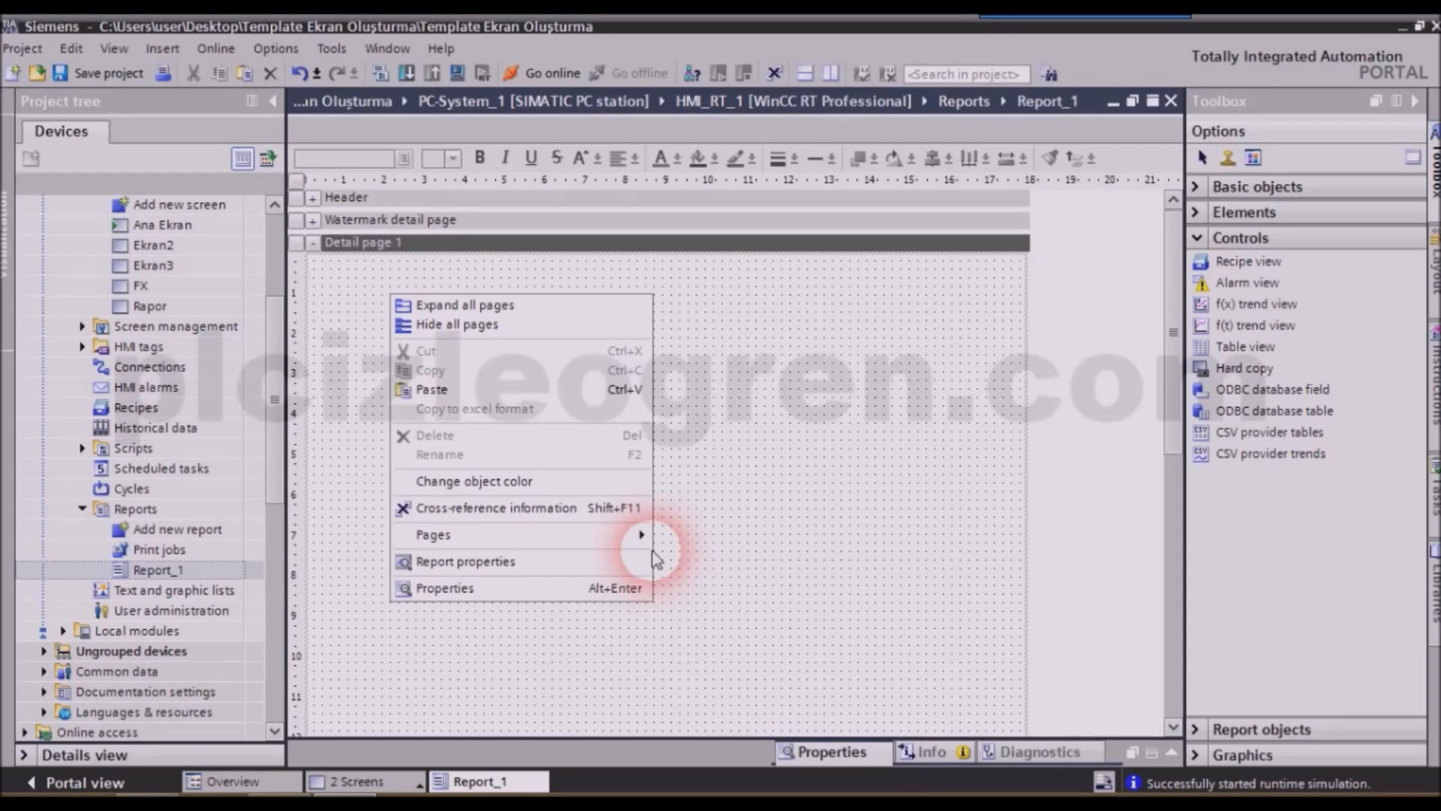
{"action": "mouse_move", "coordinate": [433, 534]}
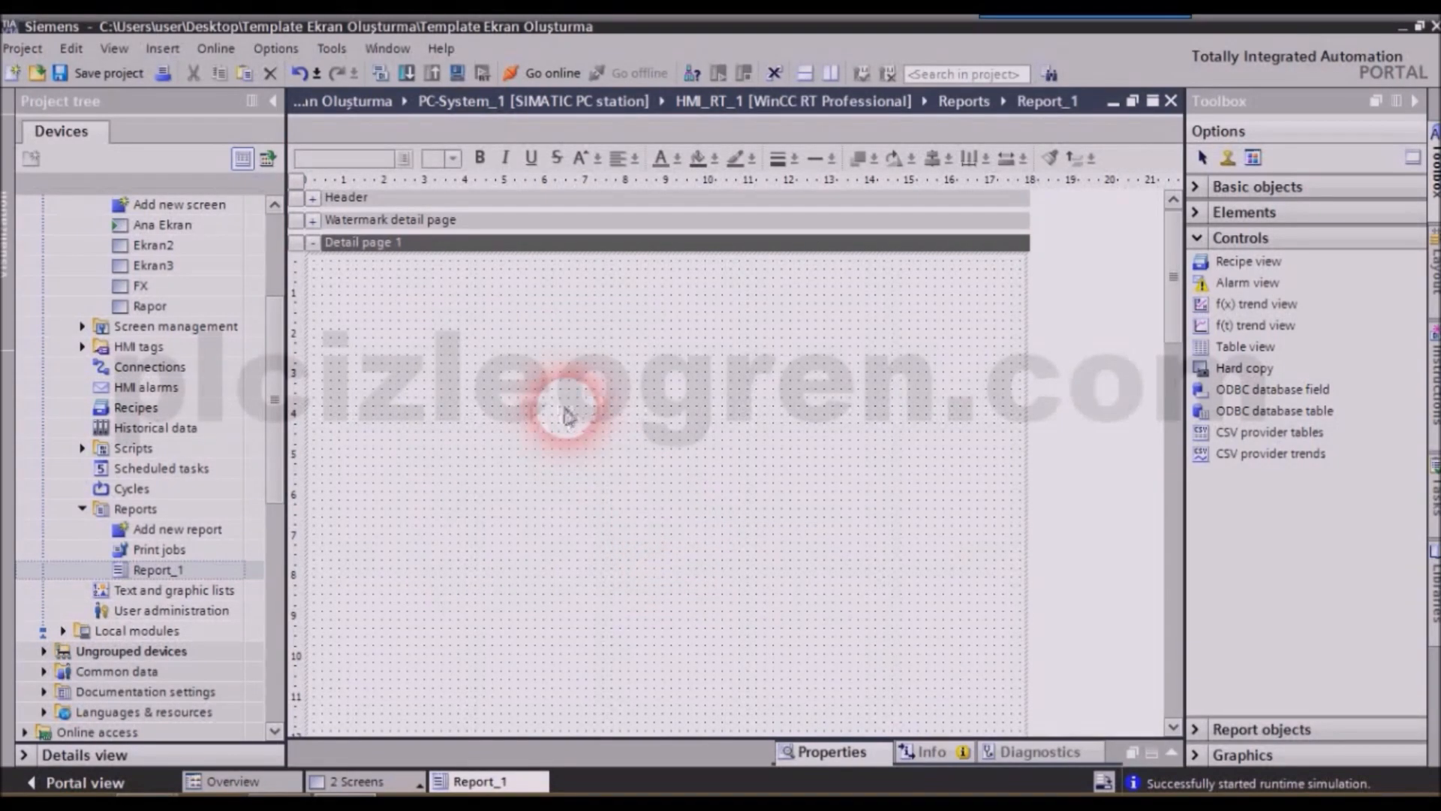
Step: Insert a detail page after Detail page 1, then delete a detail page via Pages
{"action": "right_click", "coordinate": [566, 414]}
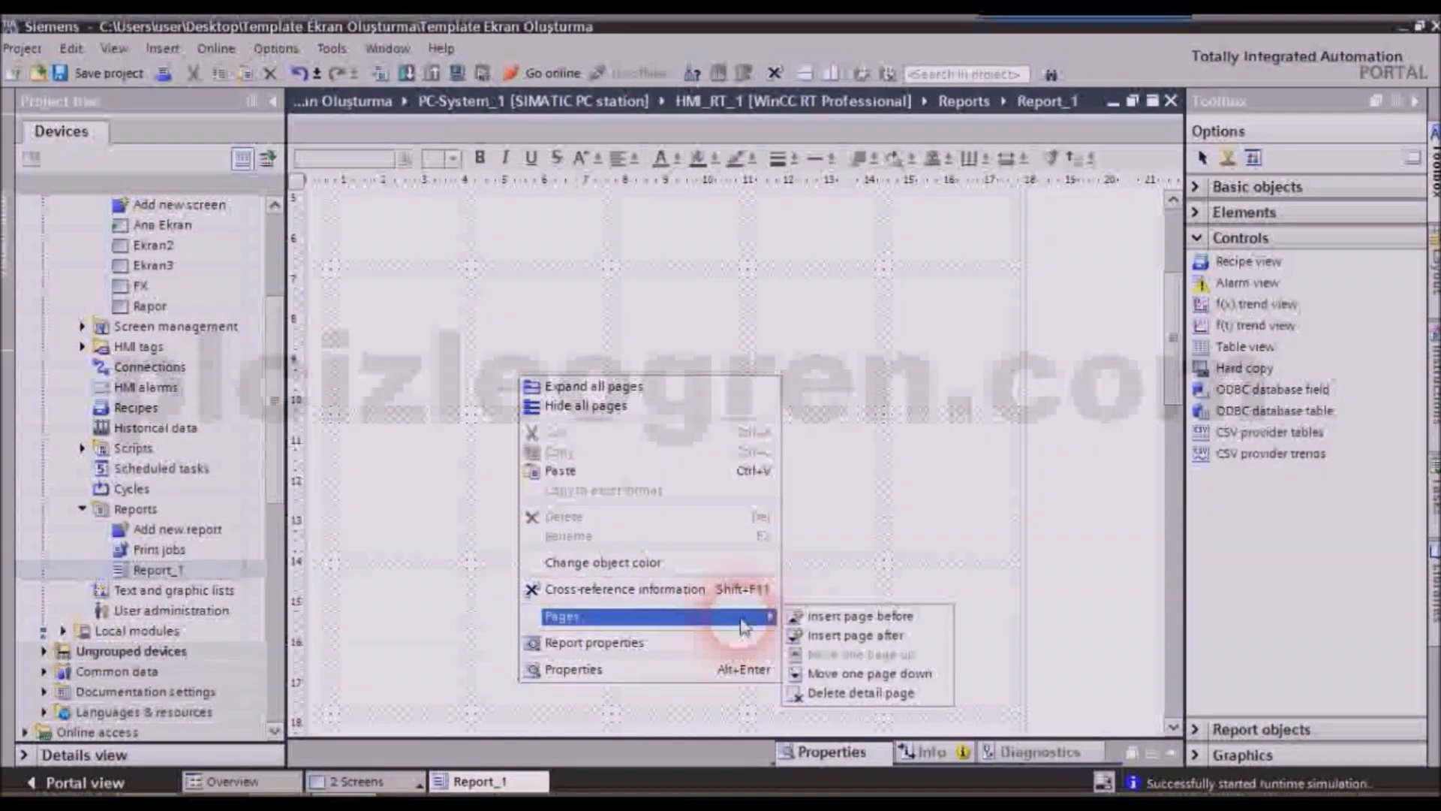
{"action": "left_click", "coordinate": [854, 633]}
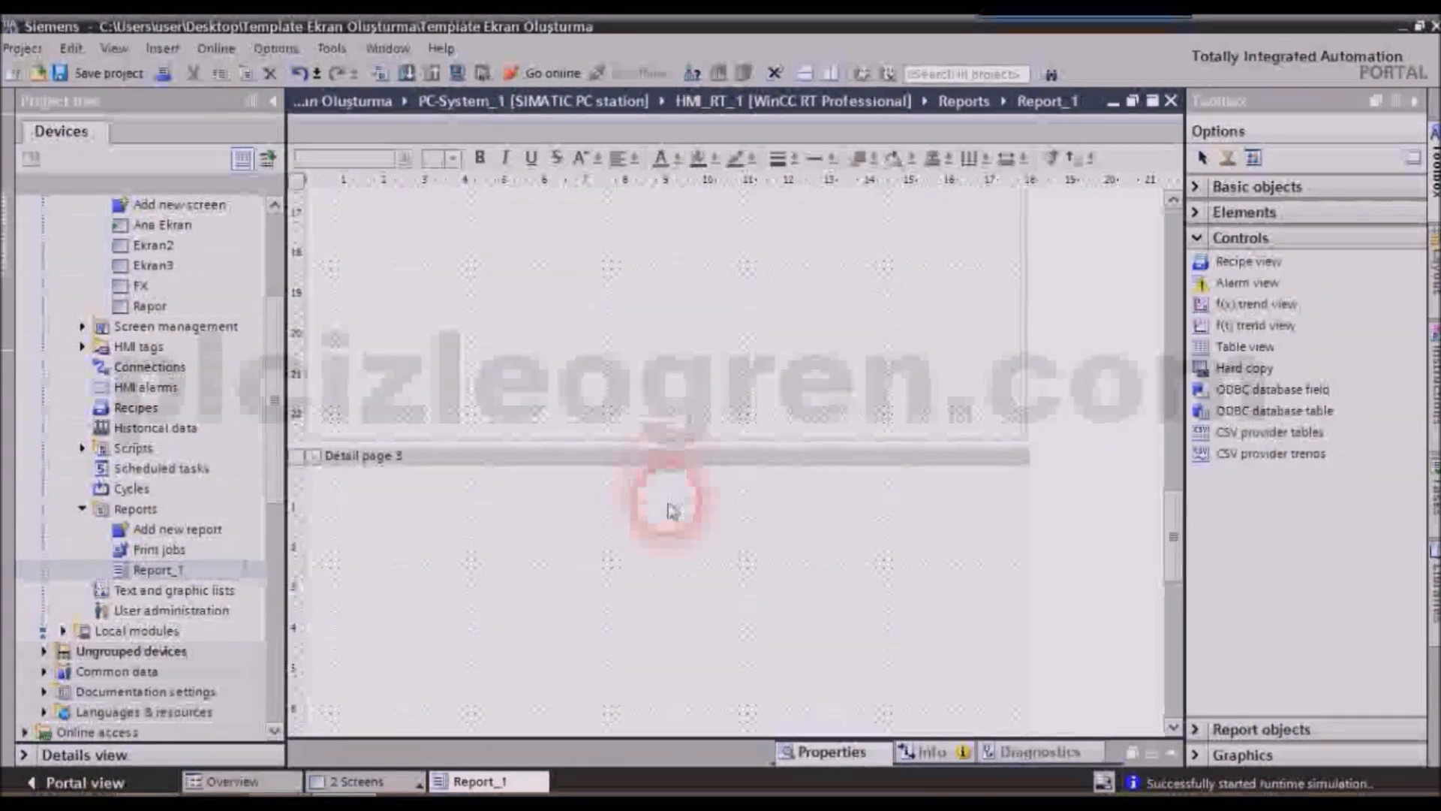
{"action": "right_click", "coordinate": [671, 510]}
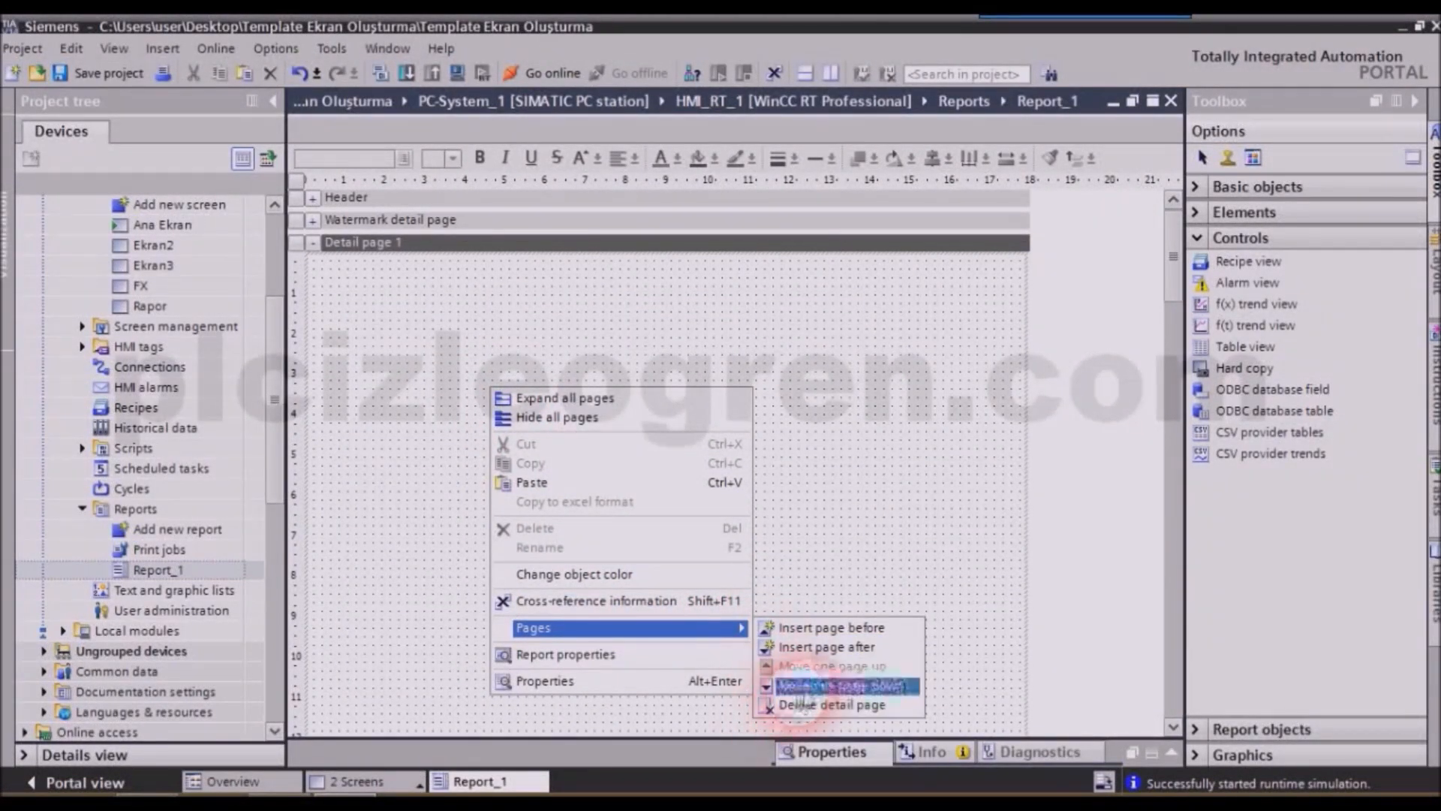
{"action": "mouse_move", "coordinate": [830, 704]}
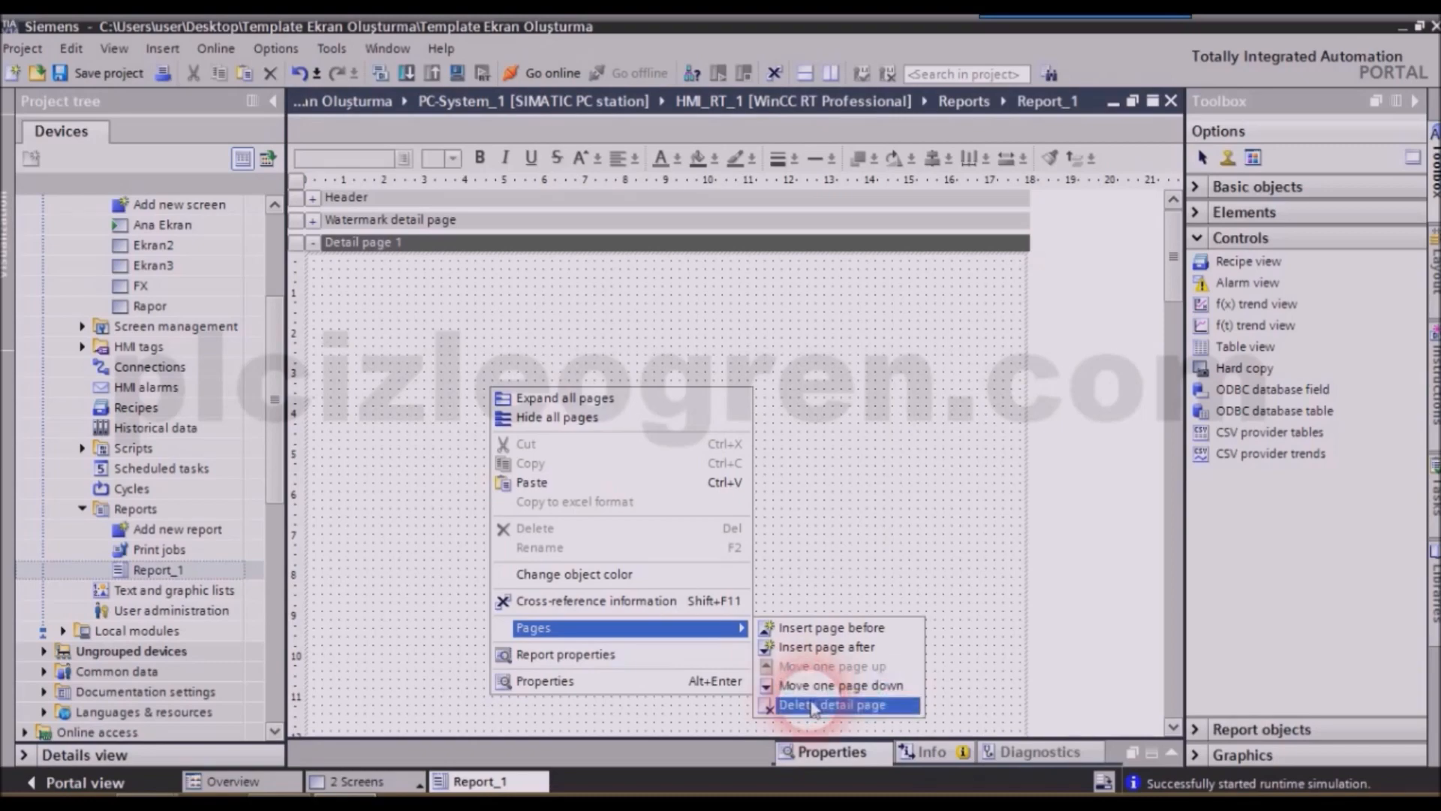
{"action": "left_click", "coordinate": [832, 704]}
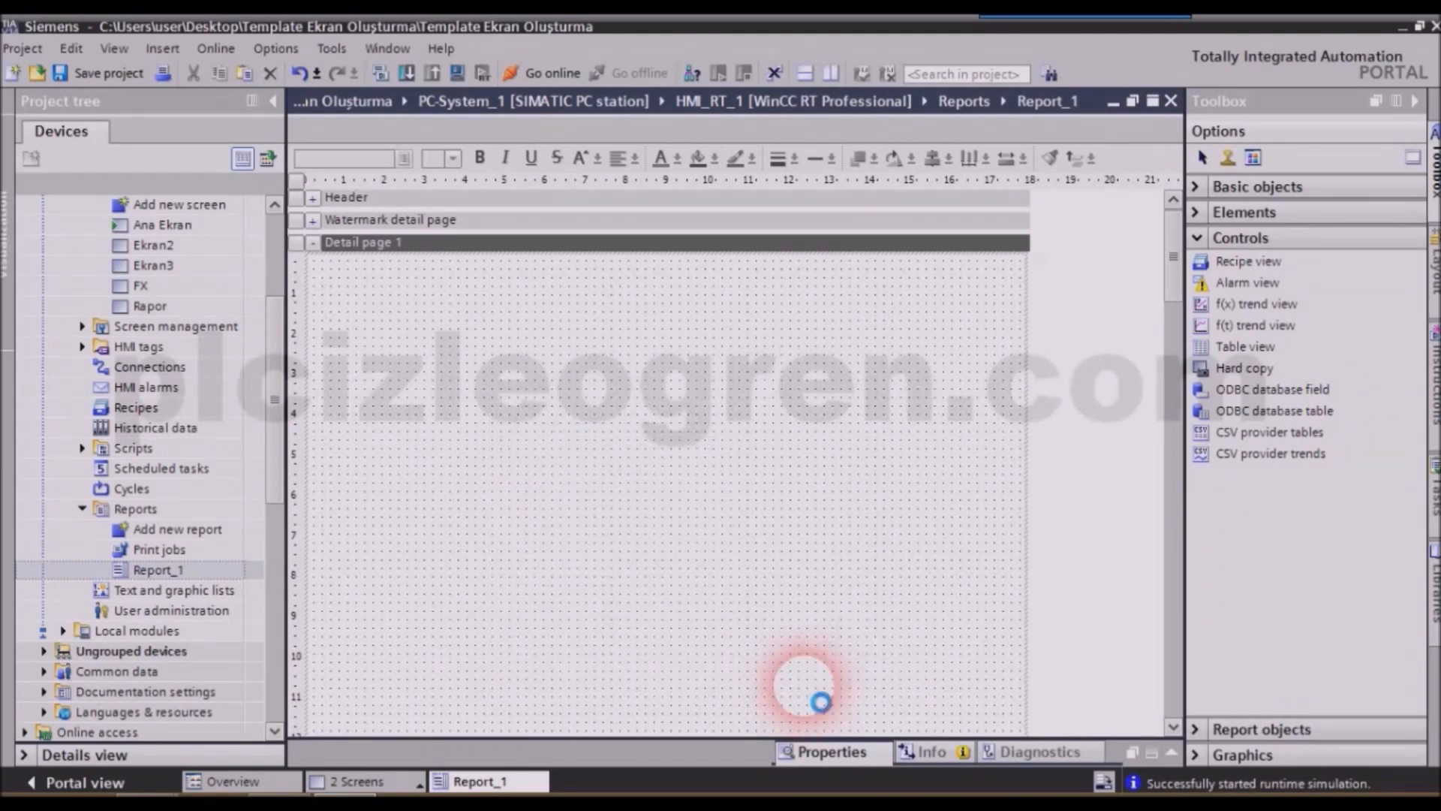
Step: Delete the extra detail pages, including Detail page 2, so only Detail page 1 remains
{"action": "right_click", "coordinate": [822, 702]}
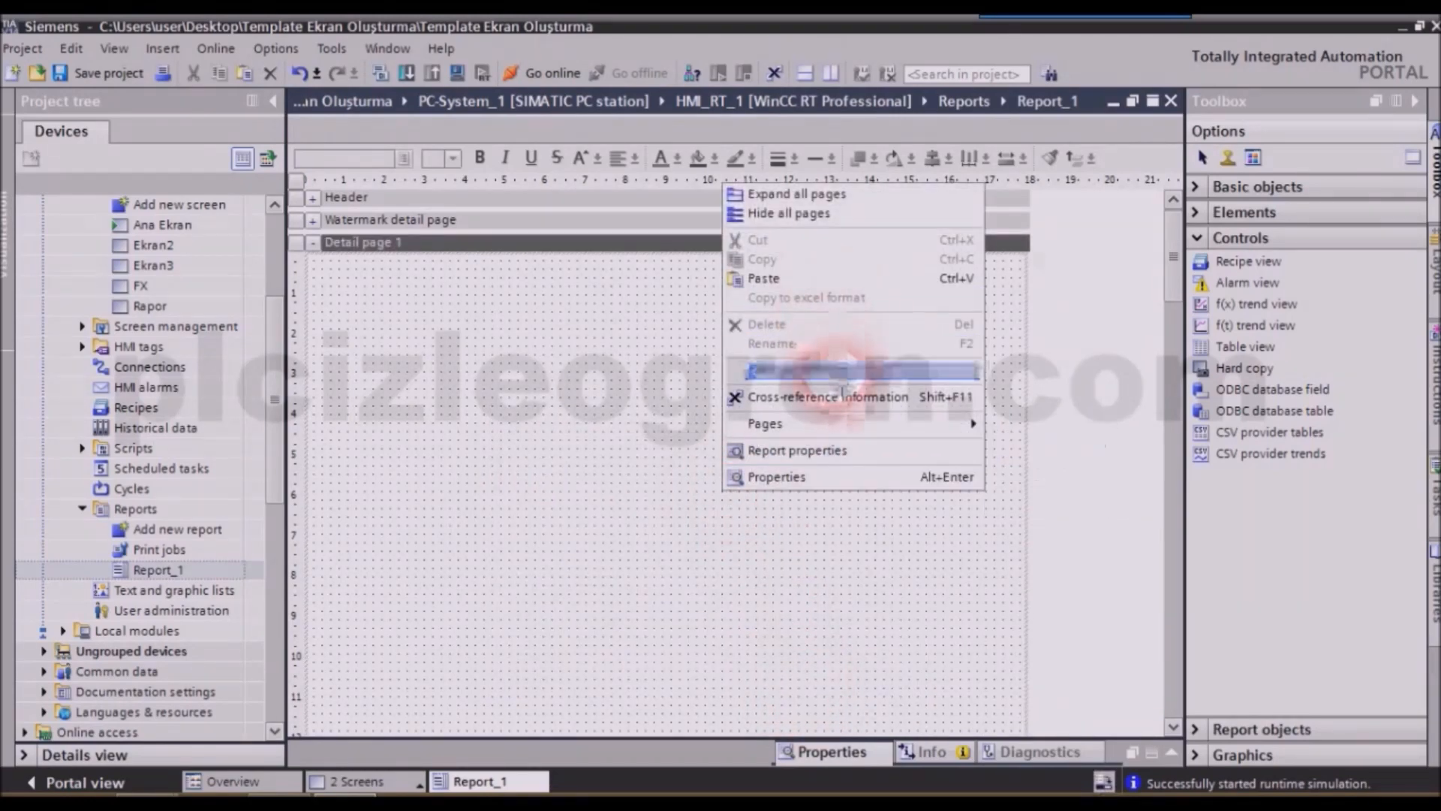
{"action": "mouse_move", "coordinate": [764, 423]}
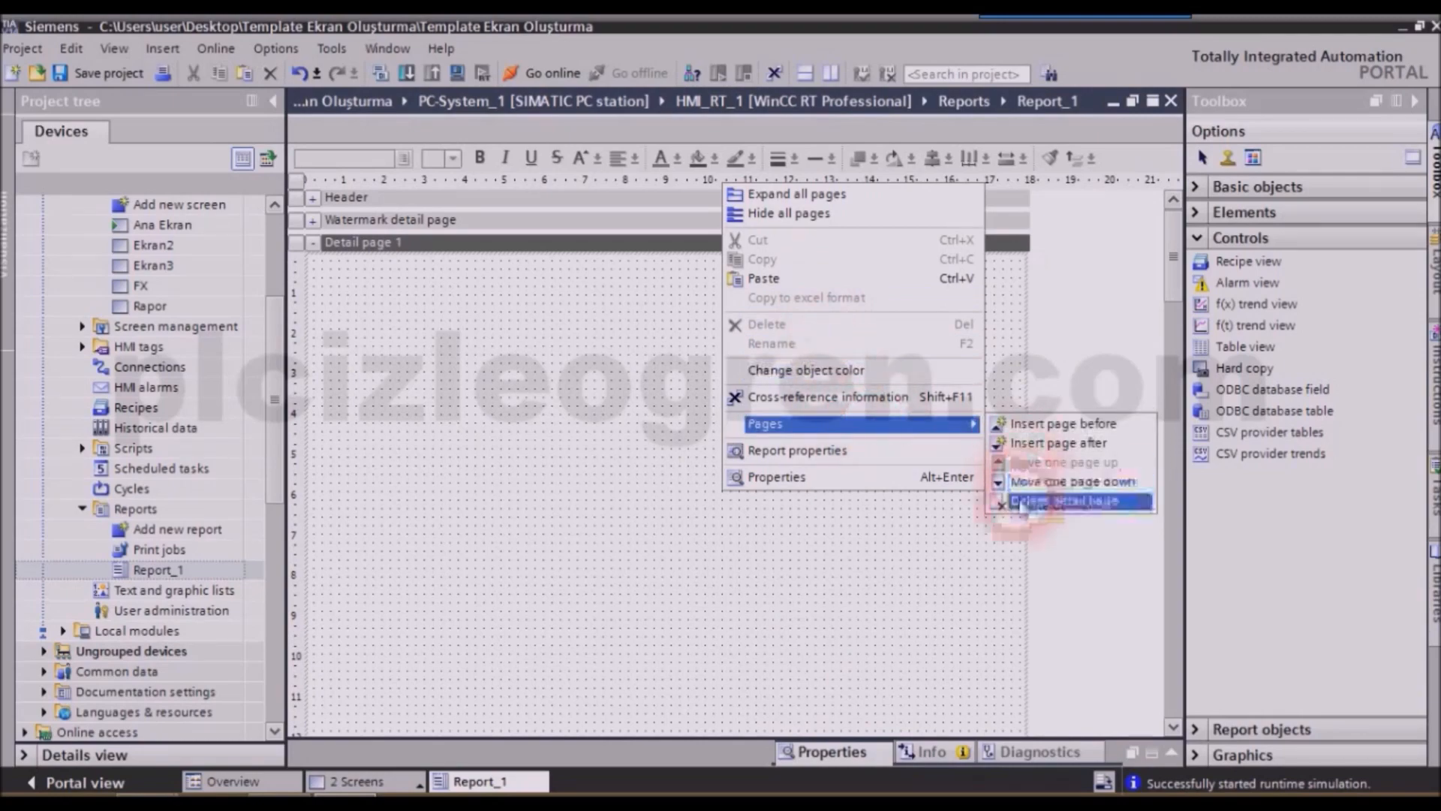
{"action": "mouse_move", "coordinate": [1063, 500]}
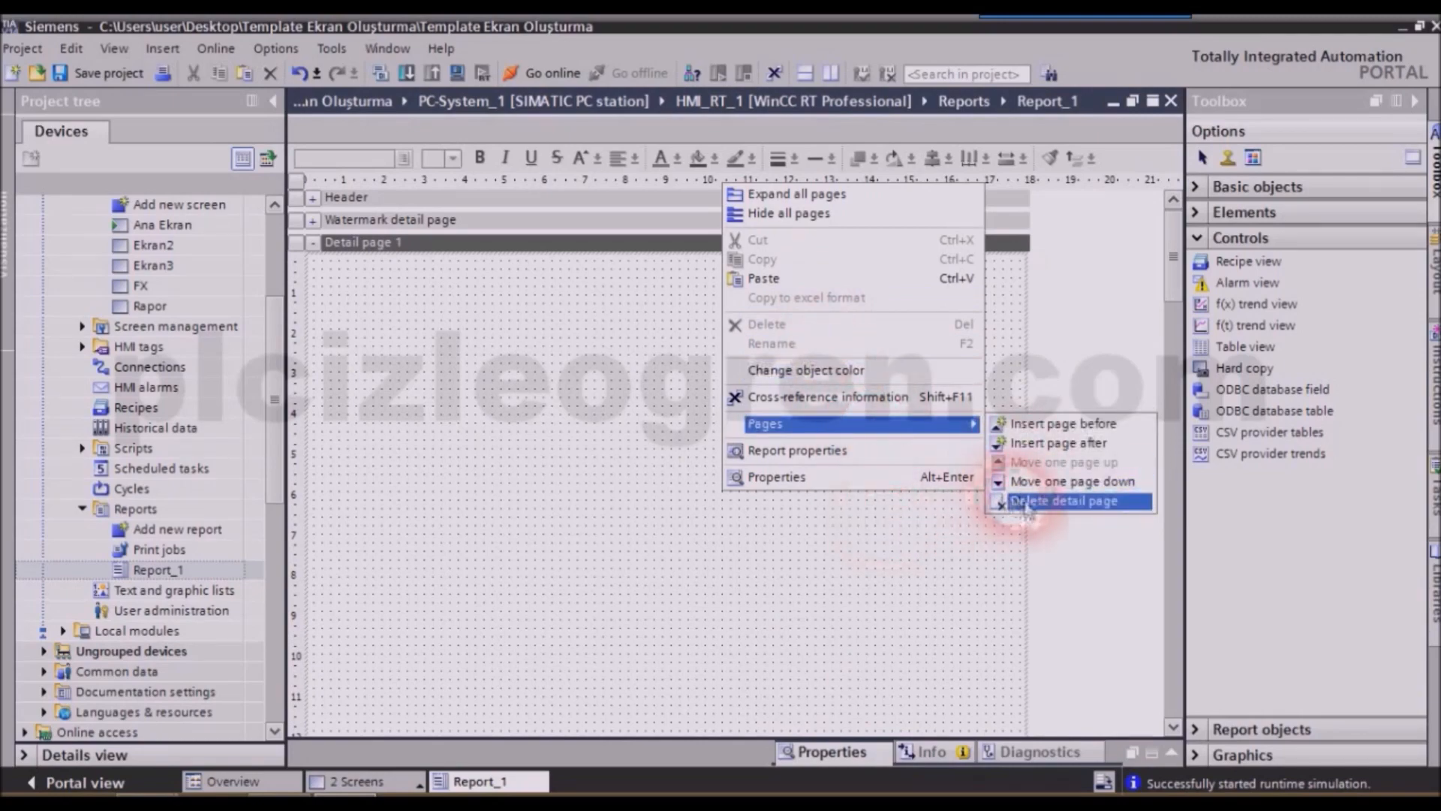
{"action": "left_click", "coordinate": [1063, 500]}
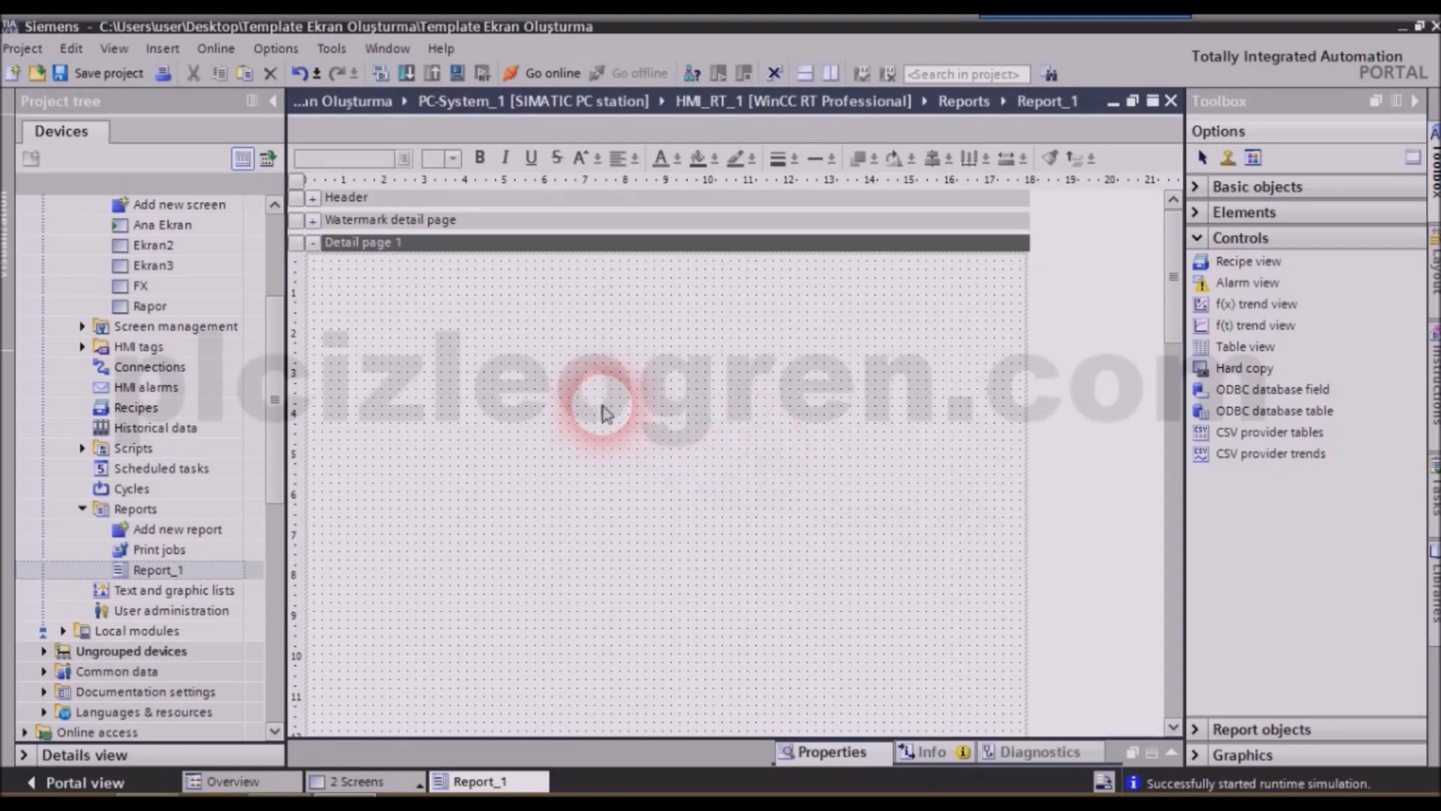
{"action": "scroll", "scroll_direction": "down", "scroll_amount": 3}
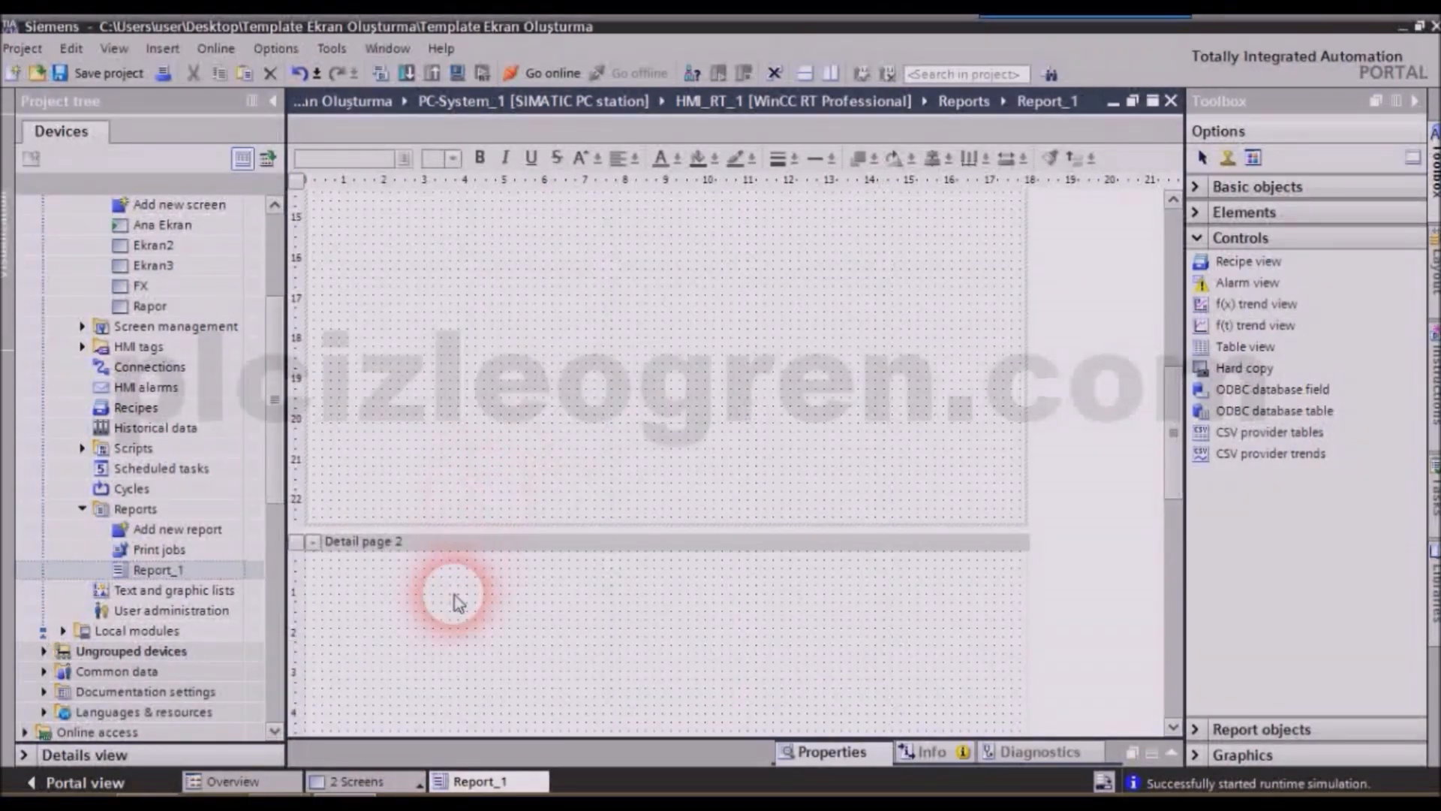
{"action": "right_click", "coordinate": [450, 593]}
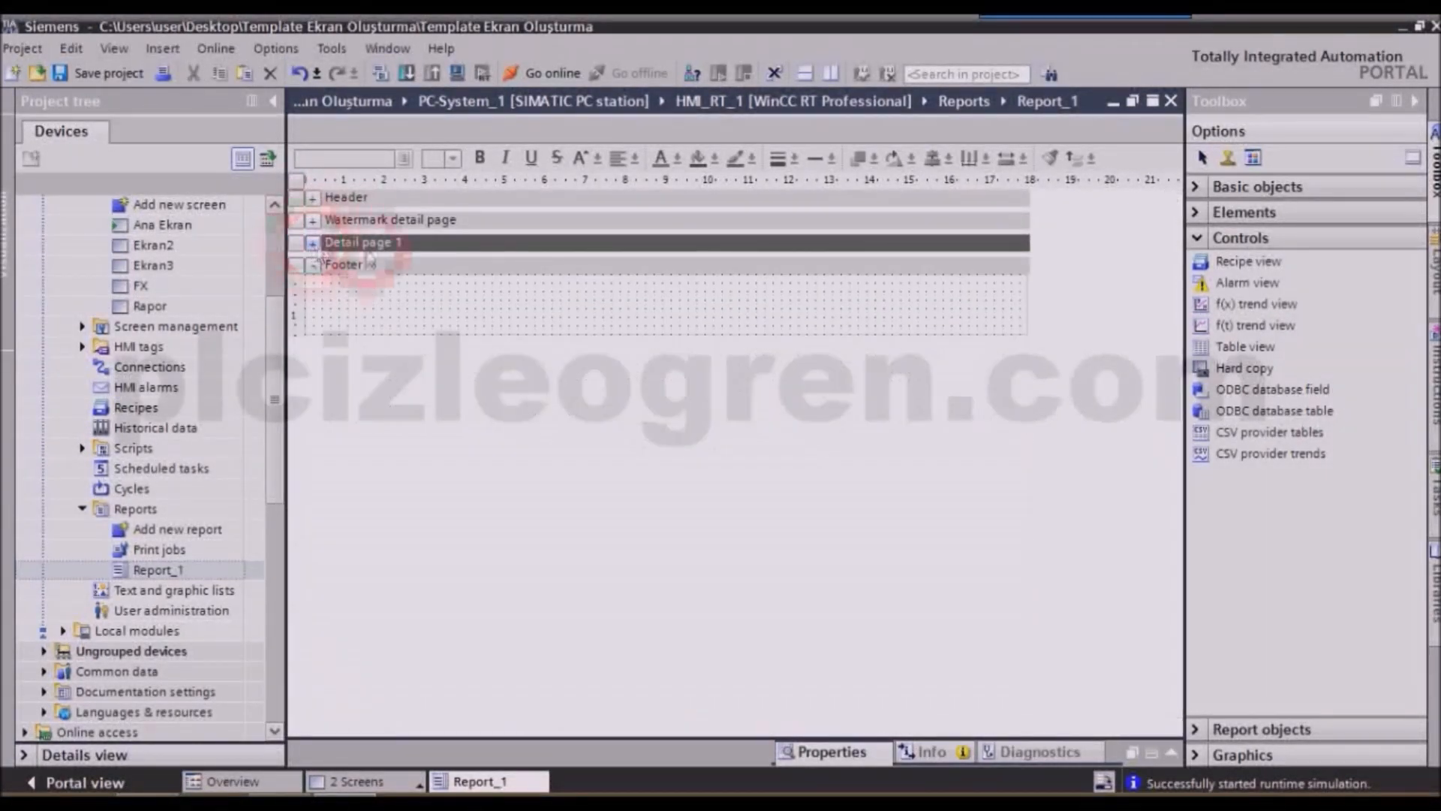
{"action": "right_click", "coordinate": [346, 264]}
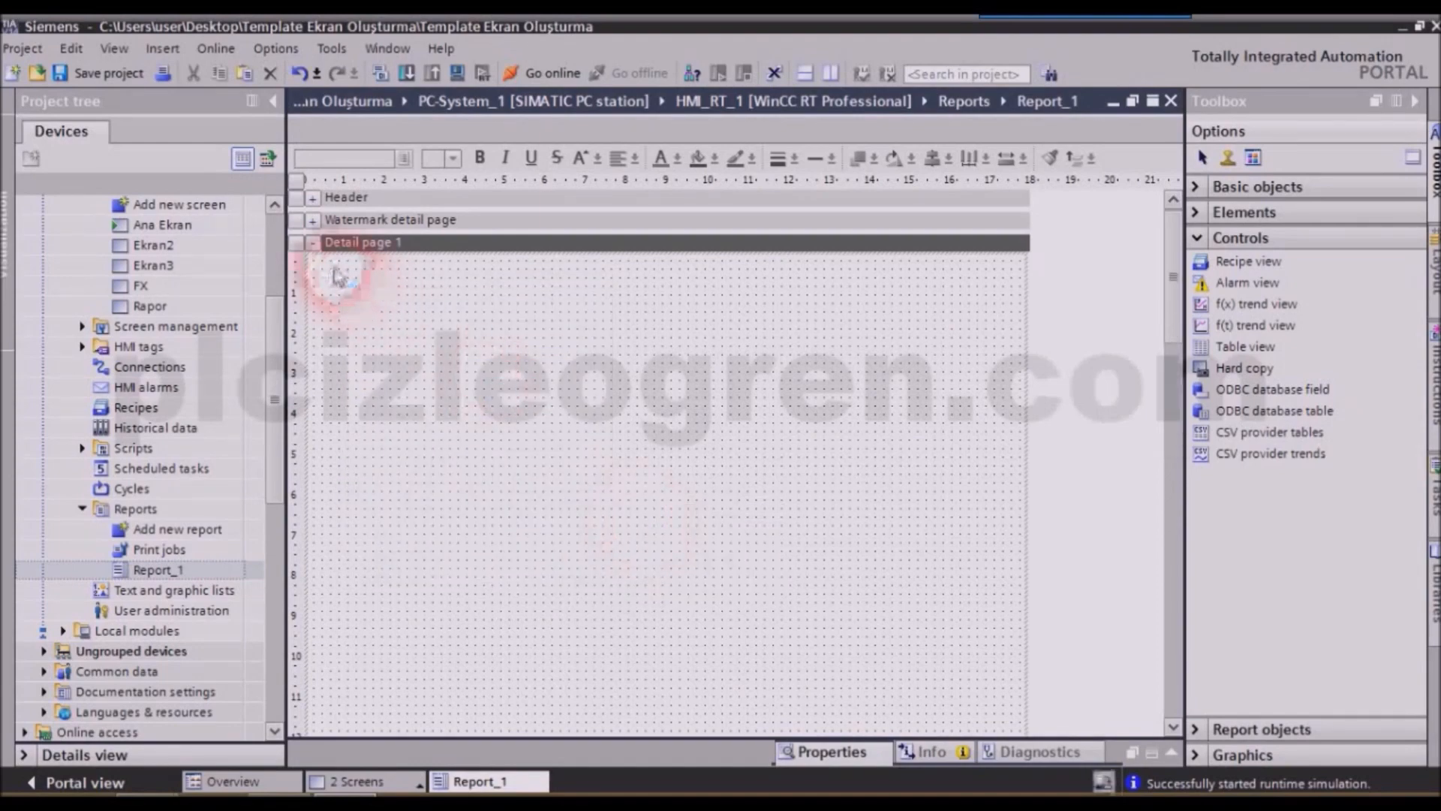
{"action": "left_click", "coordinate": [314, 265]}
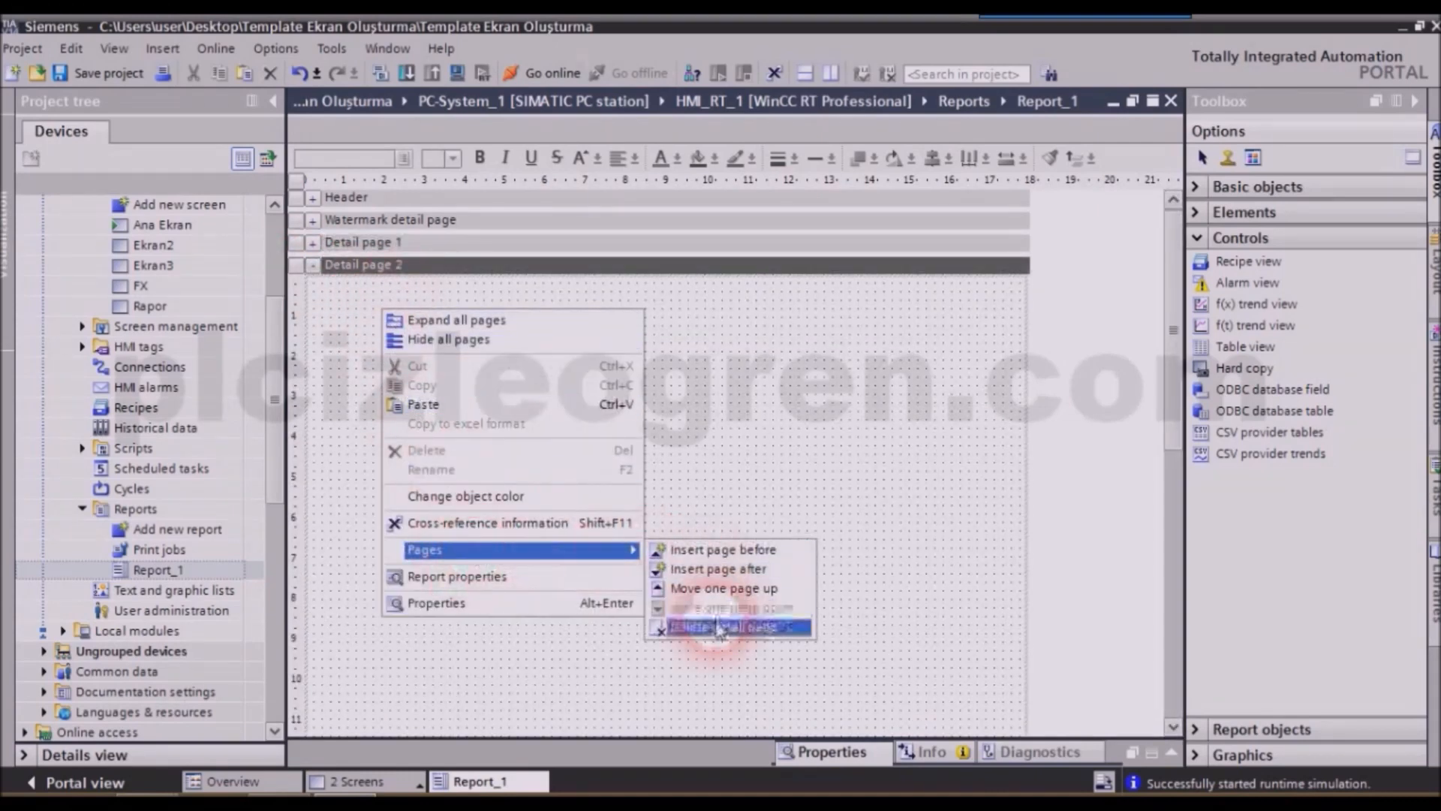
{"action": "left_click", "coordinate": [727, 628]}
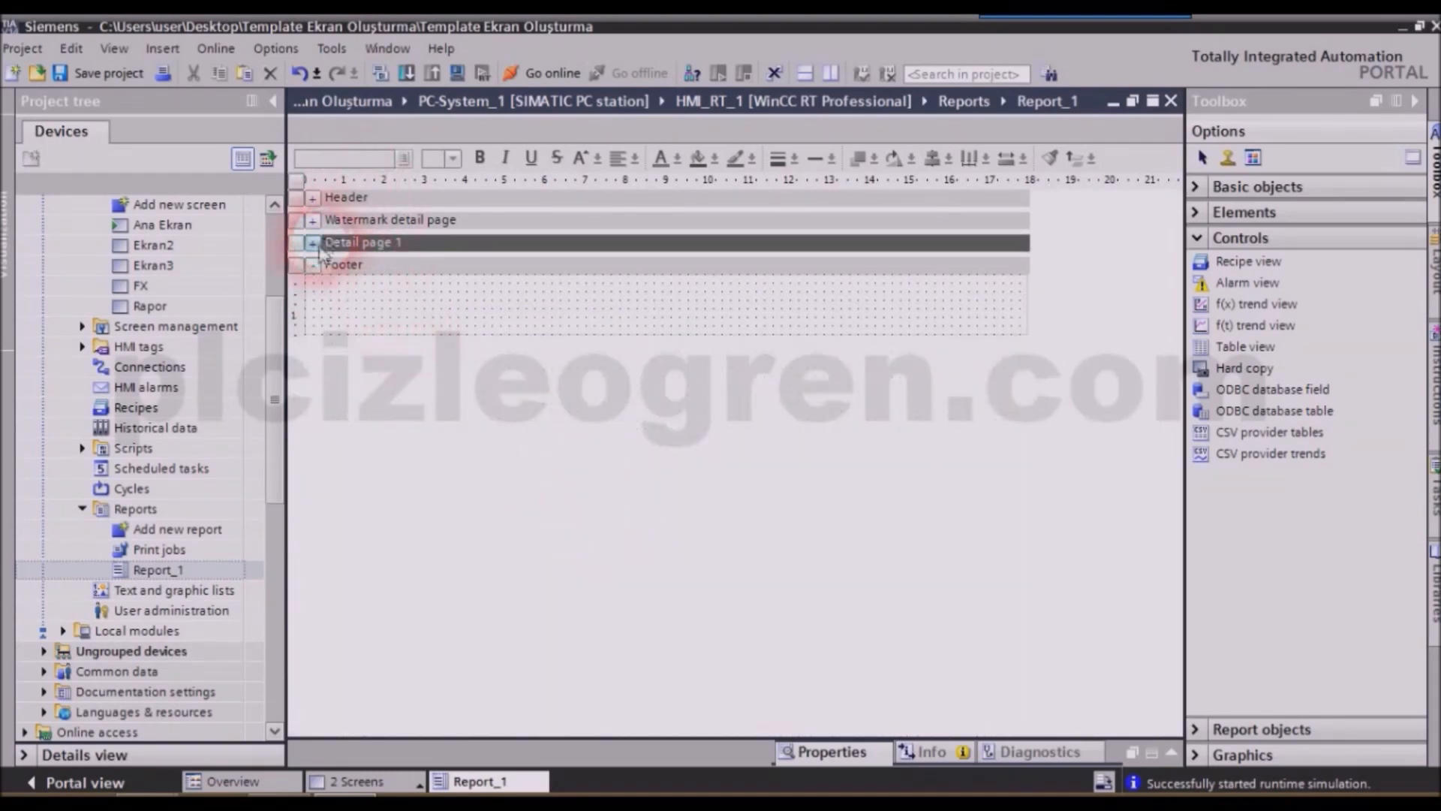